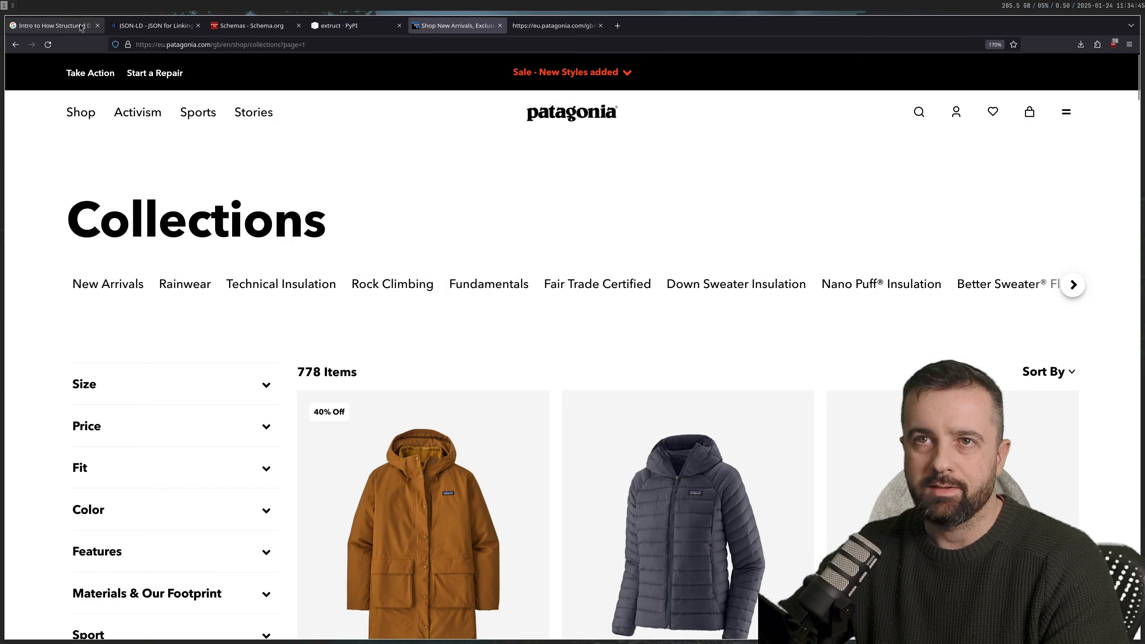
# Read Google's structured data intro down to its JSON-LD, Microdata and RDFa formats table.
pyautogui.click(51, 25)
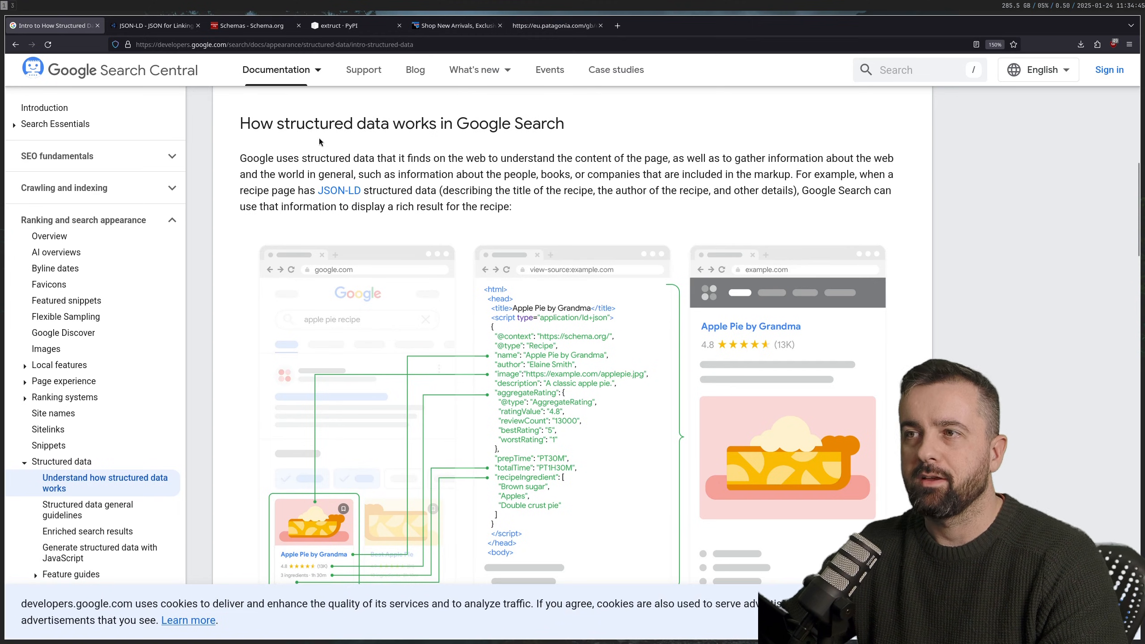
pyautogui.moveTo(355, 168)
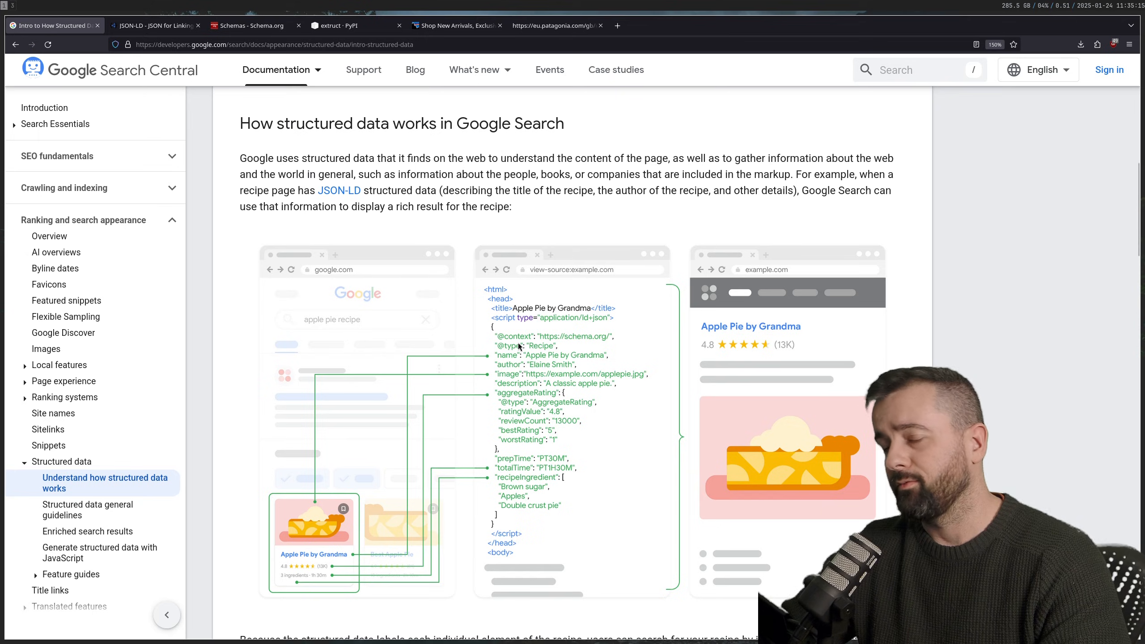
pyautogui.scroll(-3)
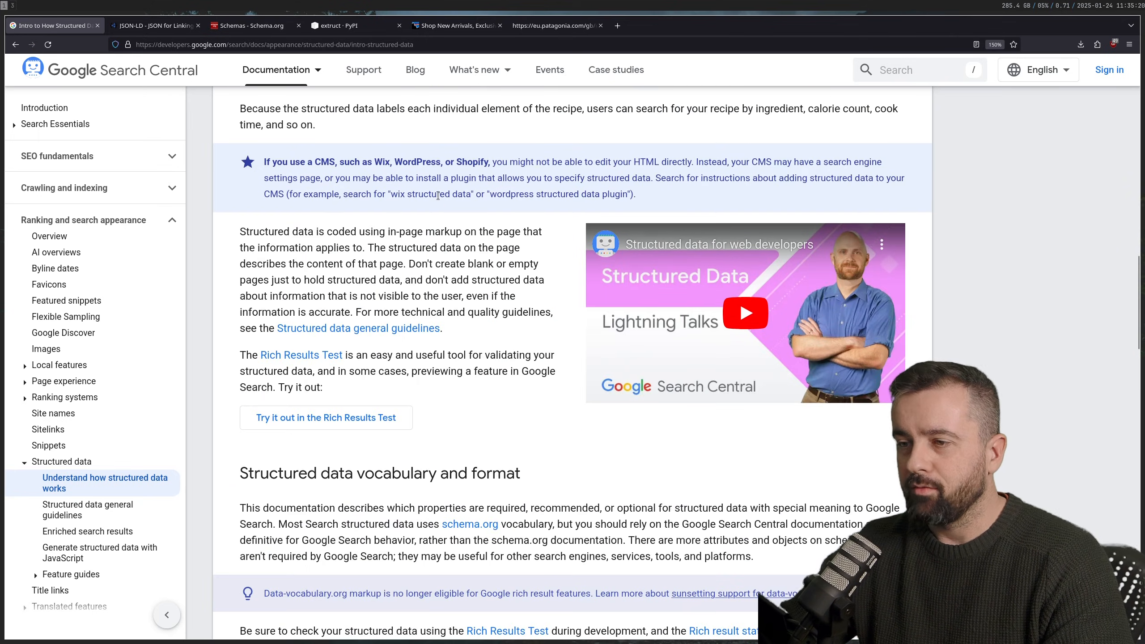
pyautogui.scroll(-3)
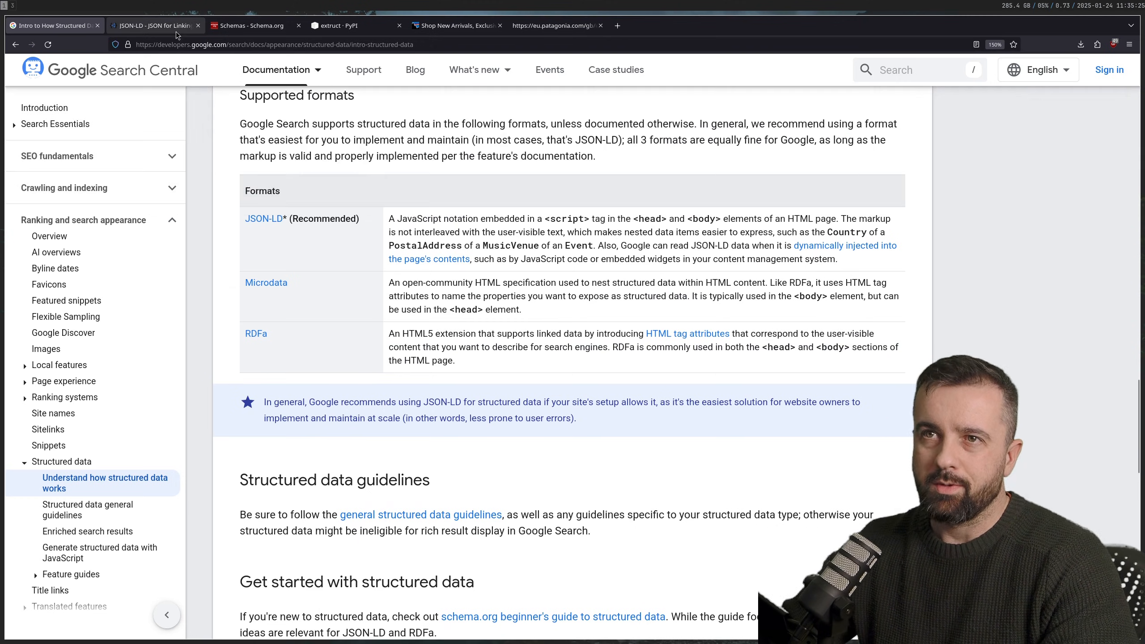
pyautogui.click(153, 26)
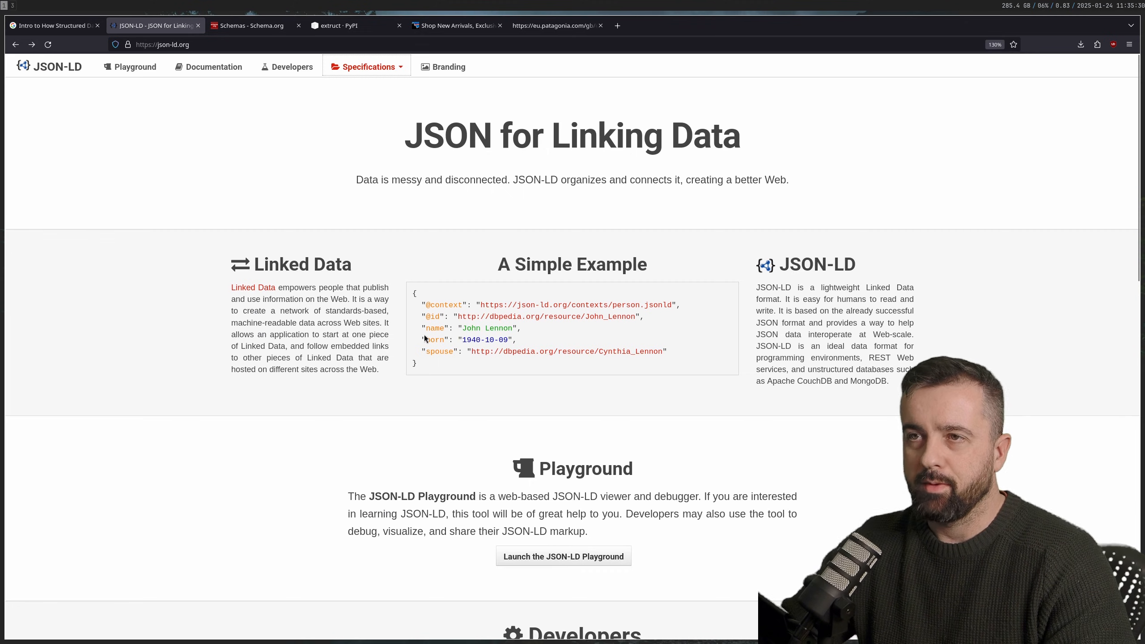
pyautogui.moveTo(283, 113)
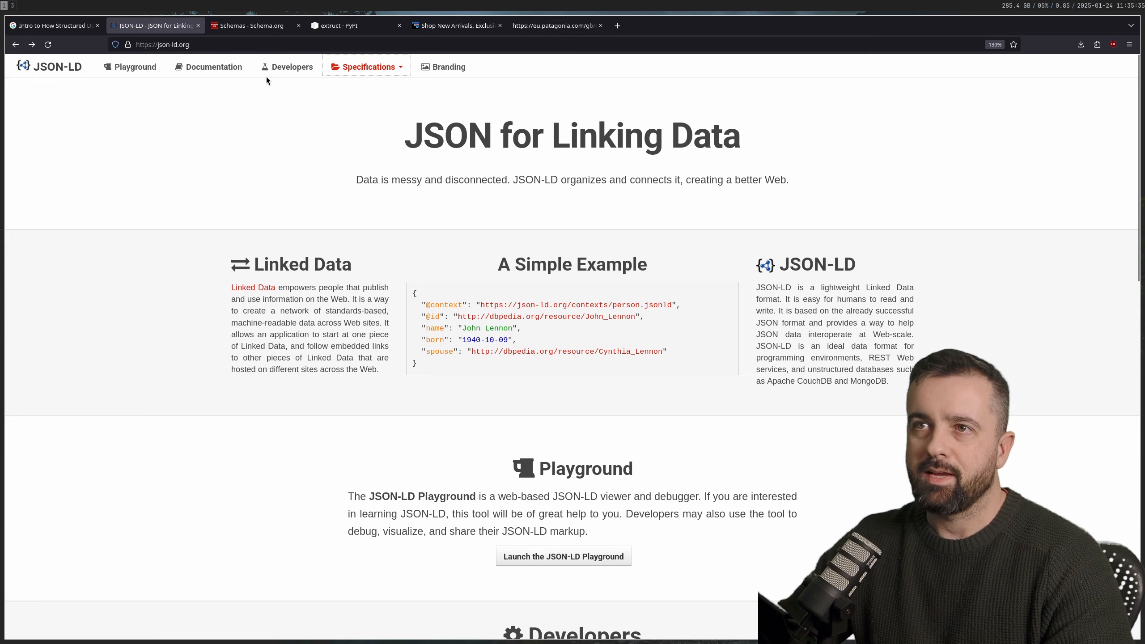
pyautogui.moveTo(291, 66)
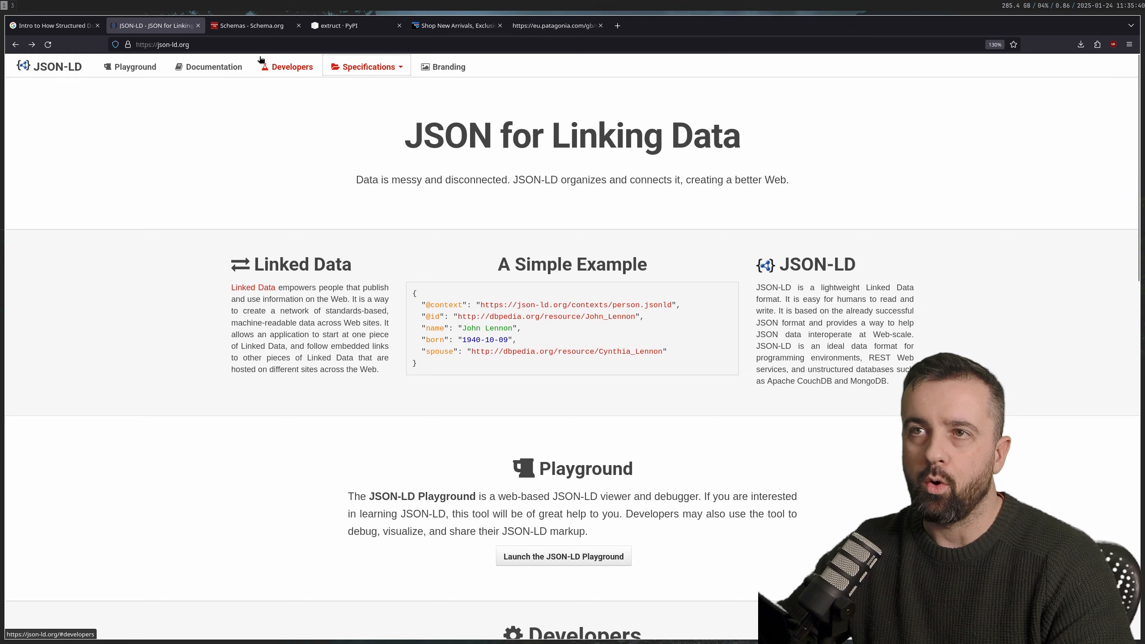
pyautogui.click(251, 25)
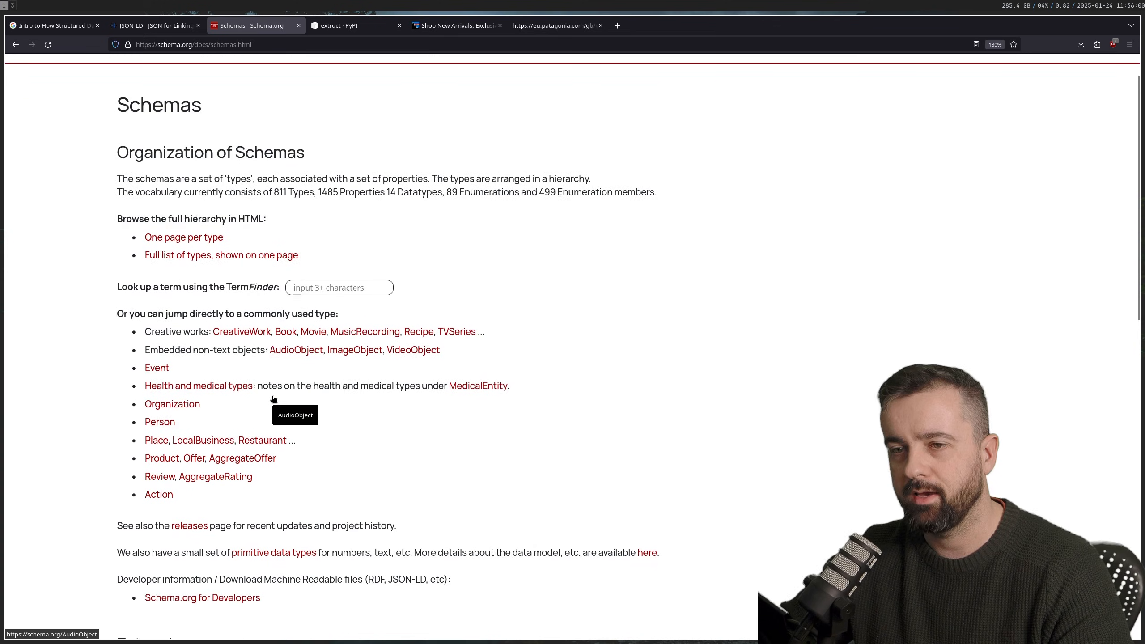
pyautogui.scroll(-3)
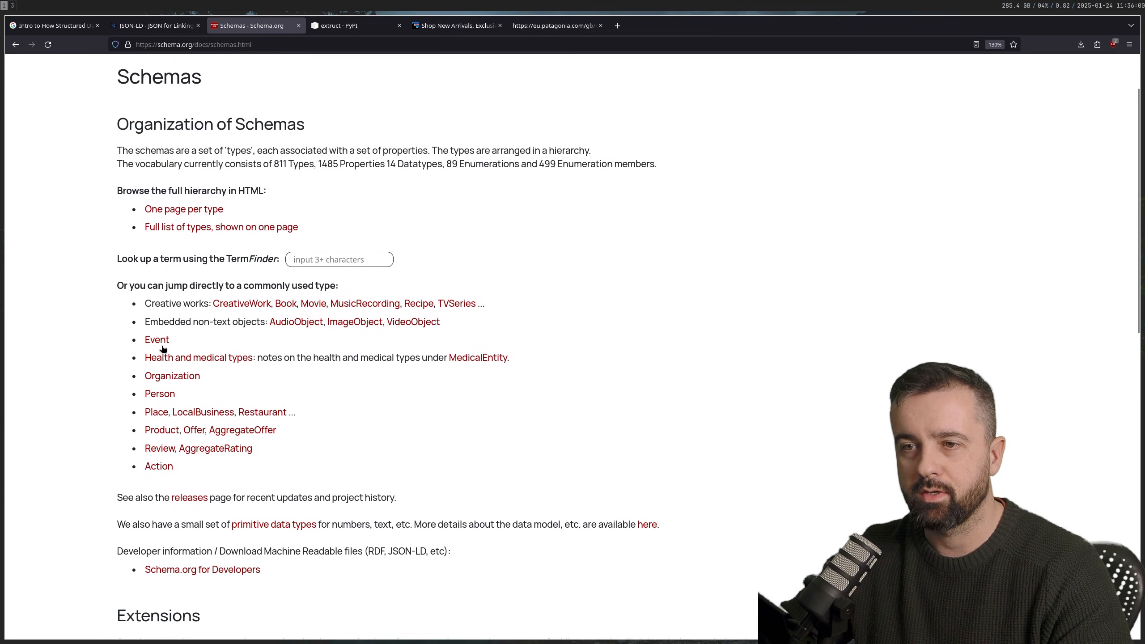
pyautogui.moveTo(207, 470)
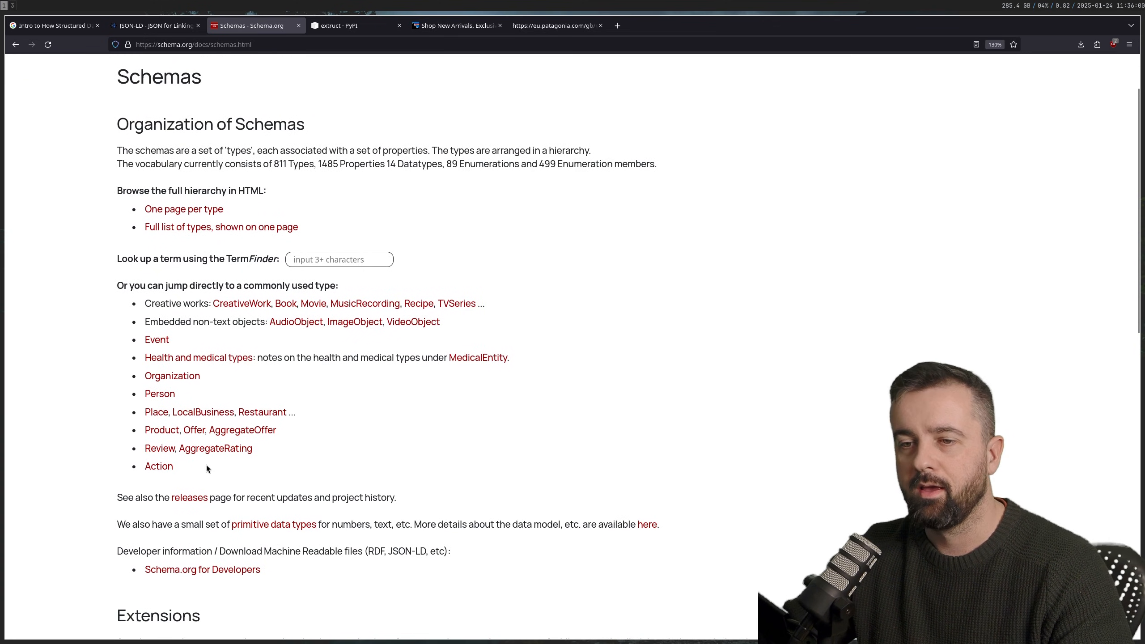
pyautogui.click(51, 25)
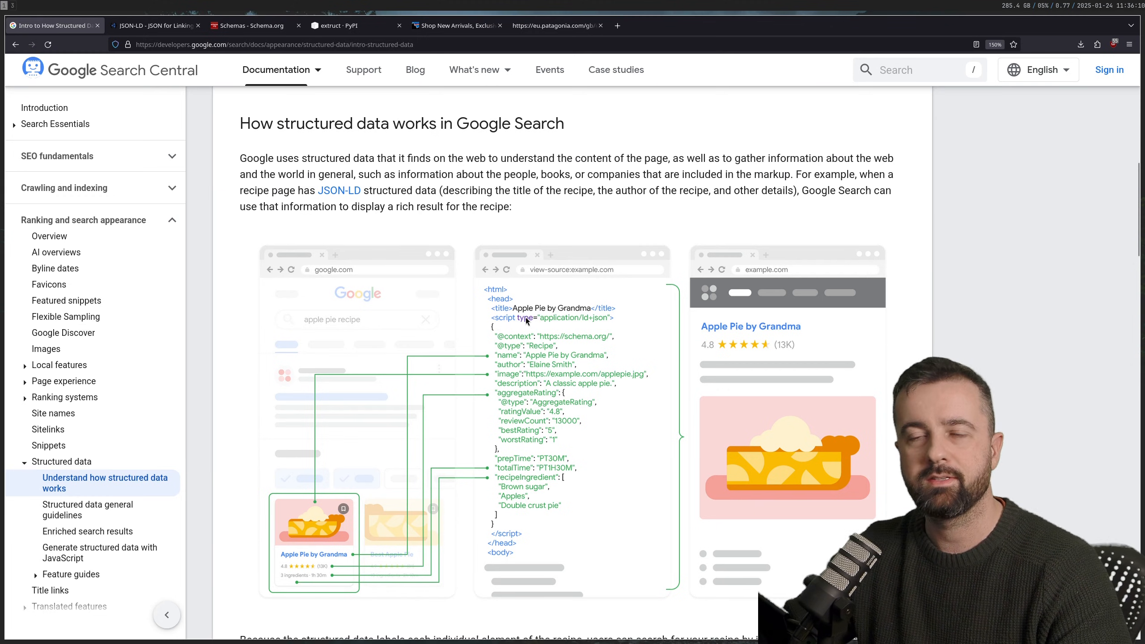
pyautogui.moveTo(354, 25)
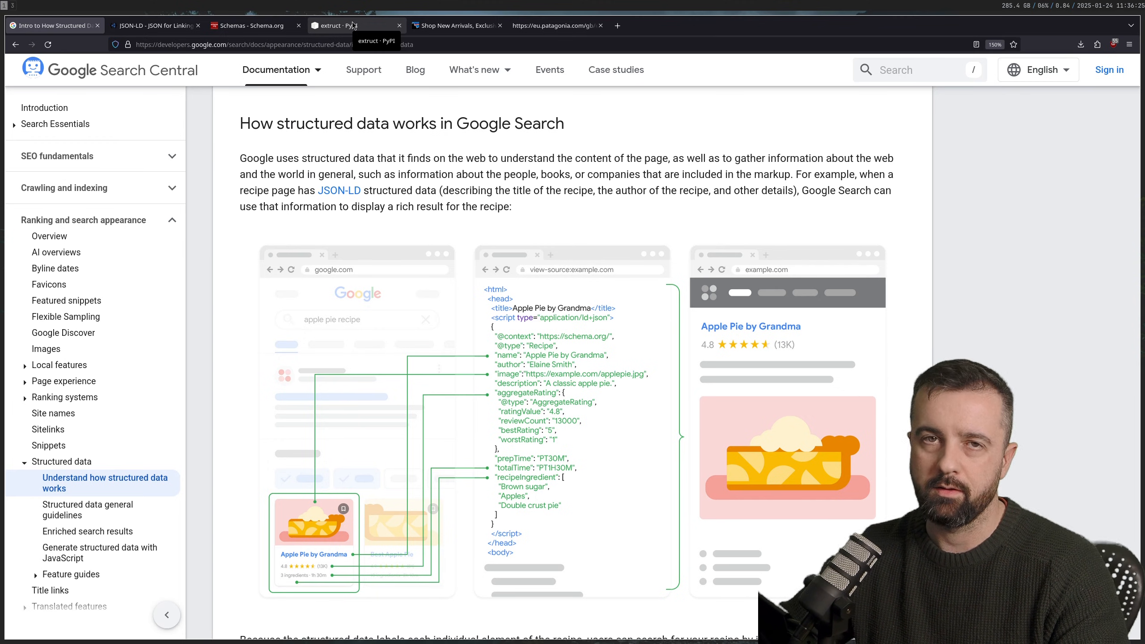
# Select 'extruct' on PyPI and scroll to its JSON-LD Person extraction example.
pyautogui.click(343, 26)
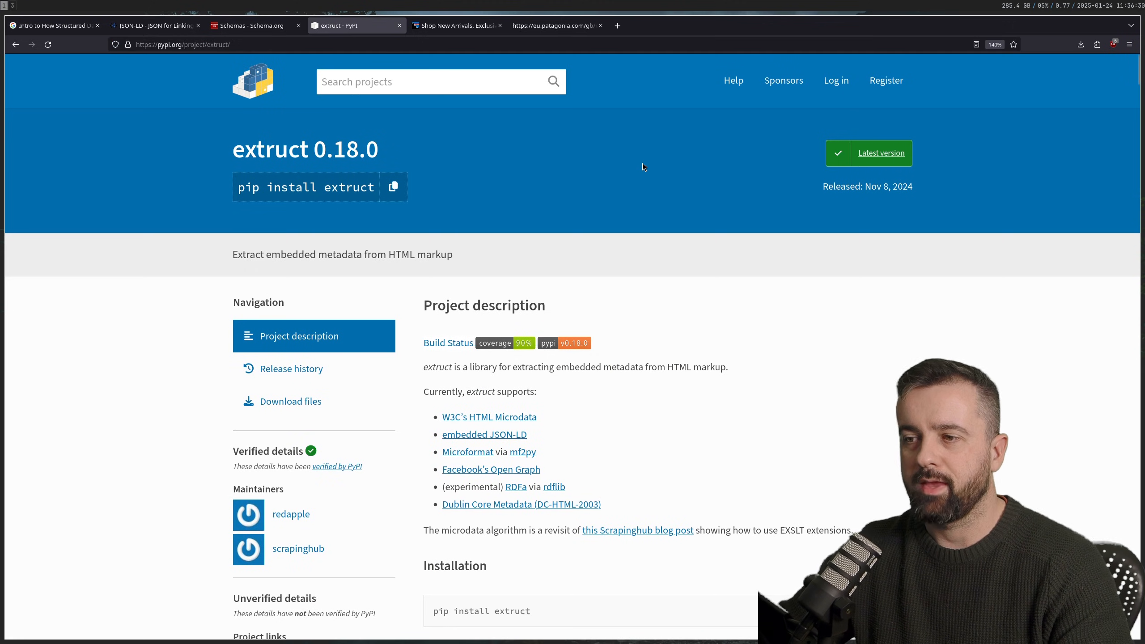
pyautogui.doubleClick(270, 150)
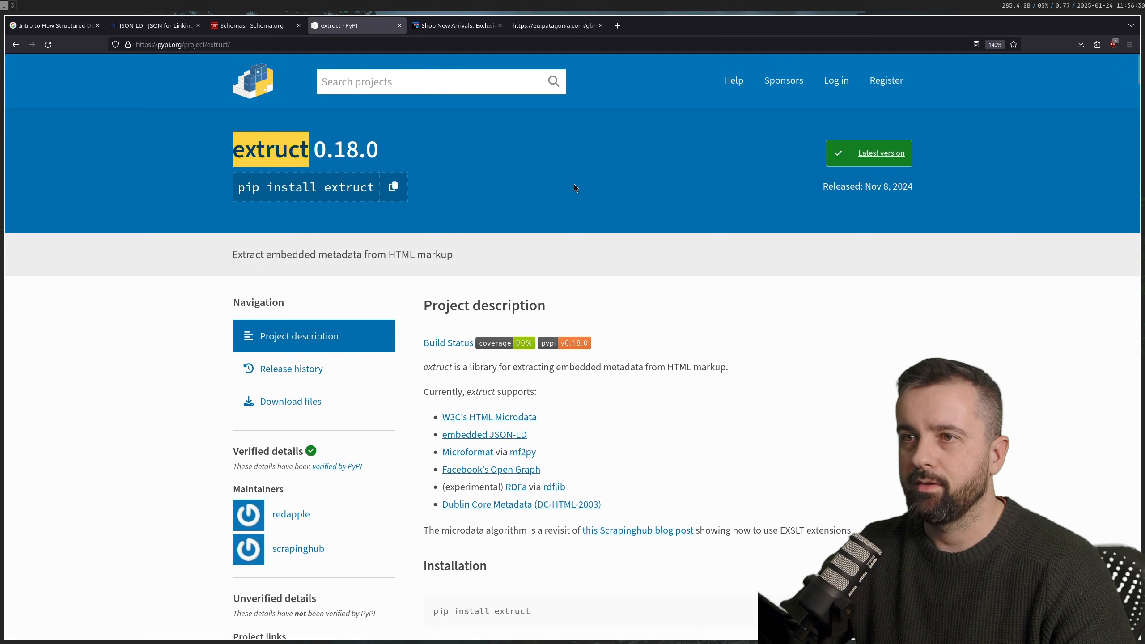
pyautogui.moveTo(580, 176)
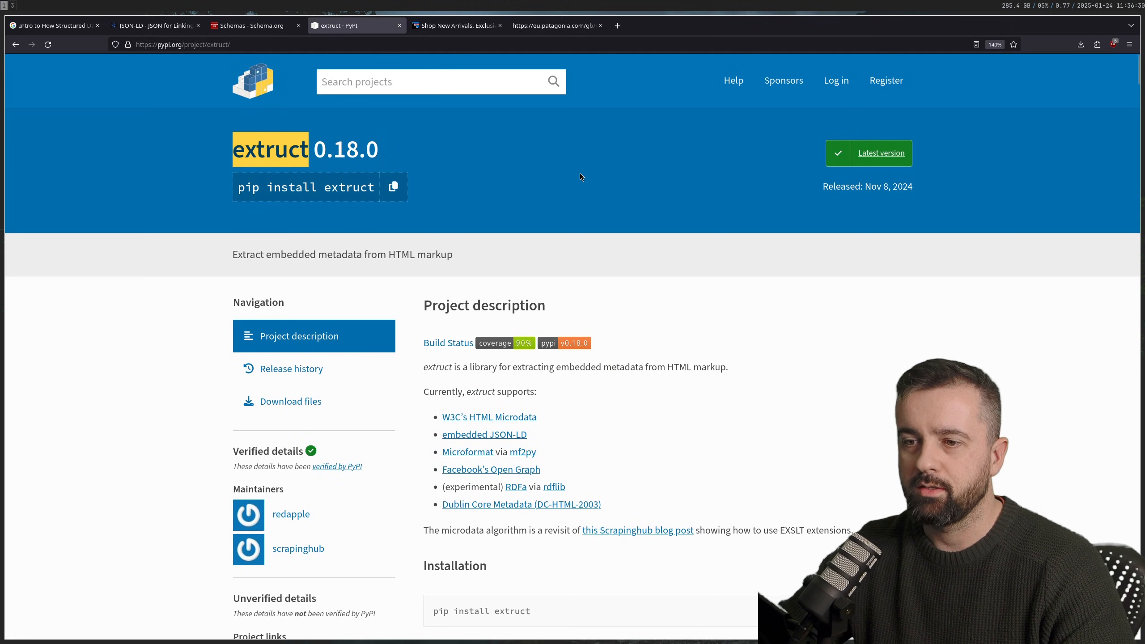
pyautogui.scroll(-3)
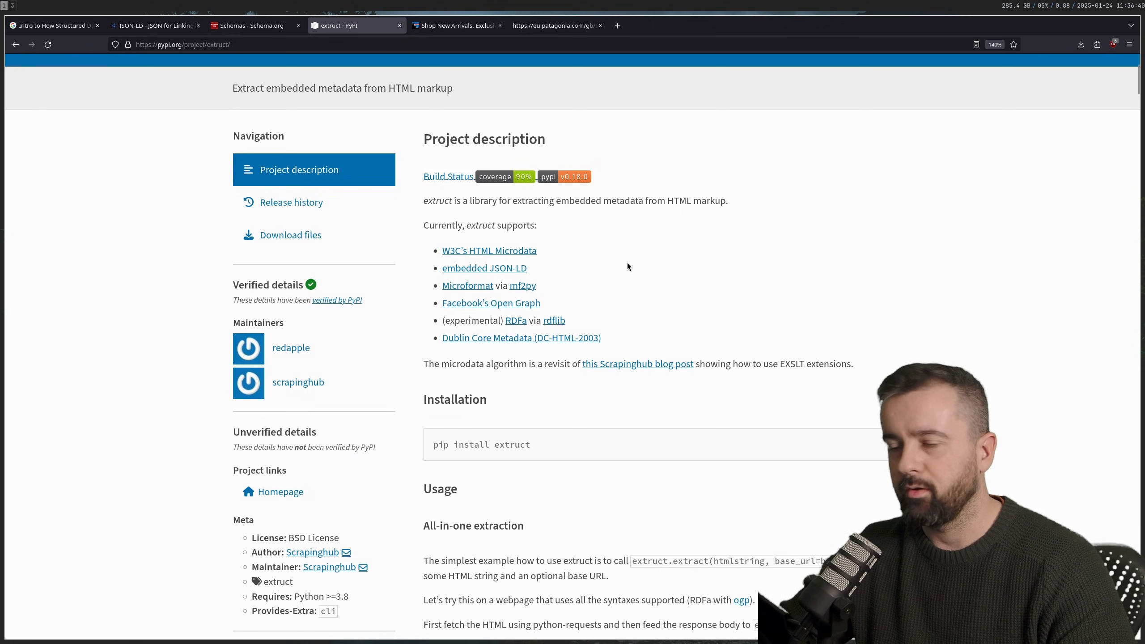
pyautogui.scroll(-3)
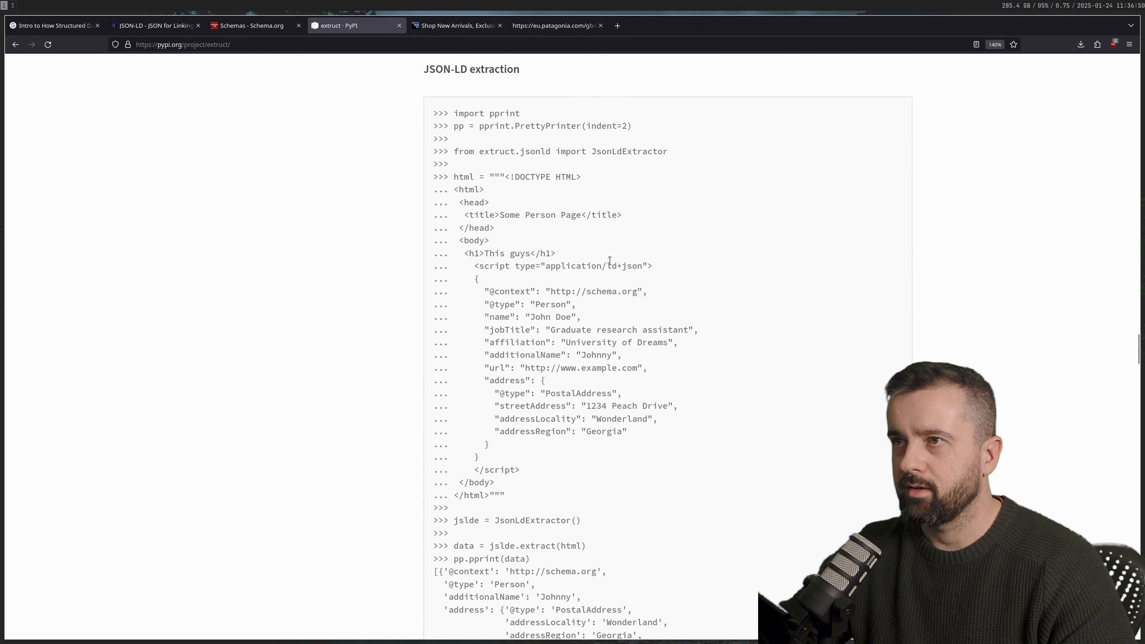
pyautogui.moveTo(534, 474)
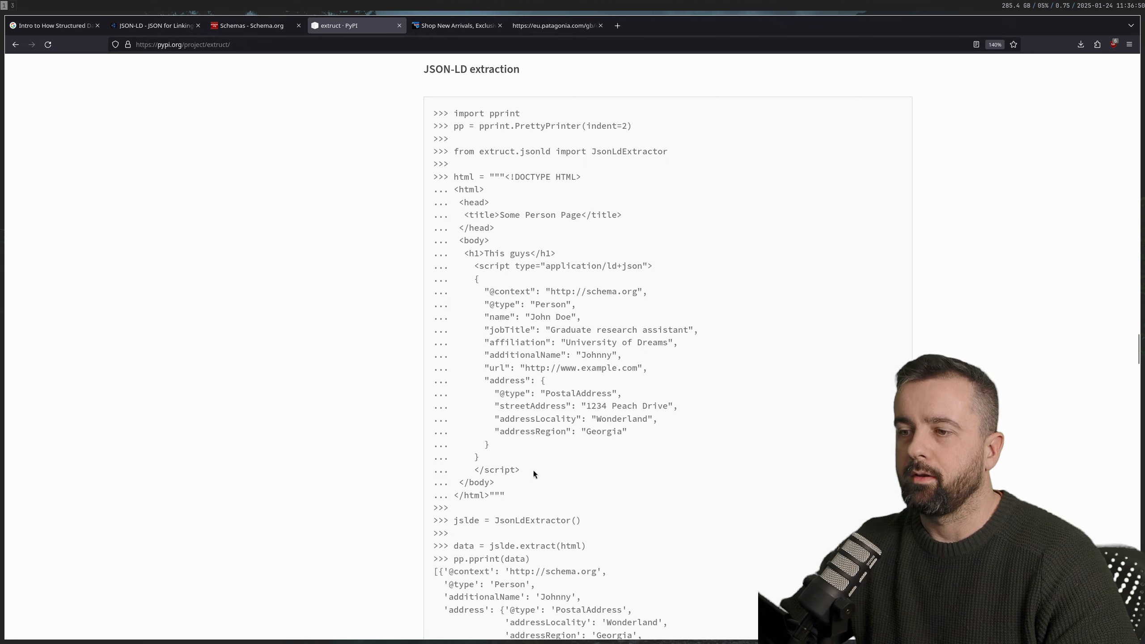
pyautogui.scroll(-3)
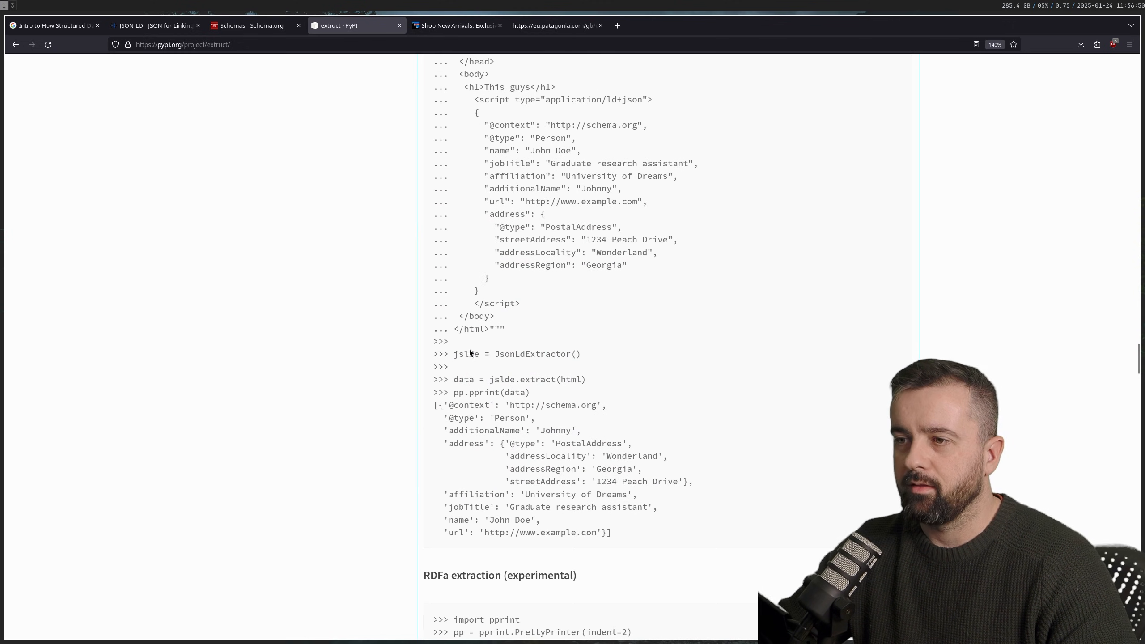
pyautogui.moveTo(448, 392); pyautogui.dragTo(675, 481)
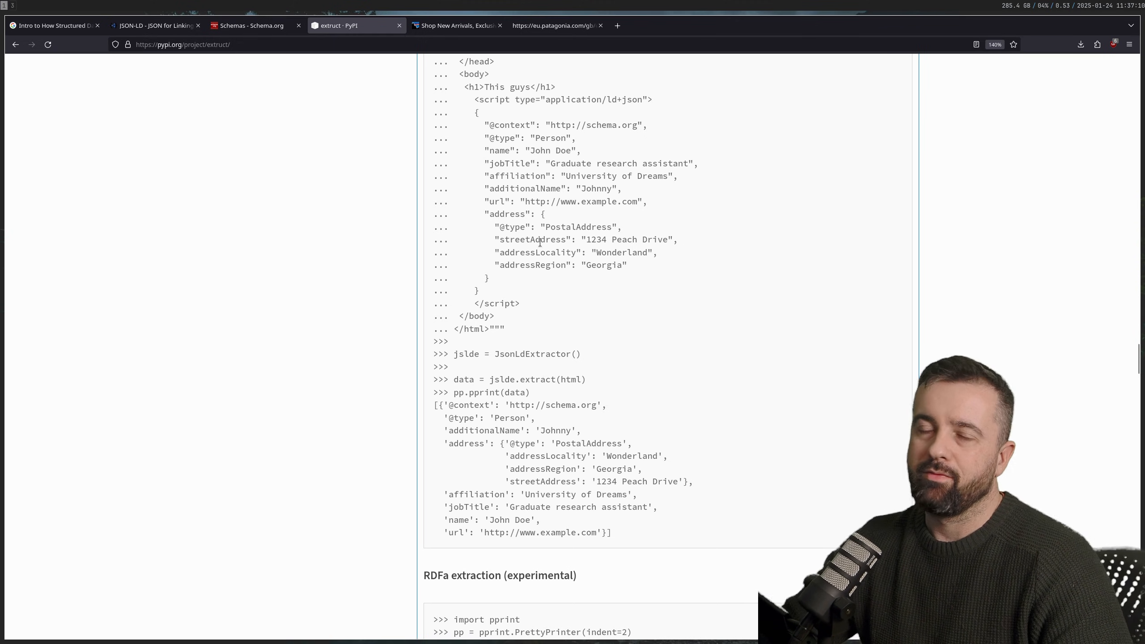
# Scroll the Patagonia collections page source to find its ItemList JSON-LD script.
pyautogui.click(456, 25)
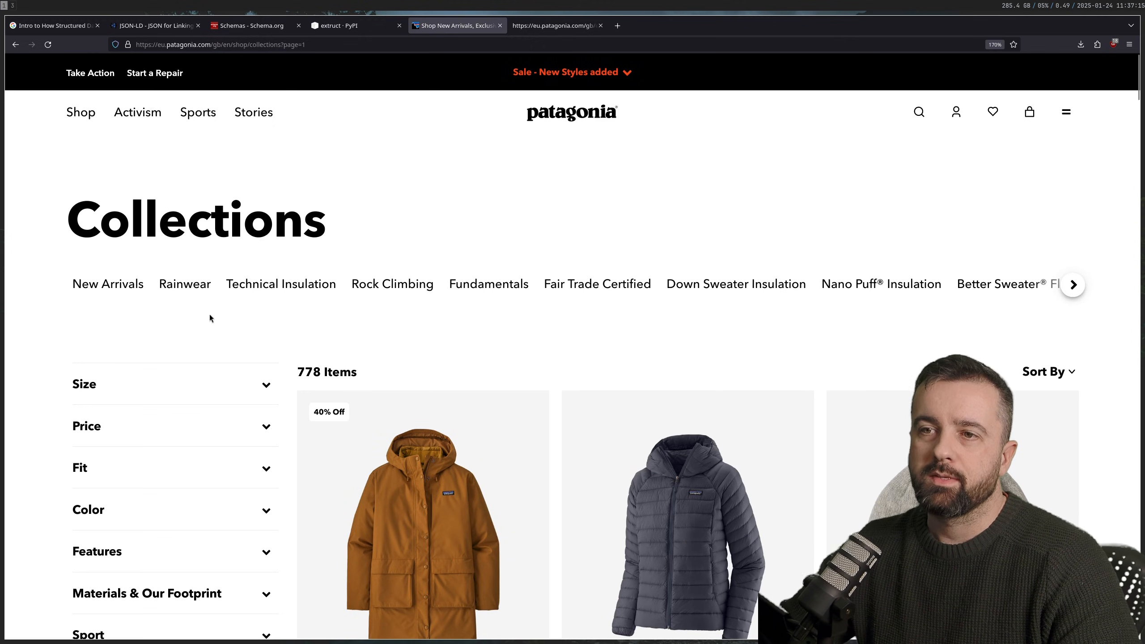
pyautogui.moveTo(592, 315)
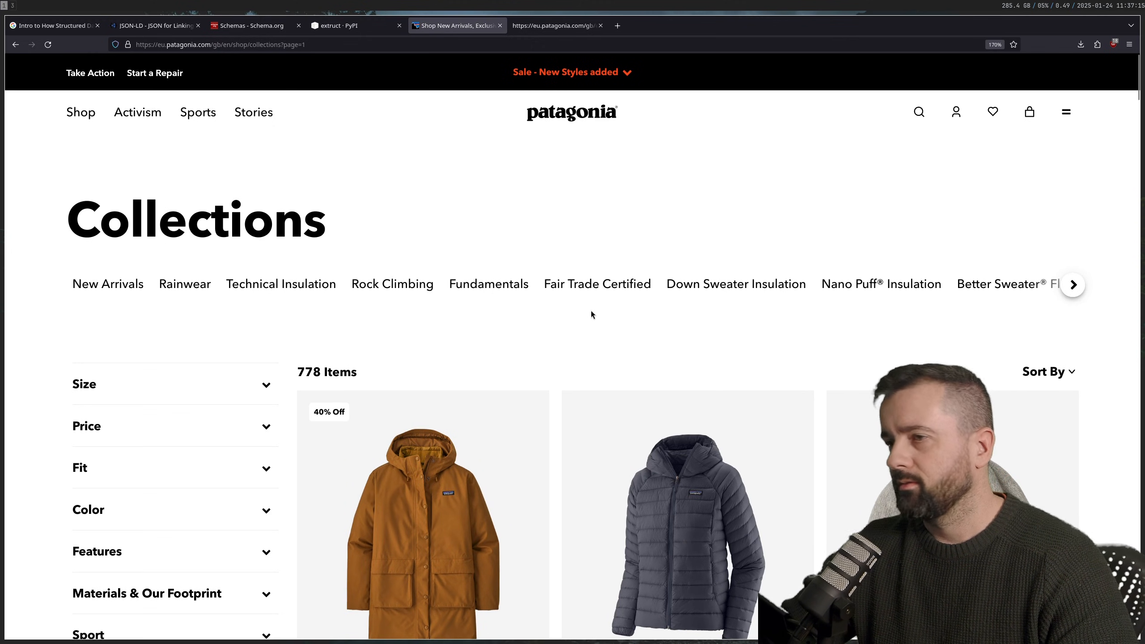
pyautogui.scroll(-3)
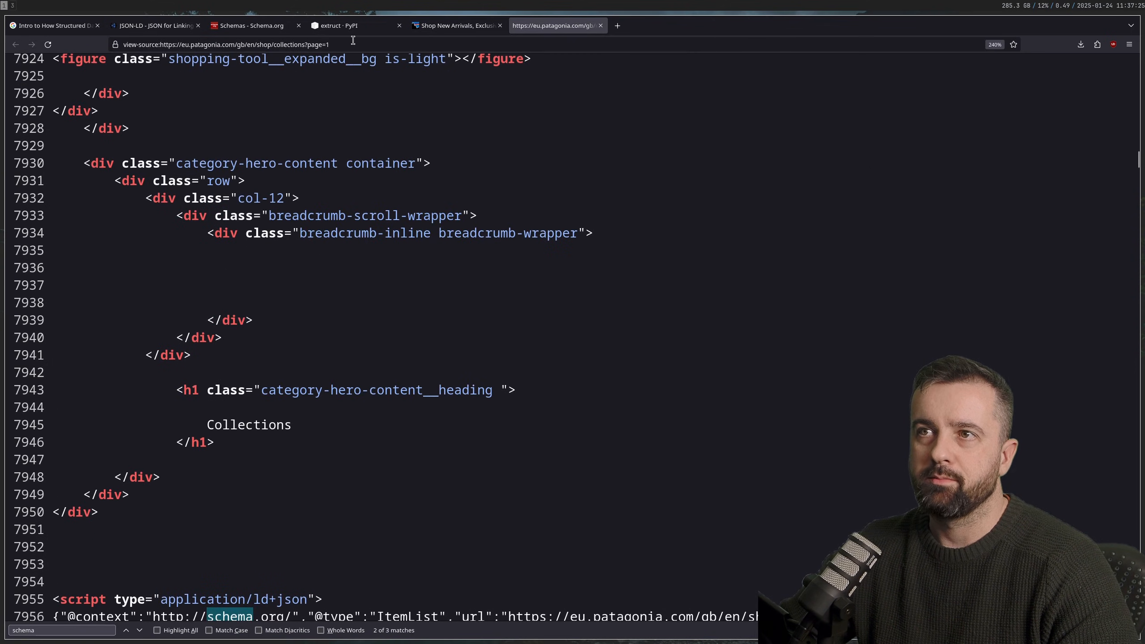
pyautogui.scroll(-3)
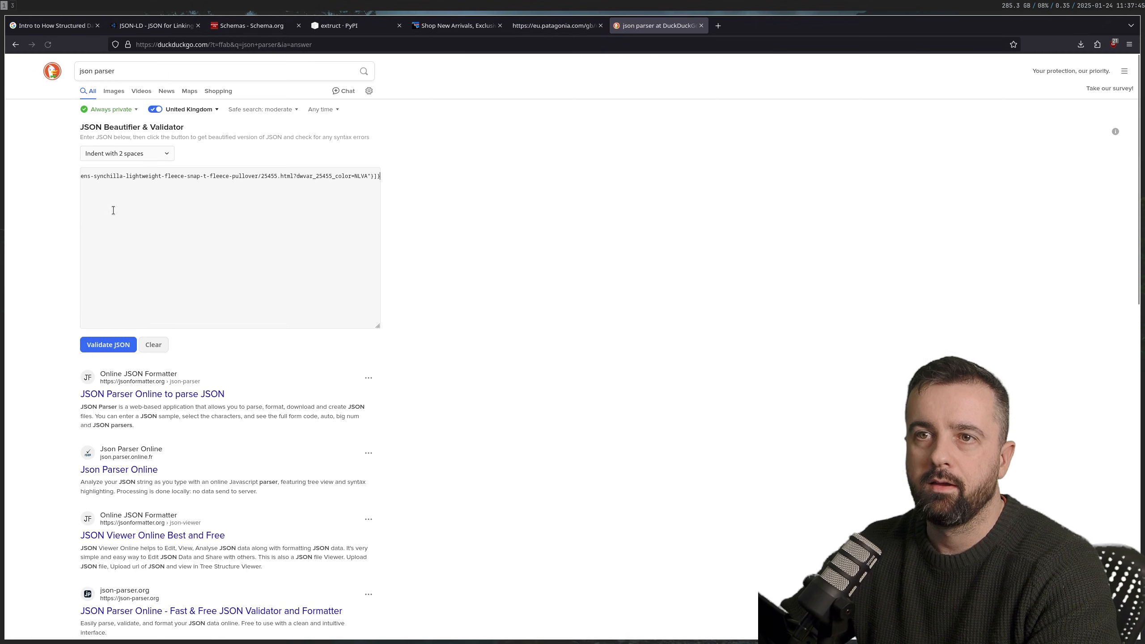
# Validate the Patagonia ItemList JSON, zoom in, and select the first product's URL.
pyautogui.click(107, 344)
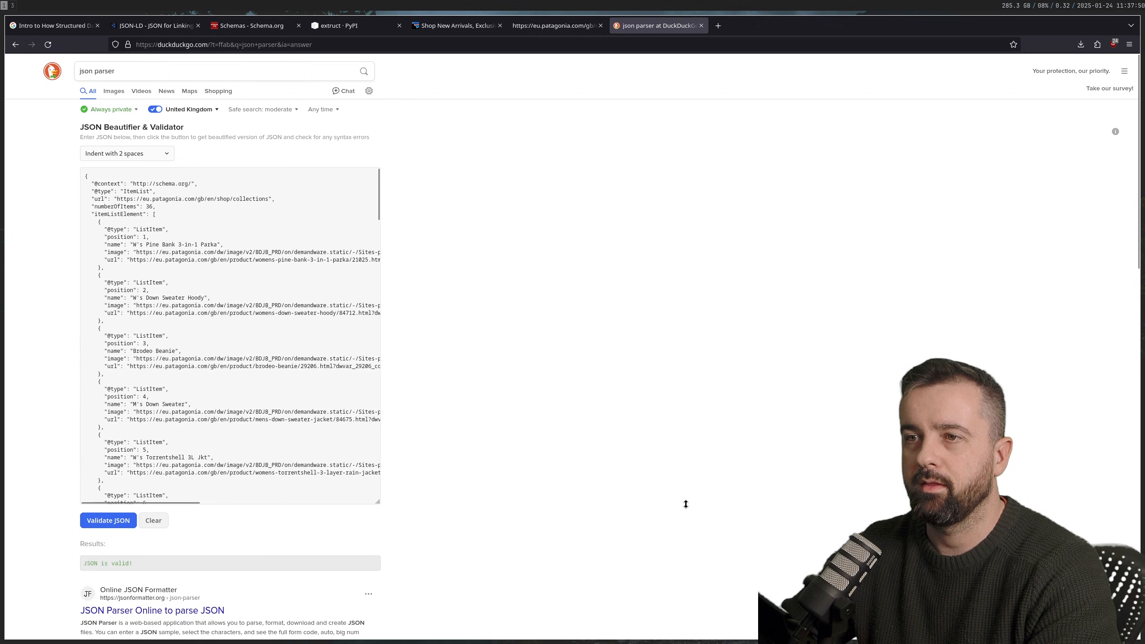
pyautogui.press('ctrl+plus')
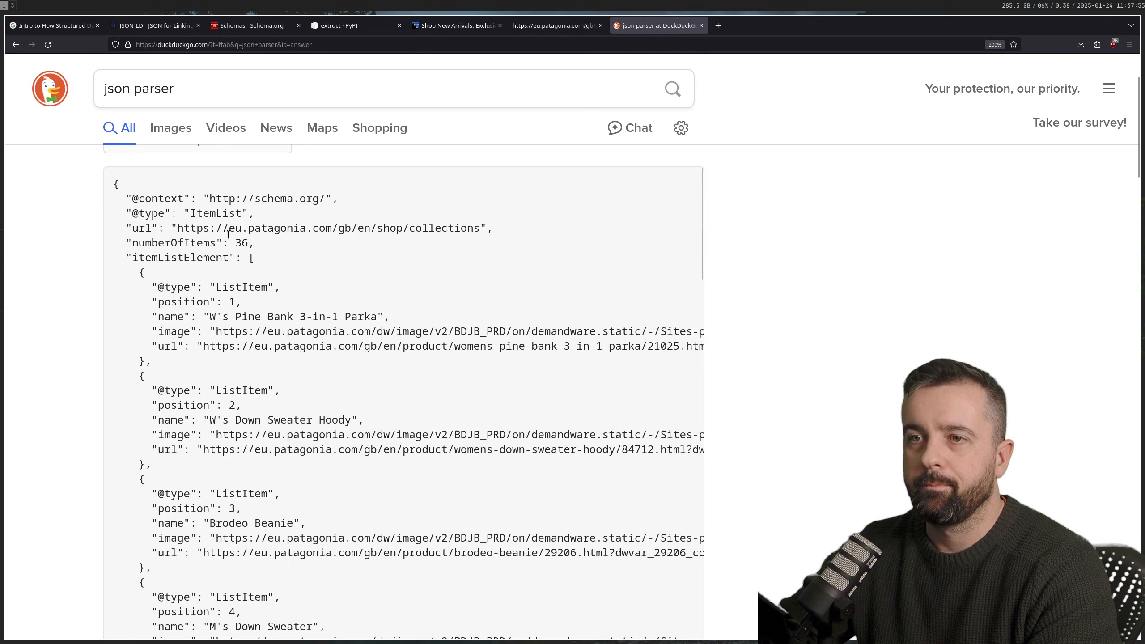
pyautogui.doubleClick(215, 213)
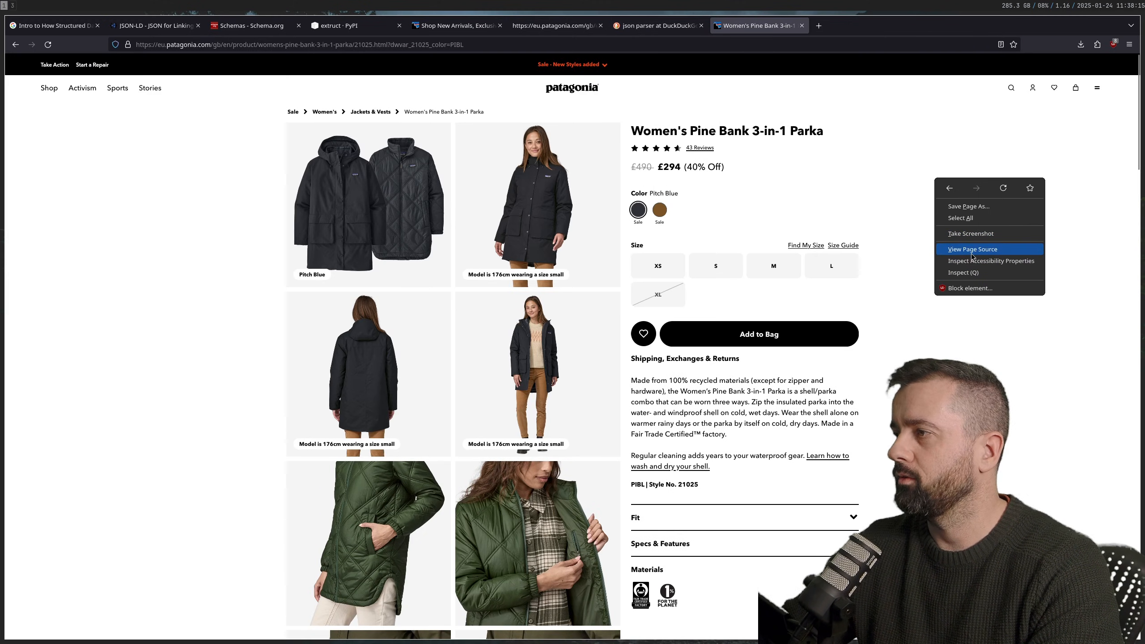
# Find 'schema' in the parka page source and view its ProductGroup JSON formatted.
pyautogui.click(972, 249)
pyautogui.write('scah')
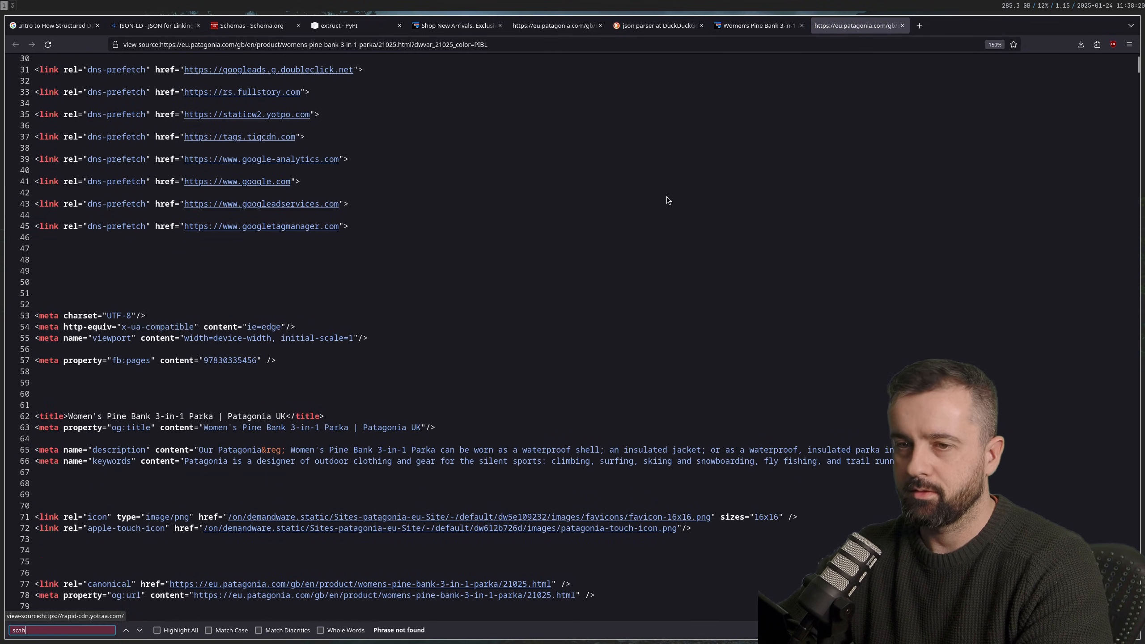
pyautogui.write('schema')
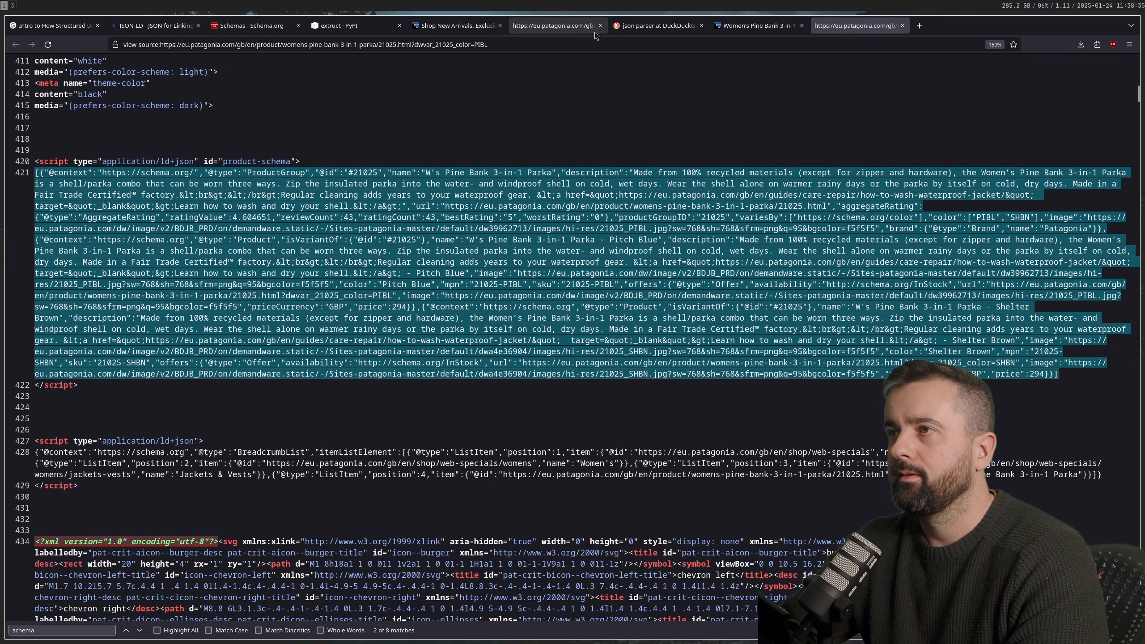
pyautogui.click(656, 25)
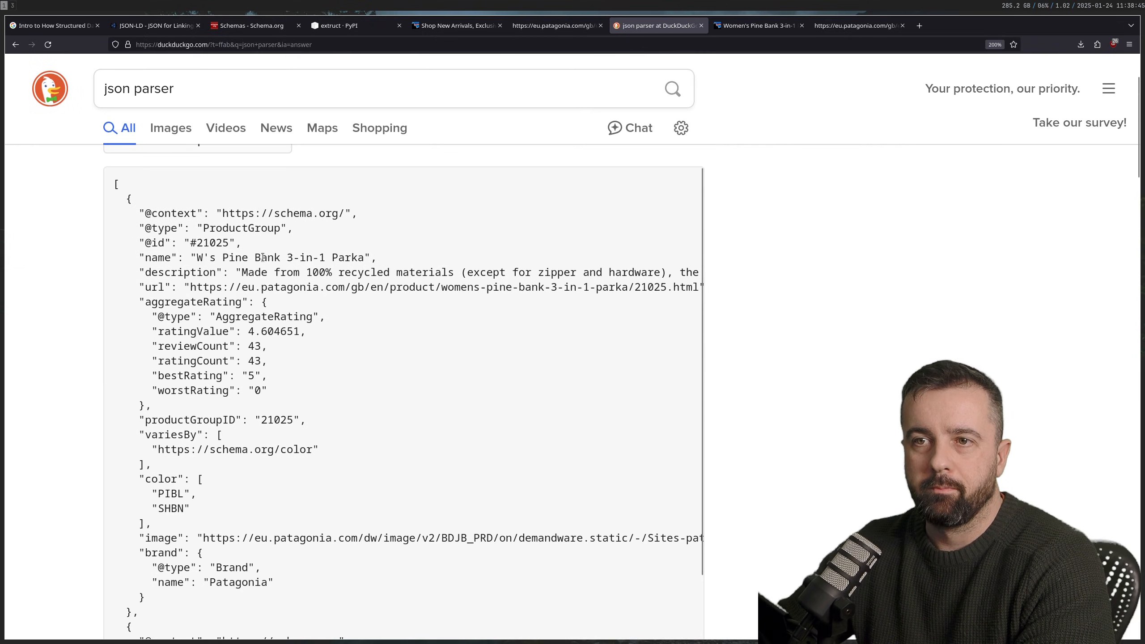
# Scroll the parsed JSON to the Pitch Blue offer, then revisit the parka page source.
pyautogui.scroll(-3)
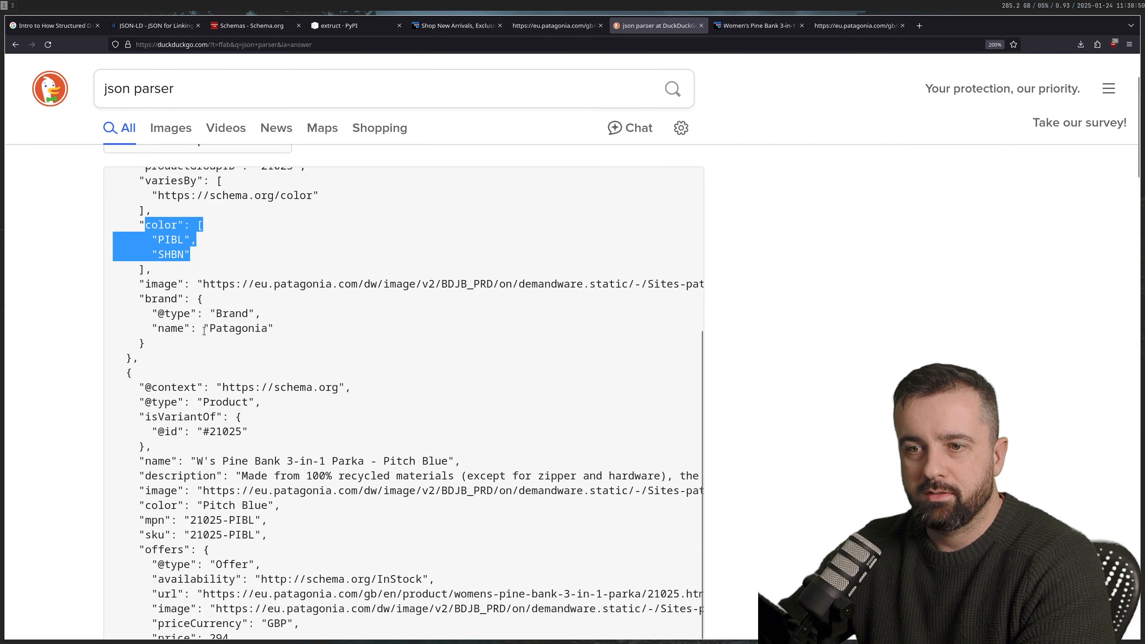
pyautogui.scroll(-3)
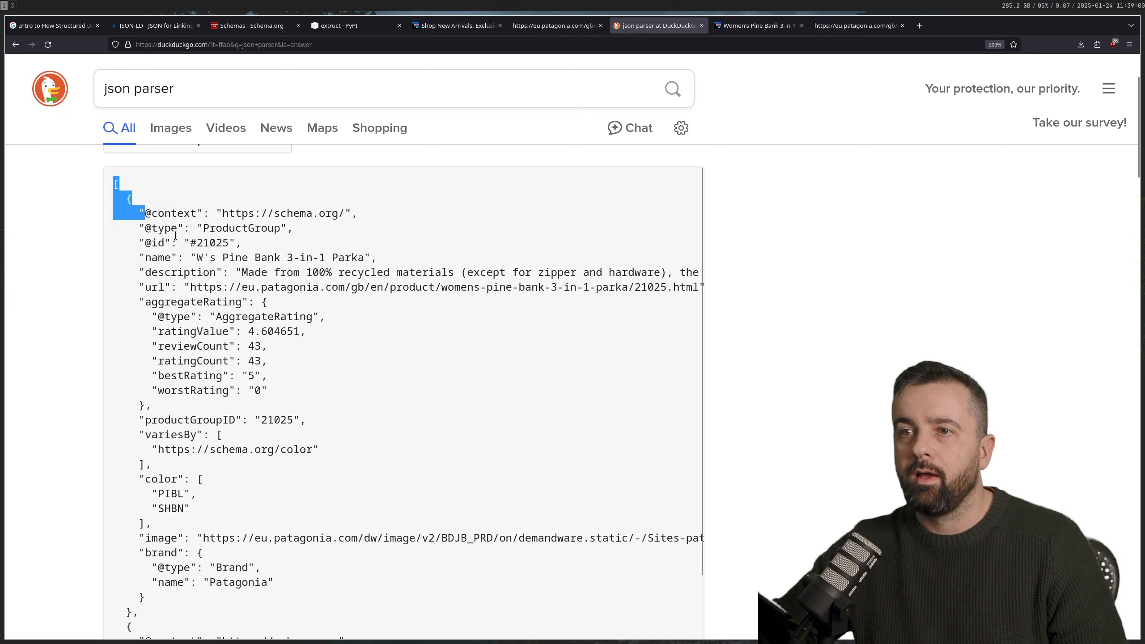
pyautogui.moveTo(135, 212); pyautogui.dragTo(270, 375)
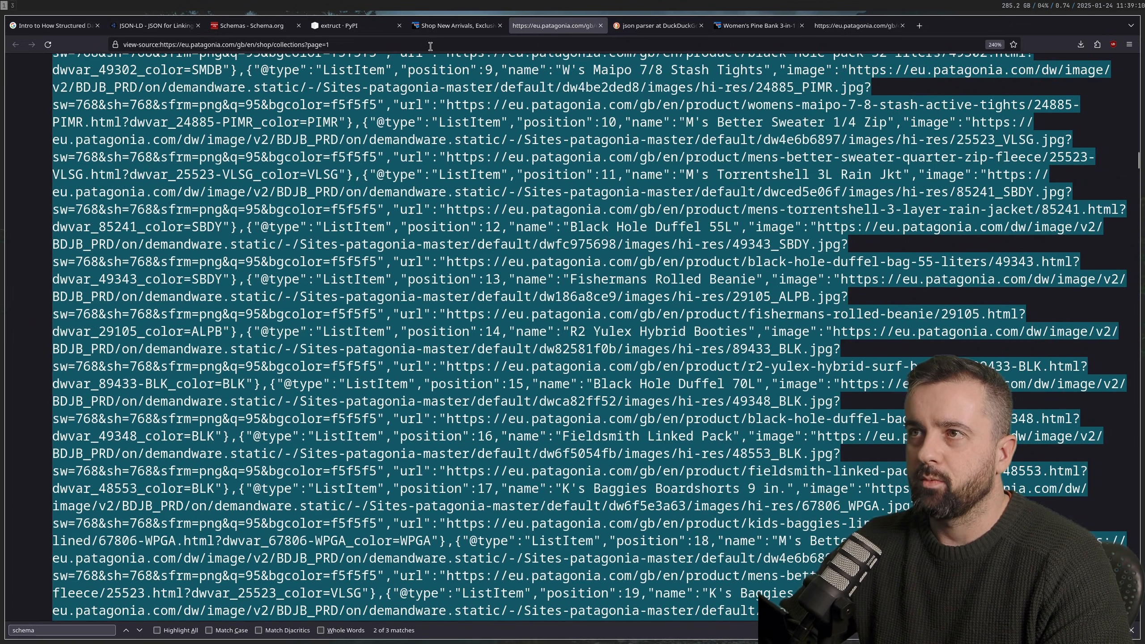
pyautogui.click(456, 26)
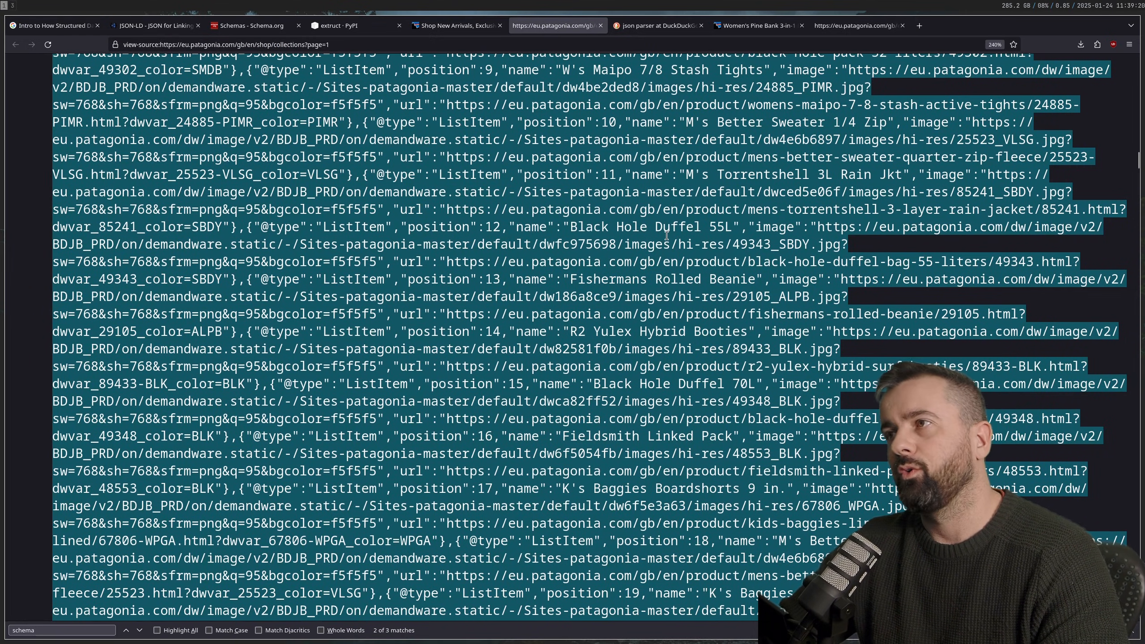
pyautogui.click(858, 25)
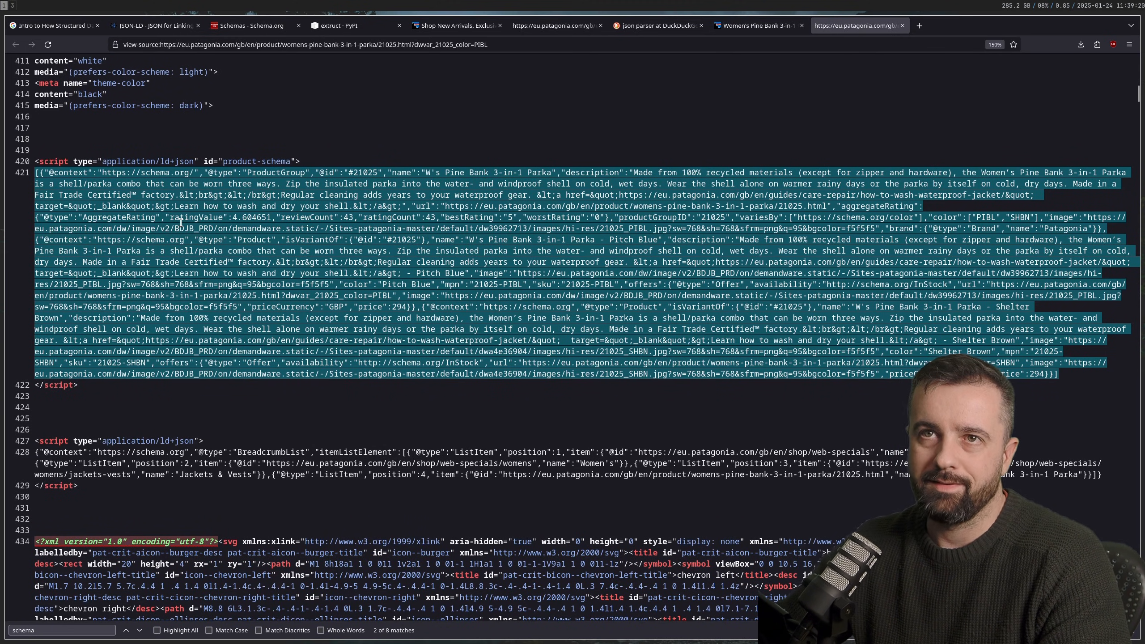
pyautogui.moveTo(276, 112)
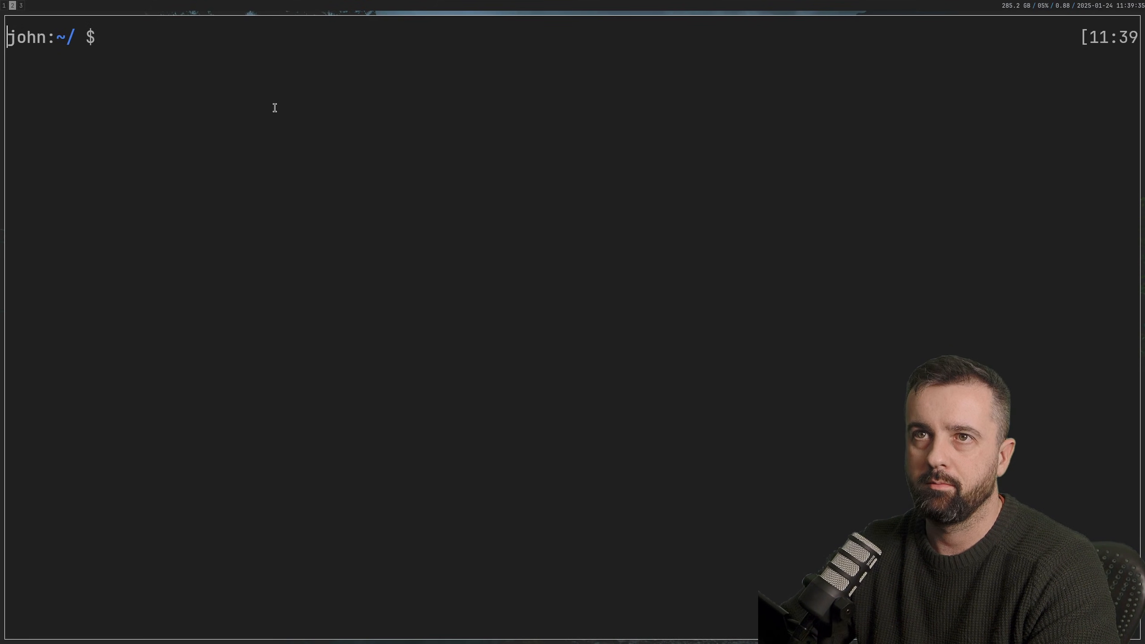
# Create the patschema folder in Projects with a Python venv named 'venv'.
pyautogui.write('cd Projects')
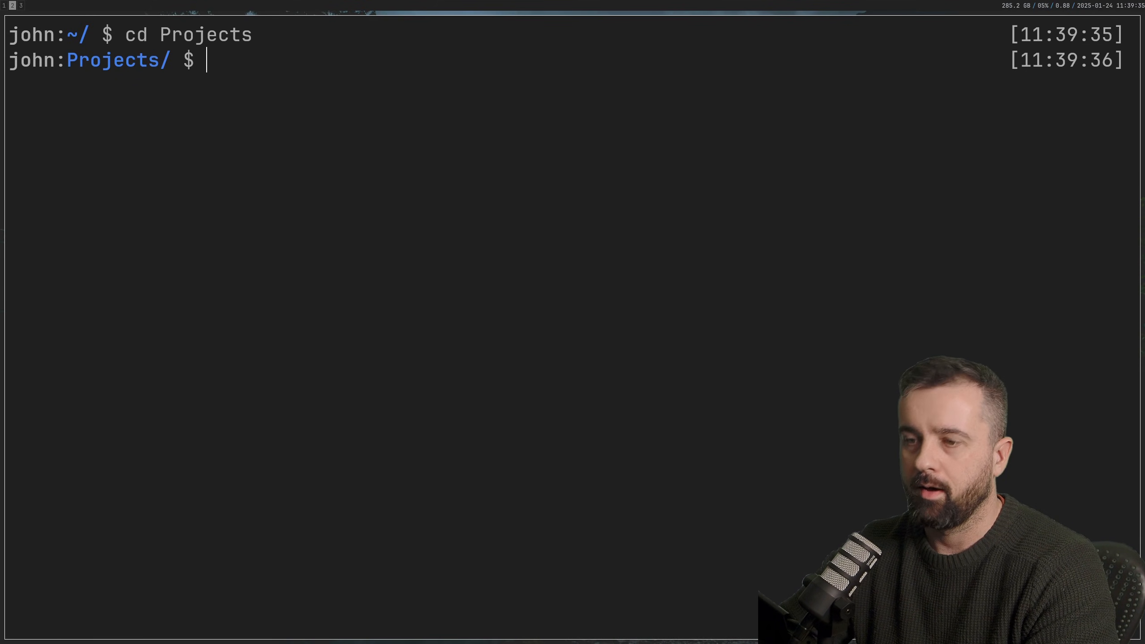
pyautogui.write('mkdir patschema')
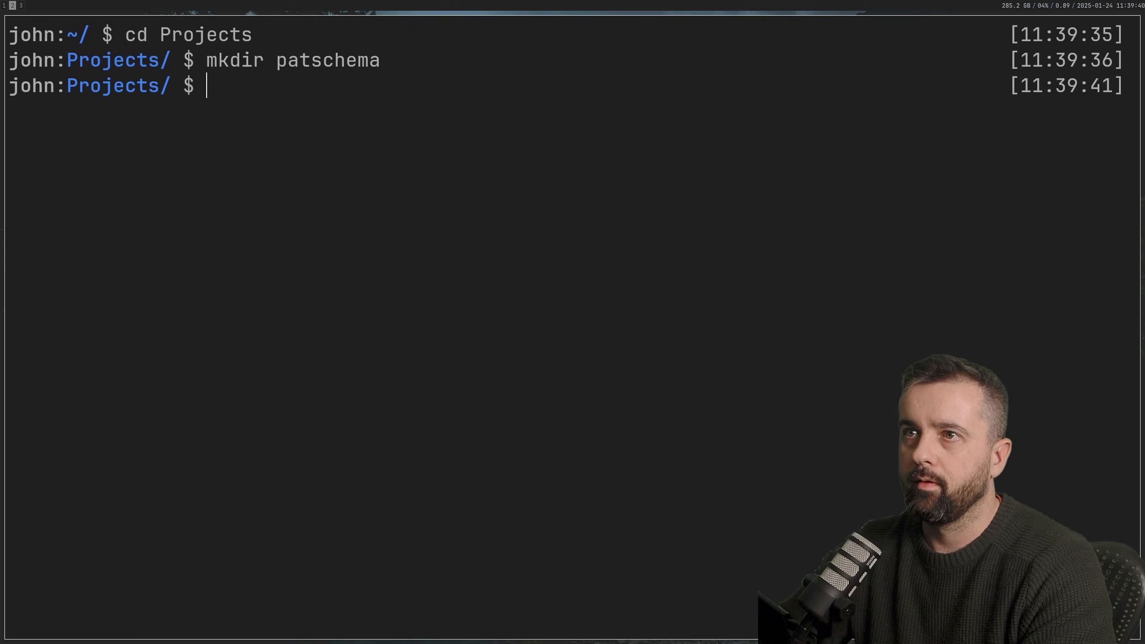
pyautogui.write('cd pate')
pyautogui.write('pyt')
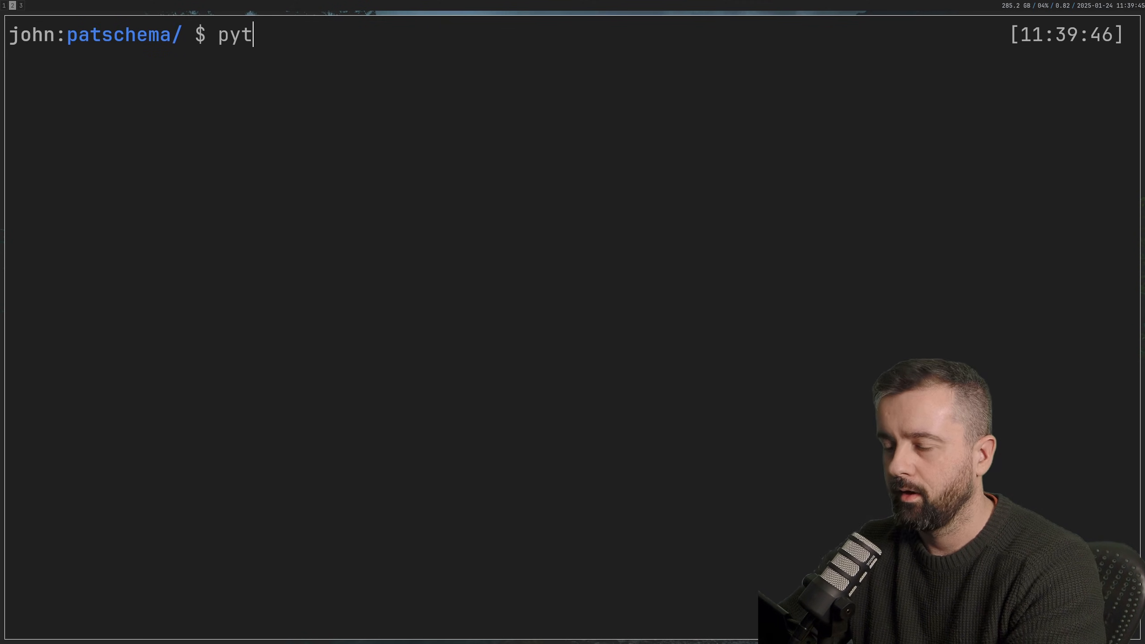
pyautogui.write('hon3 -')
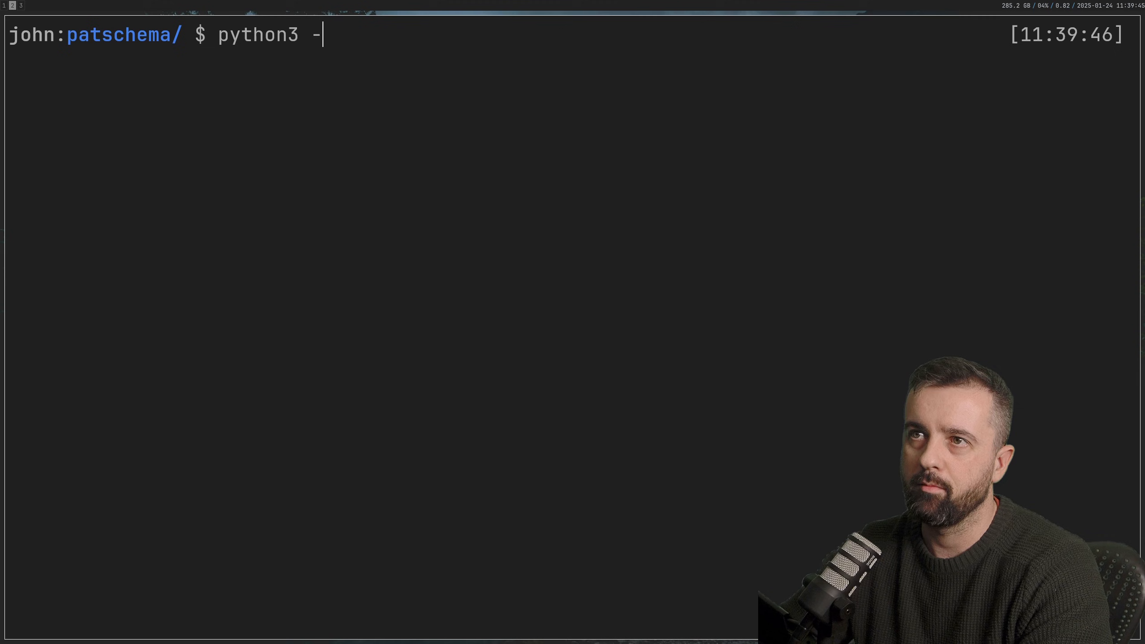
pyautogui.write('venv venv')
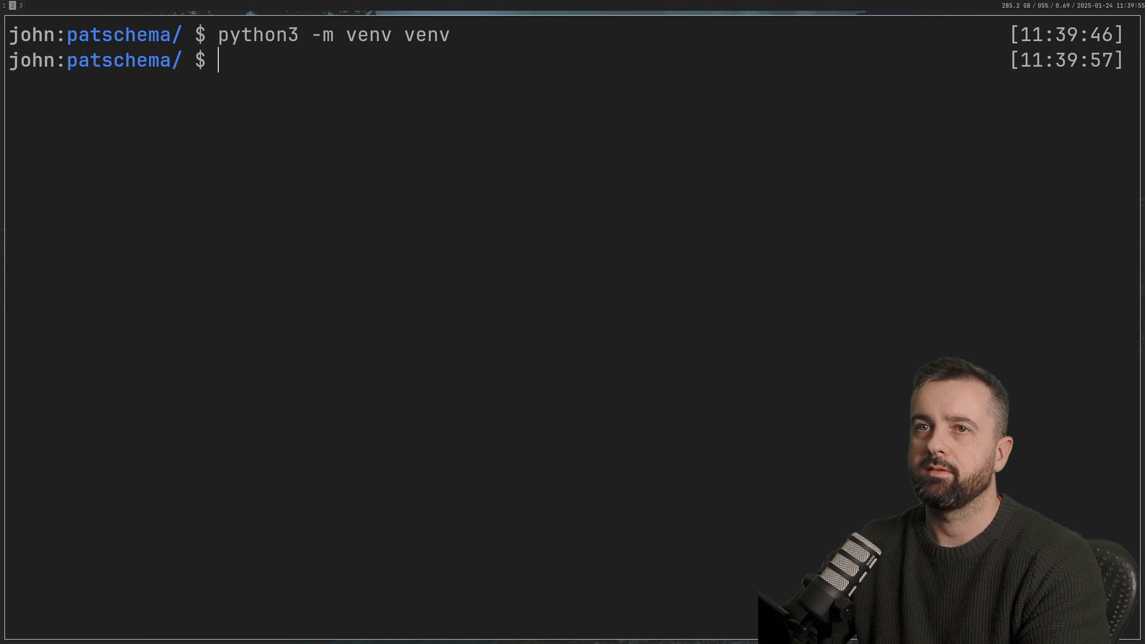
pyautogui.write('act')
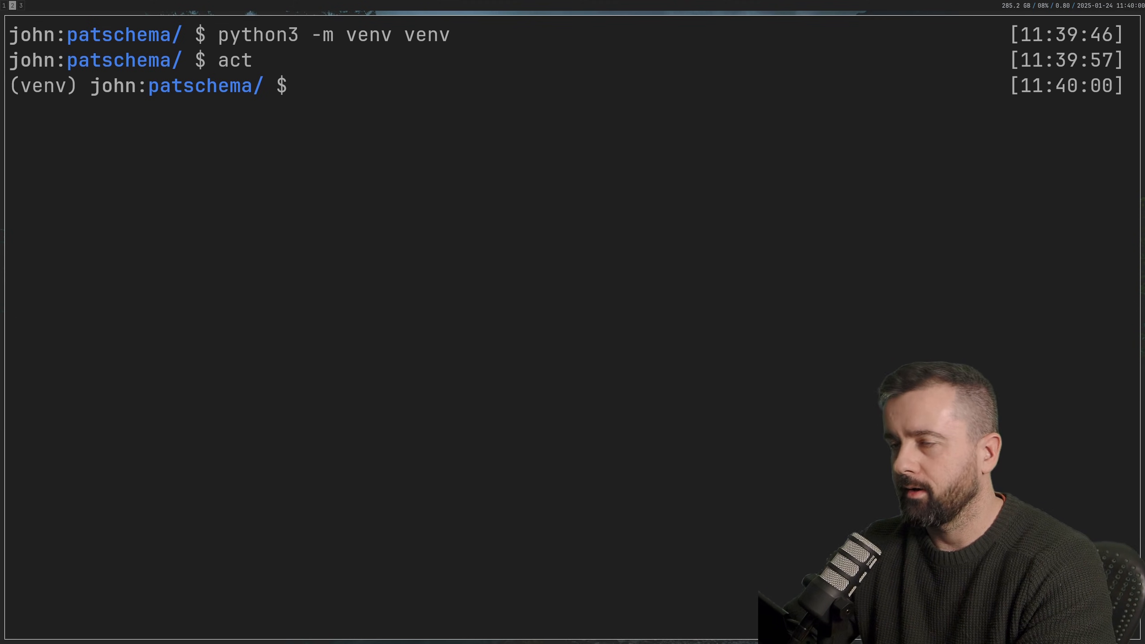
# Install extruct, tls-client and rich with pip3 into the patschema venv.
pyautogui.write('pip3 install')
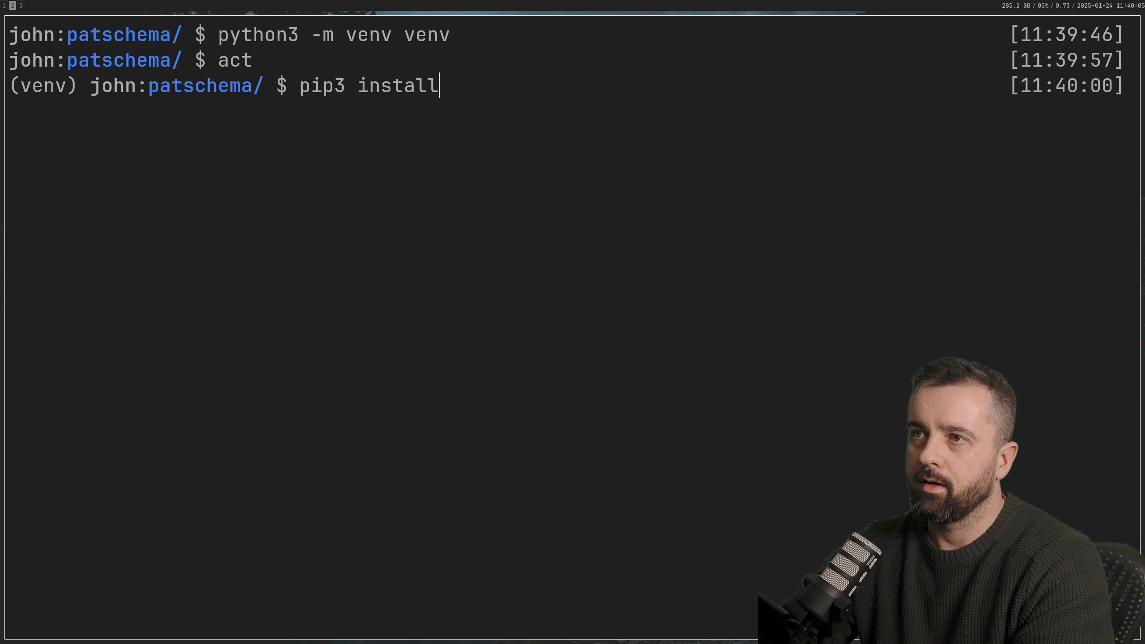
pyautogui.write('e')
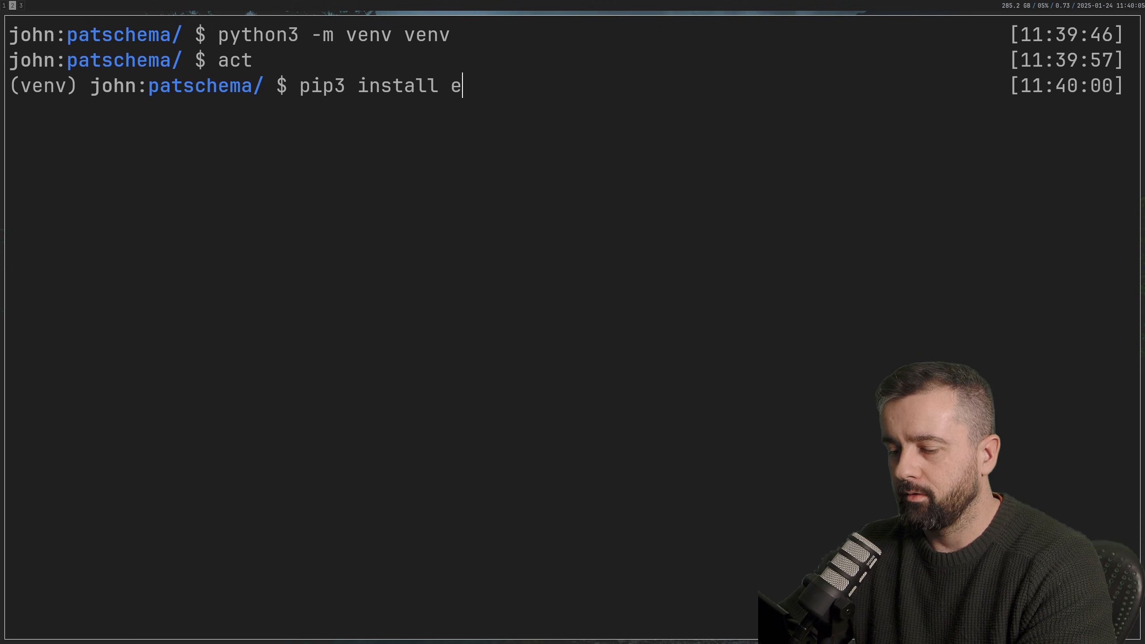
pyautogui.write('xtruct tls-=')
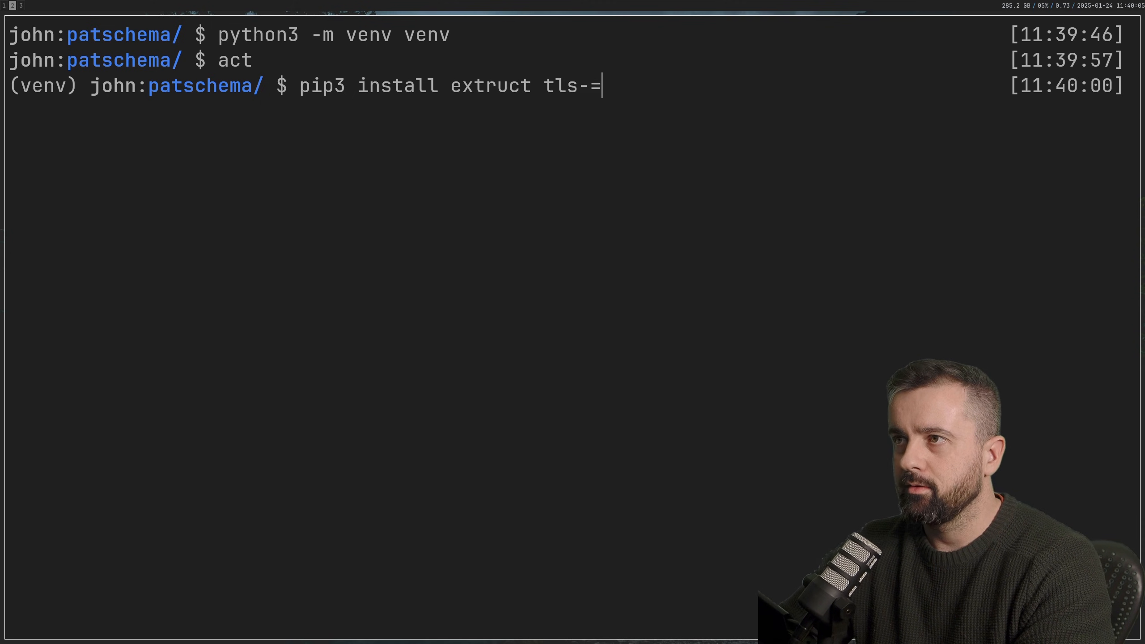
pyautogui.write('client')
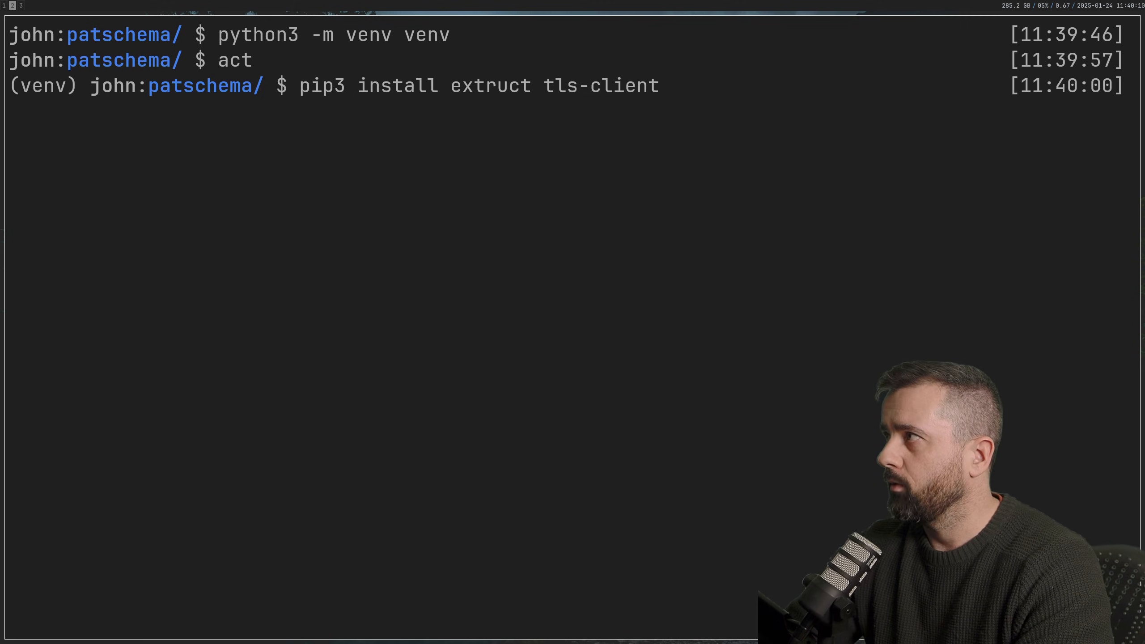
pyautogui.write('ri')
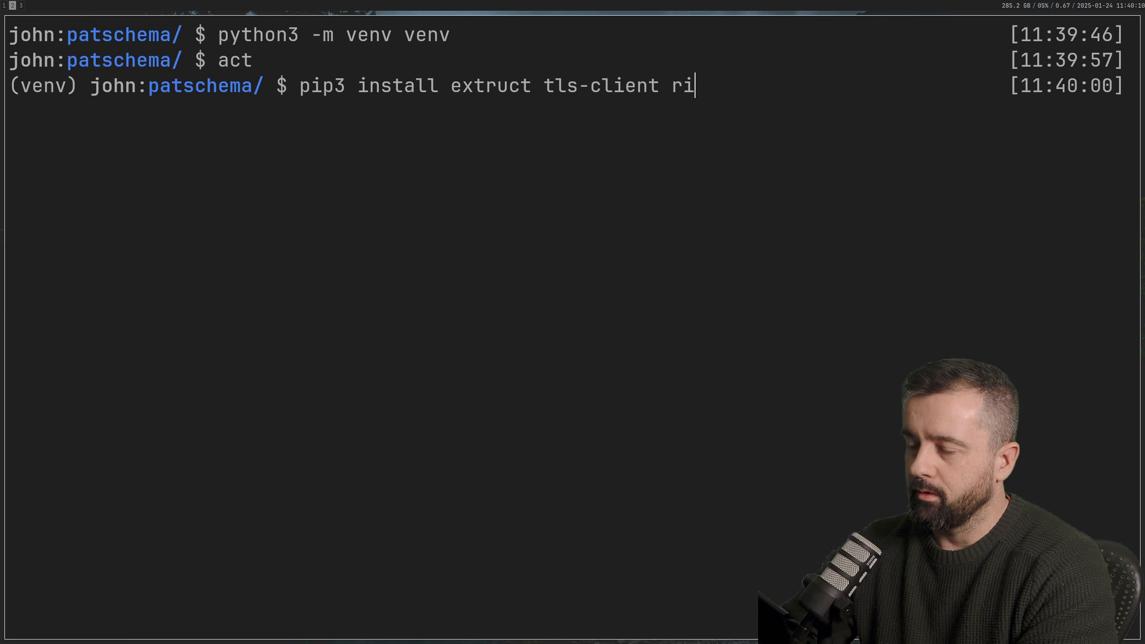
pyautogui.write('ch')
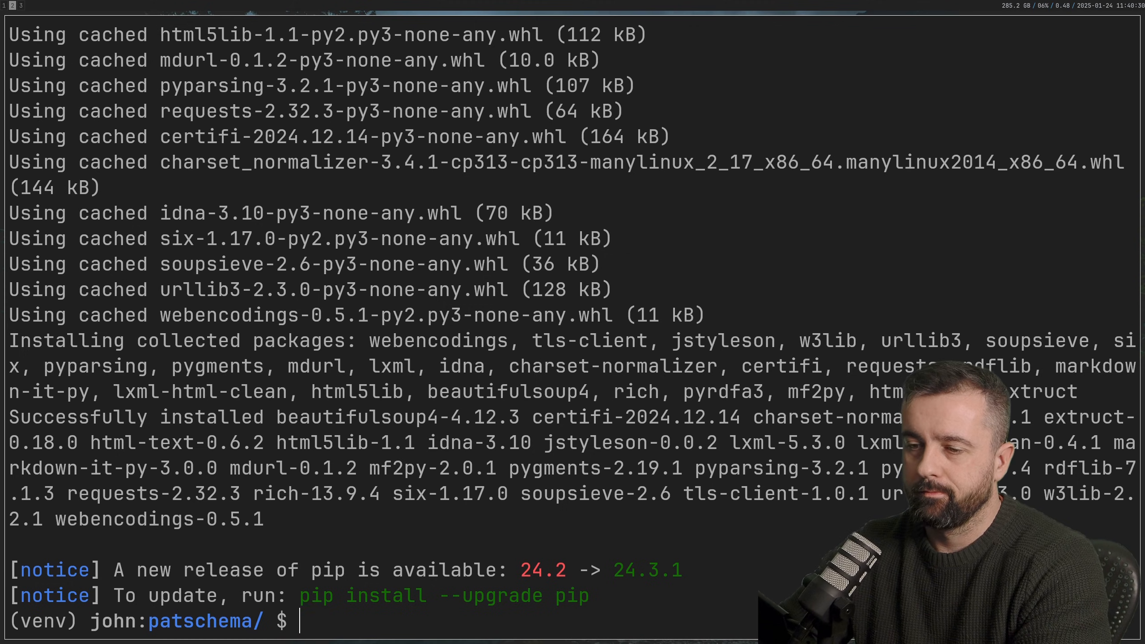
# Create main.py importing tls_client, os and JsonLdExtractor from extruct.jsonld.
pyautogui.write('touch main.py')
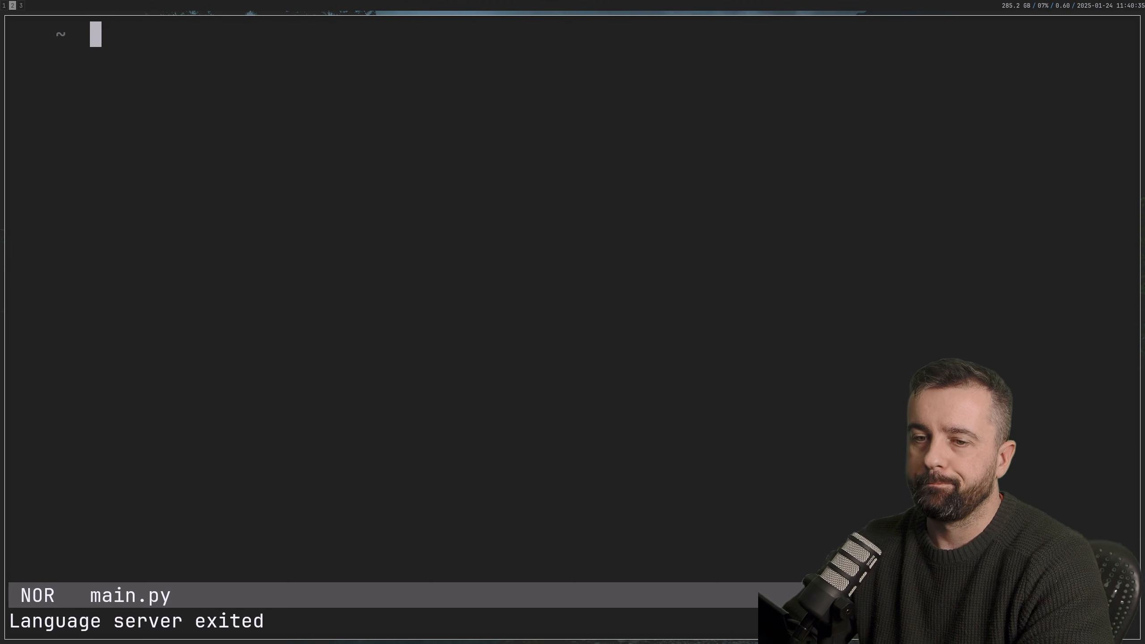
pyautogui.write('import tls_client')
pyautogui.write('import os')
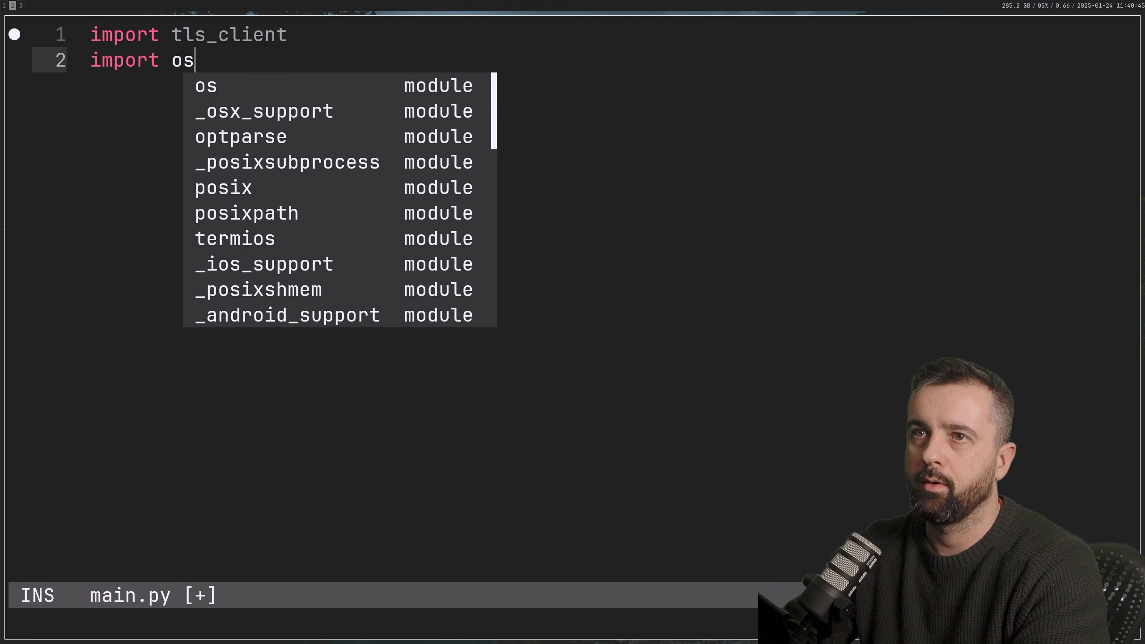
pyautogui.press('enter')
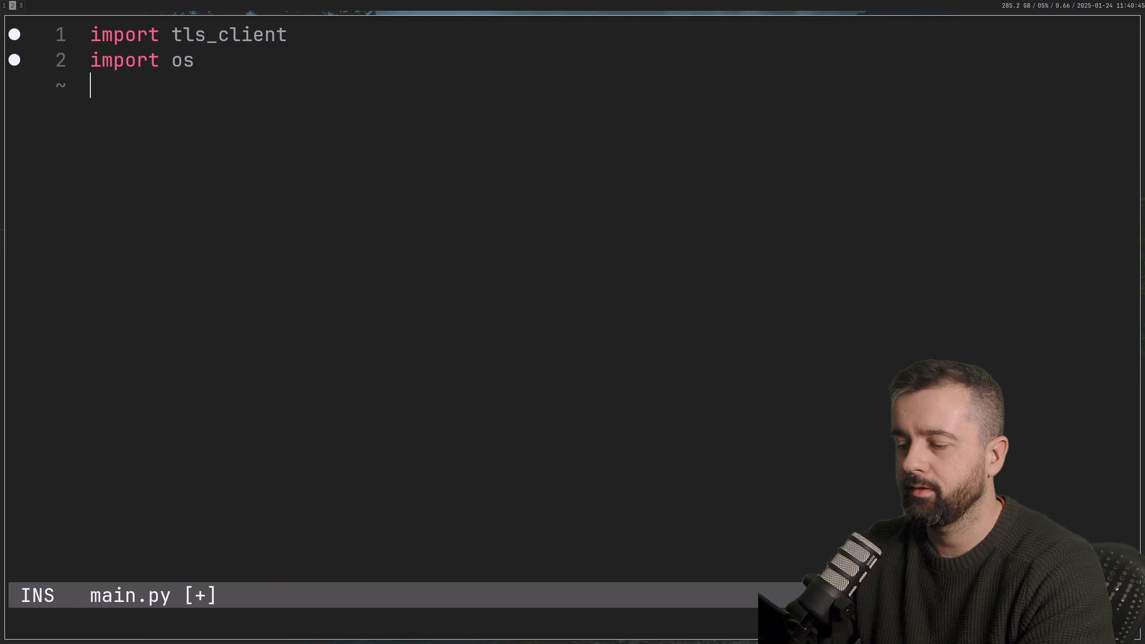
pyautogui.write('from extruct.jsonld')
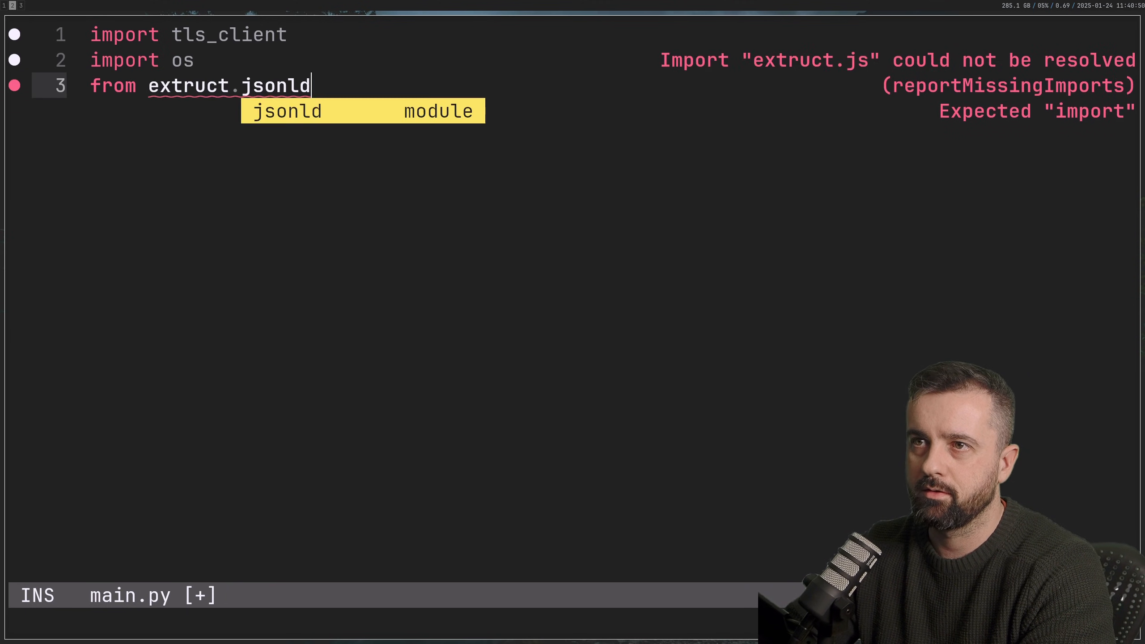
pyautogui.write('import js')
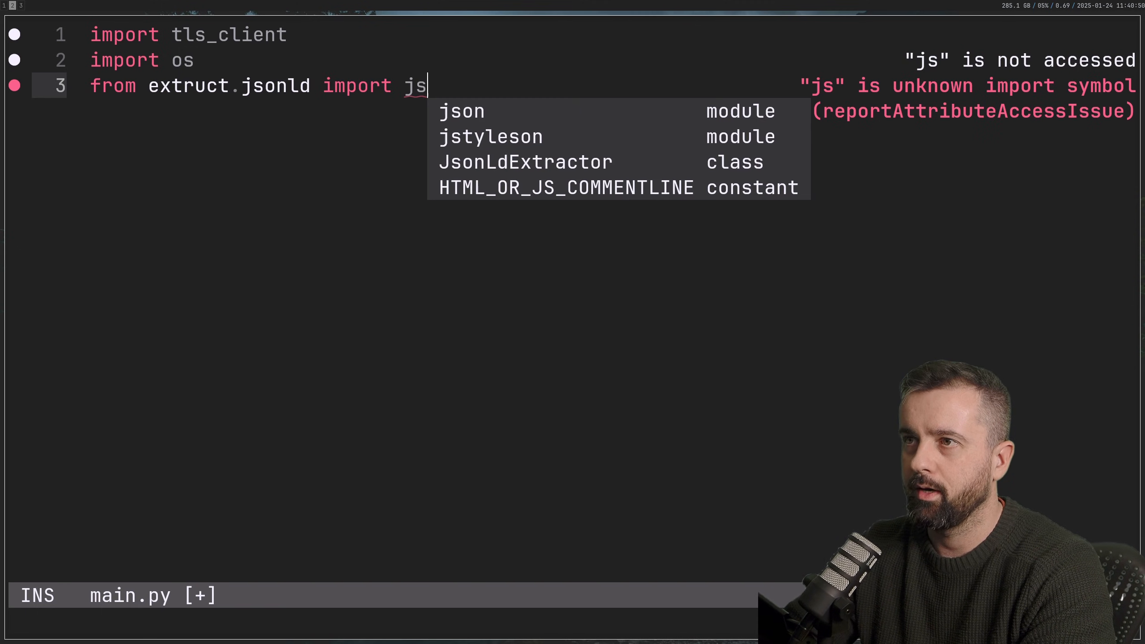
pyautogui.click(525, 162)
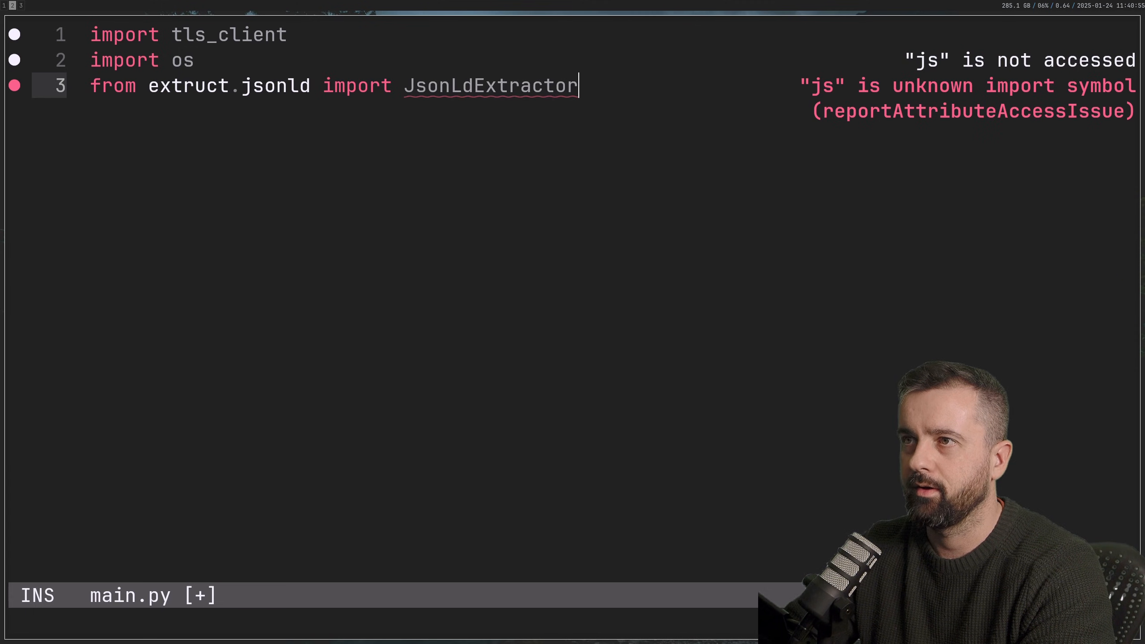
pyautogui.press('Enter')
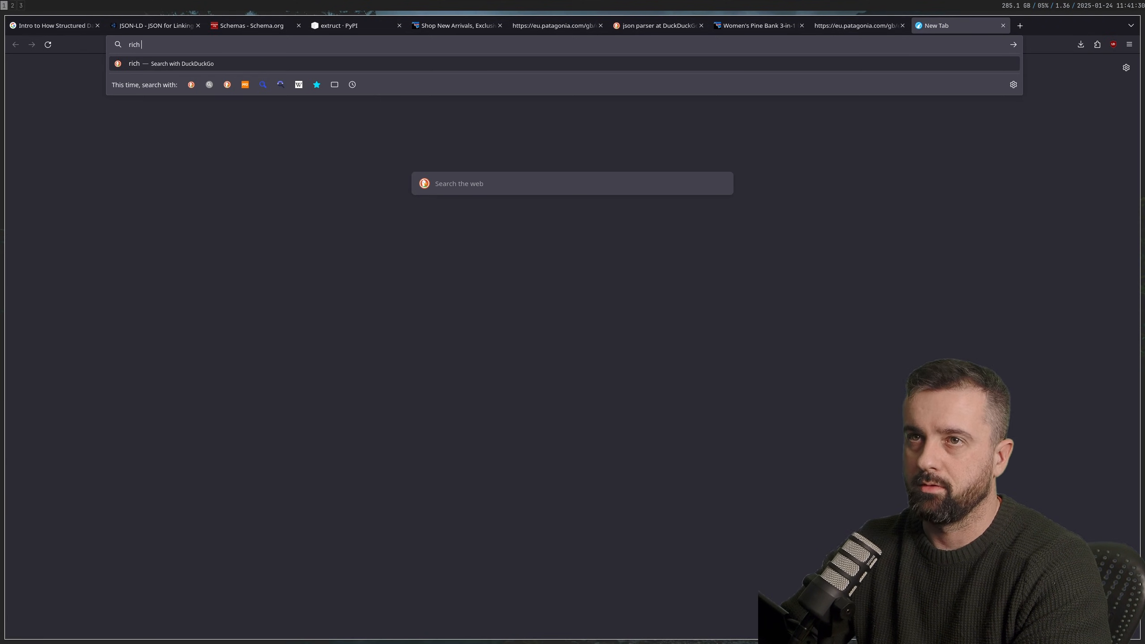
# Add the RichHandler logging setup and delete the 'Hello, World!' log line.
pyautogui.write('rich logging')
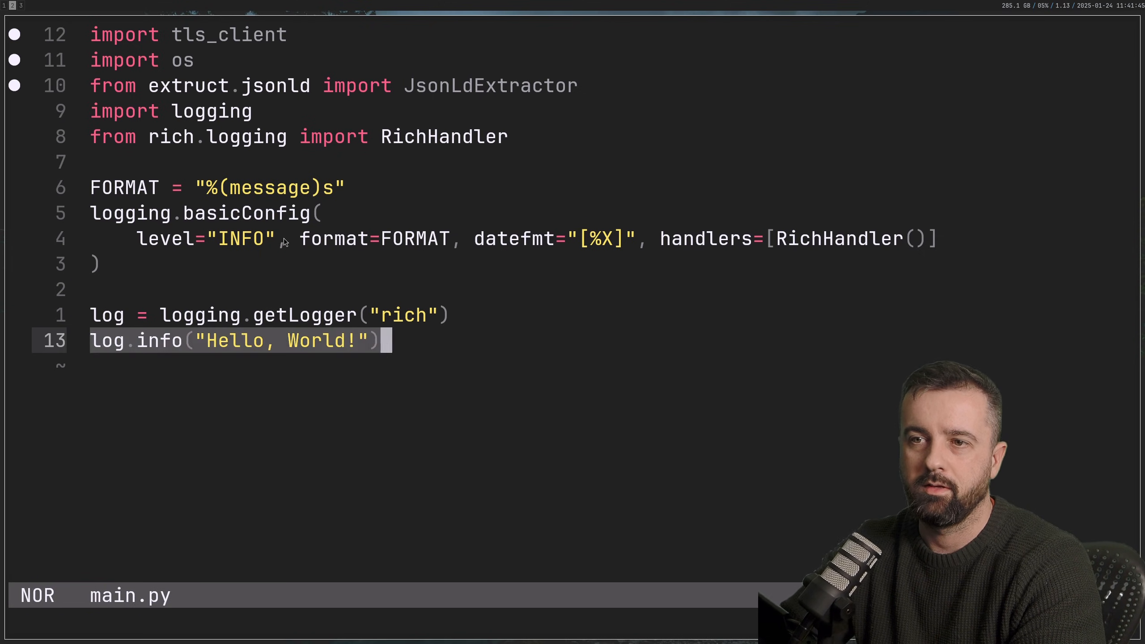
pyautogui.press('dd')
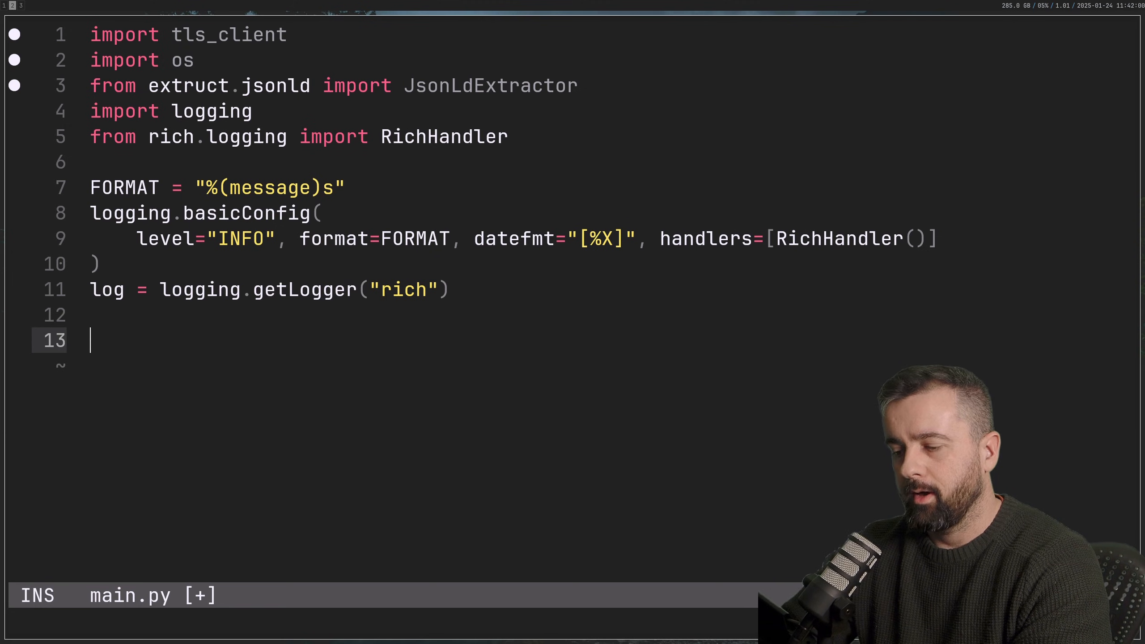
# Add jsde = JsonLdExtractor() and a chrome_120 tls_client Session with random TLS extension order.
pyautogui.write('jsde')
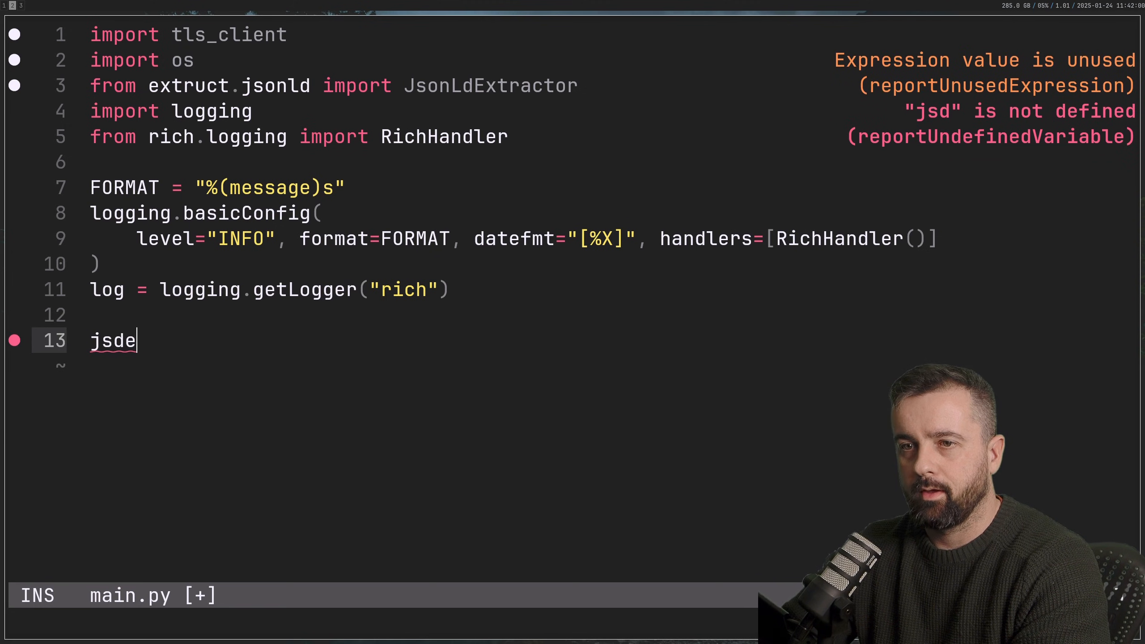
pyautogui.write('= JsonLdExtractor()')
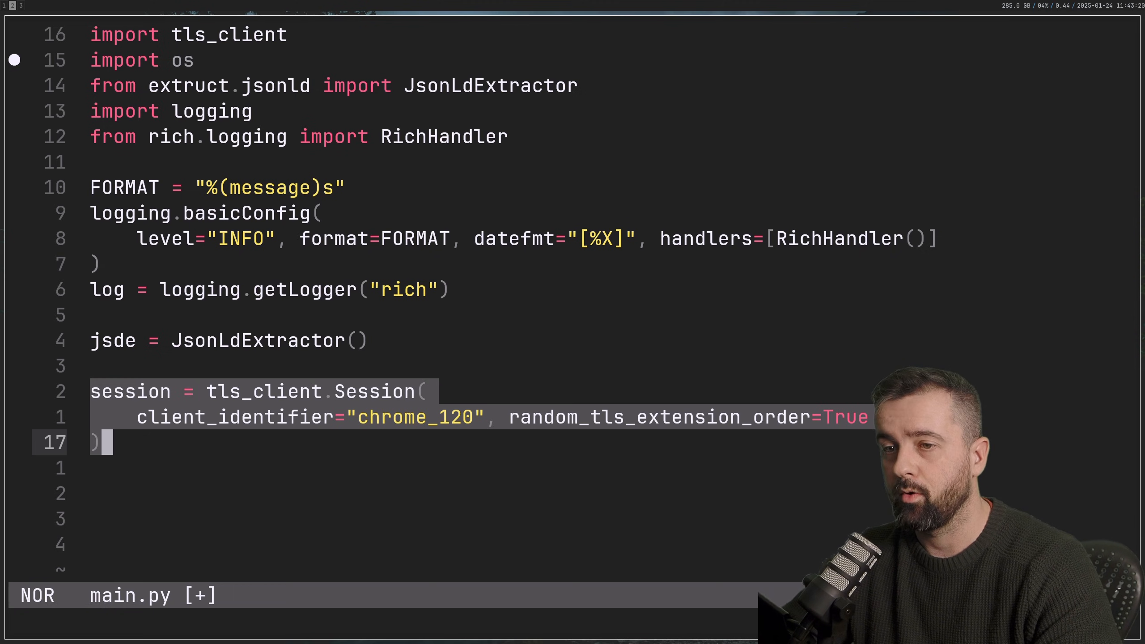
# Set url to the Patagonia GB collections page=1 address.
pyautogui.write('url = "https://eu.patagonia.com/gb/en/shop/collections?page=1"')
pyautogui.write('resp =')
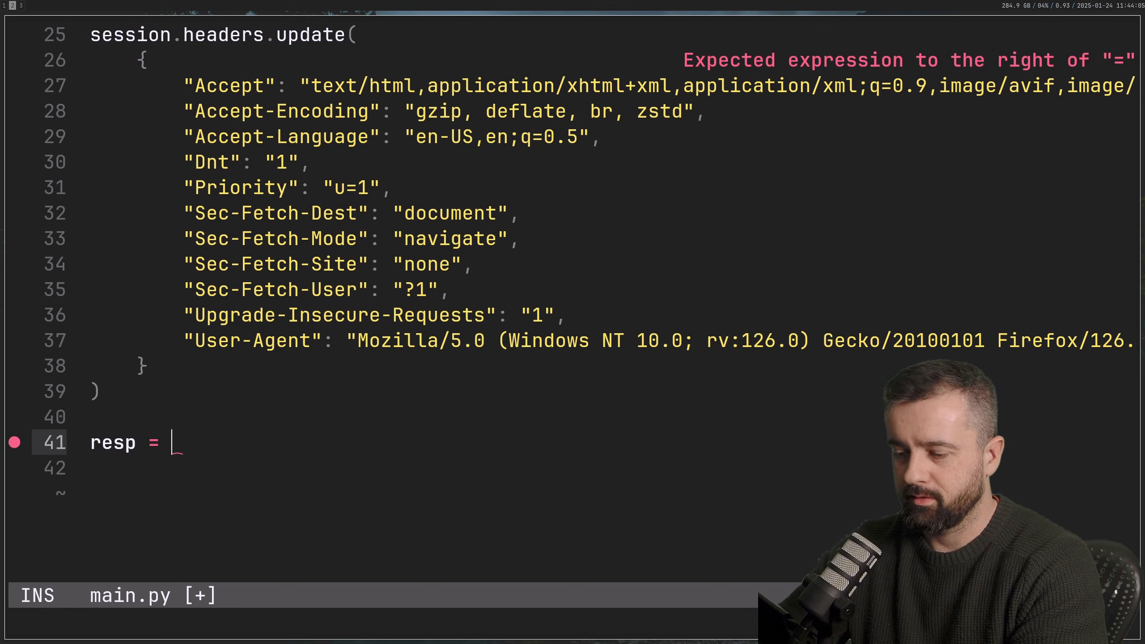
# Fetch url with session.get(url) and print resp.status_code.
pyautogui.write('session.get()')
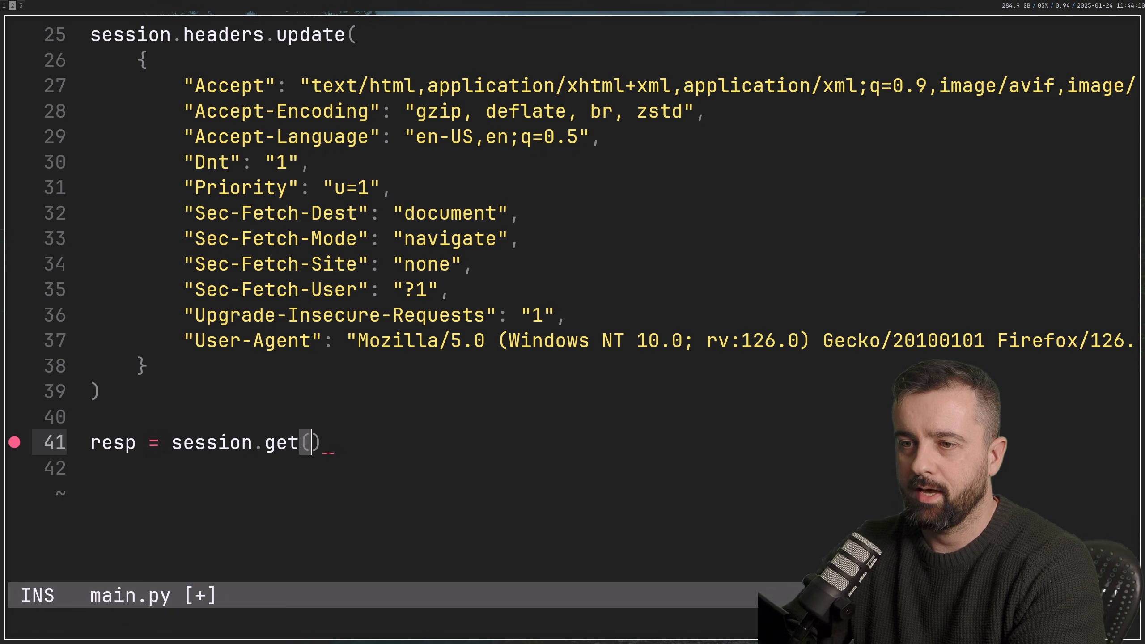
pyautogui.write('url')
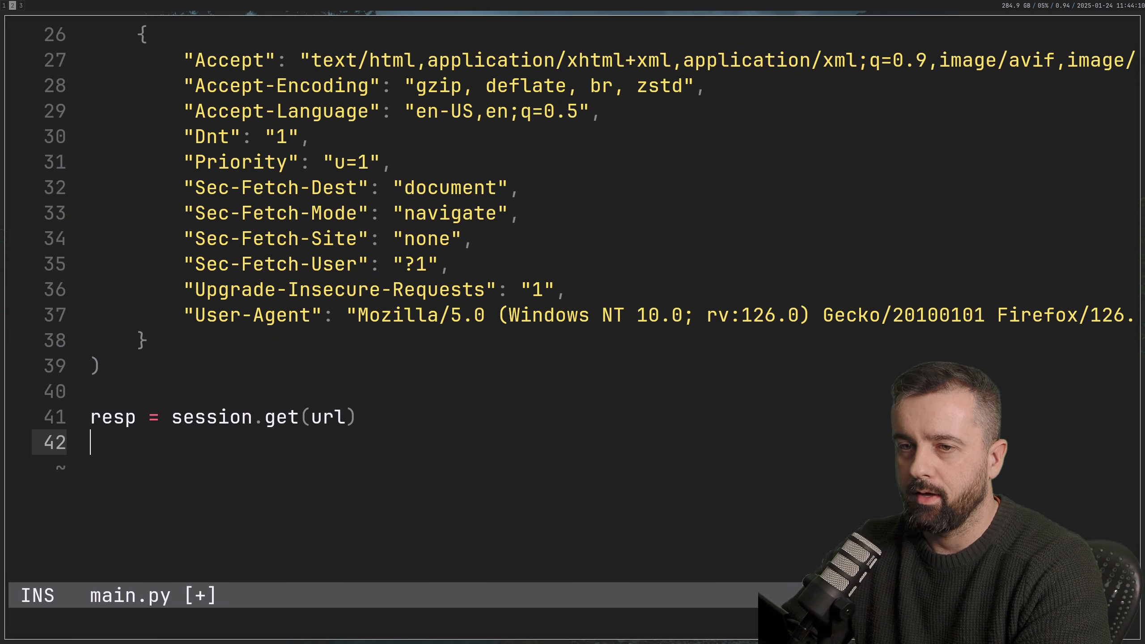
pyautogui.write('print(resp')
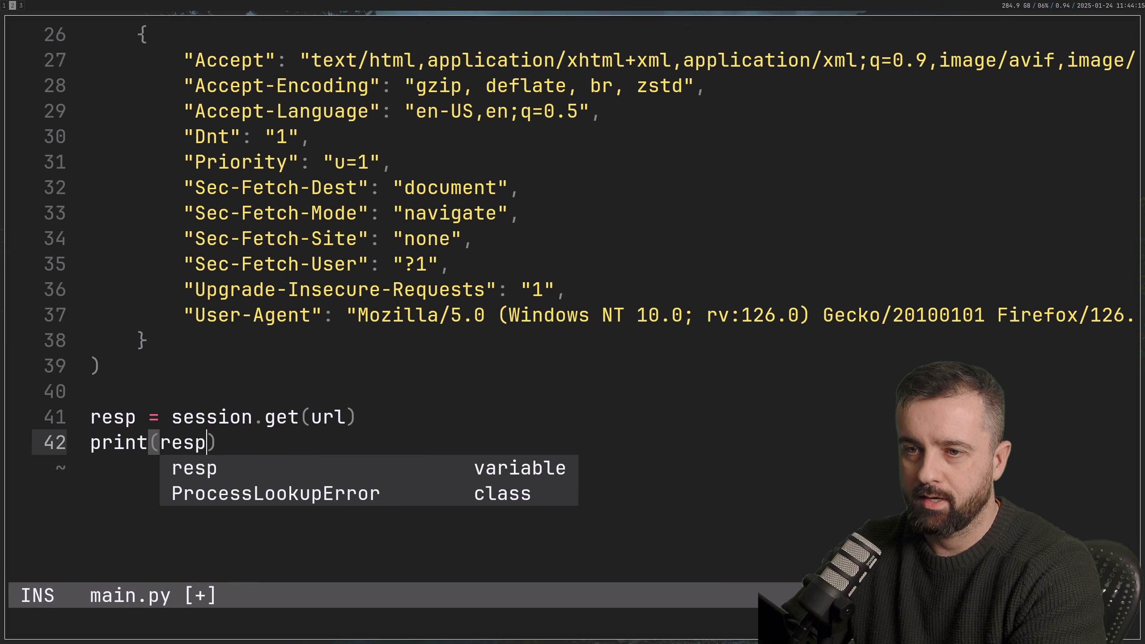
pyautogui.write('.status_code')
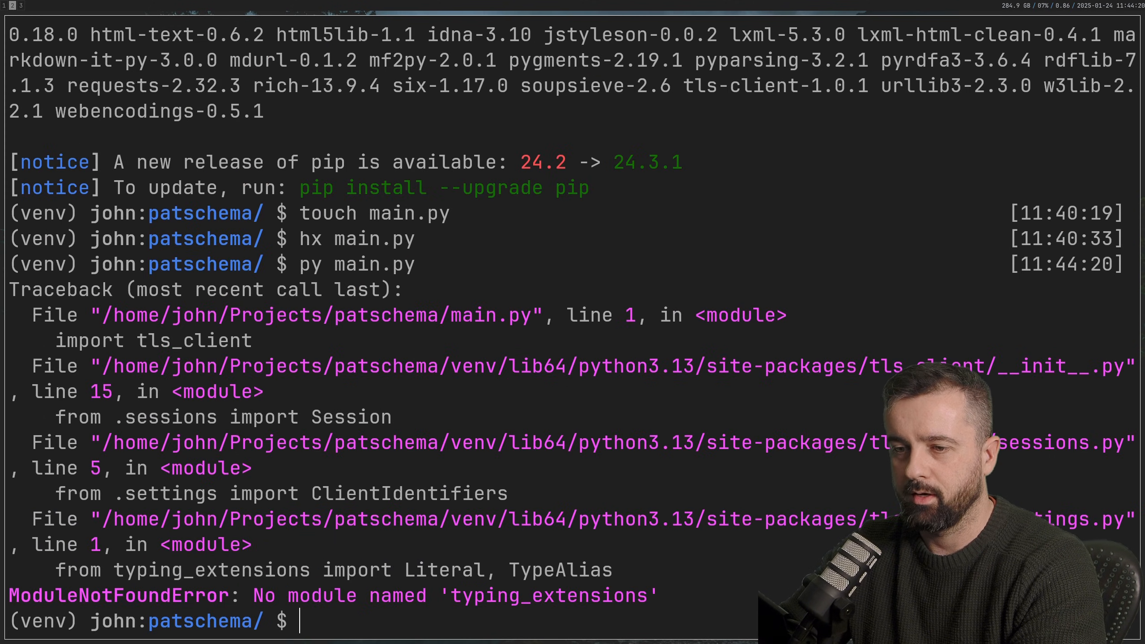
# Run pip3 install typing_extensions in the terminal after the missing-module failure.
pyautogui.write('p[ip3')
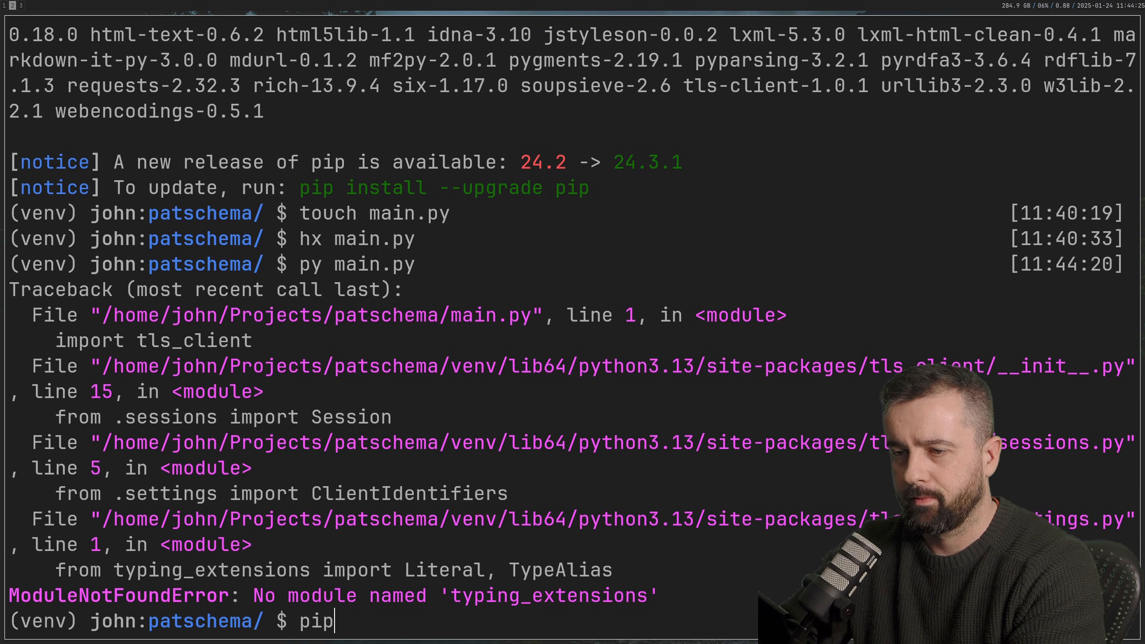
pyautogui.write('3 install p')
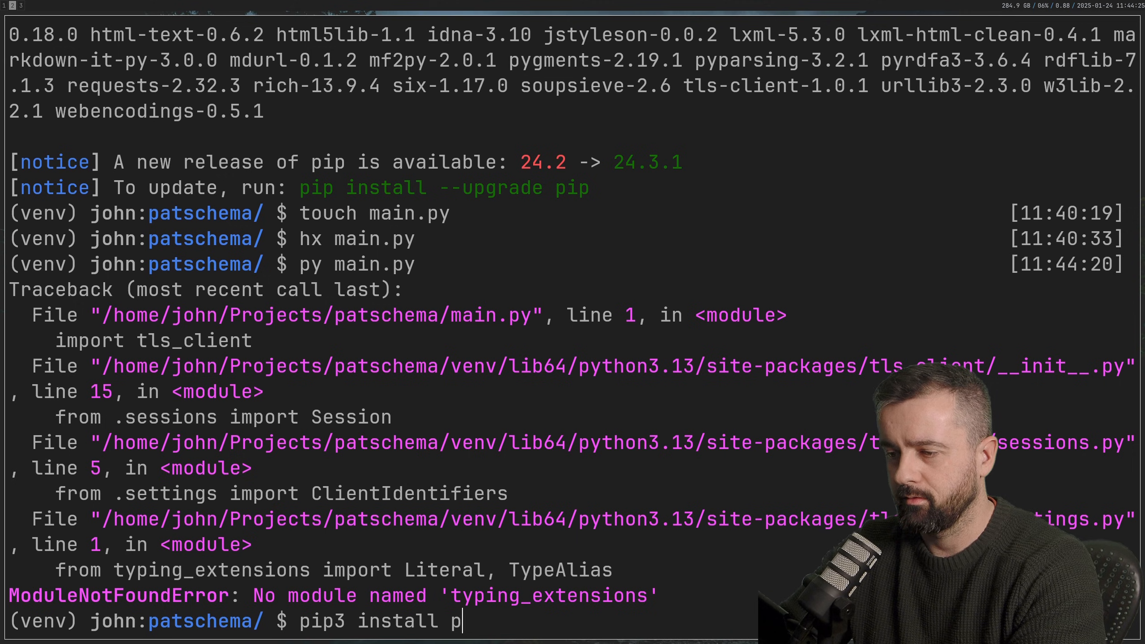
pyautogui.write('yping_te')
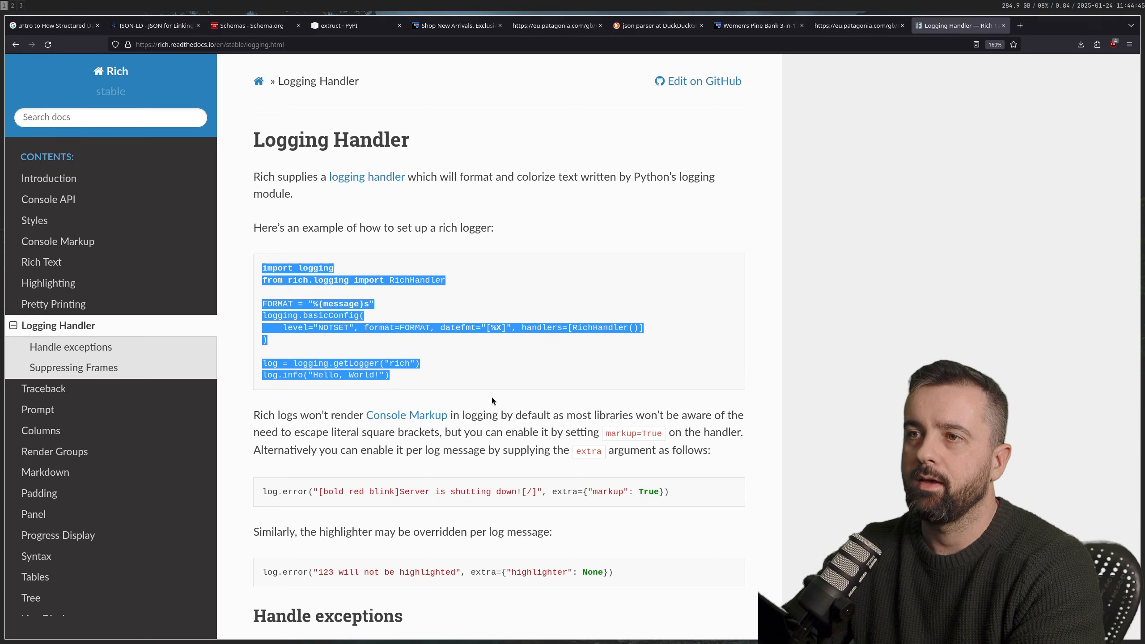
# Search the Patagonia collections page source for schema and find the 778-item count.
pyautogui.click(557, 25)
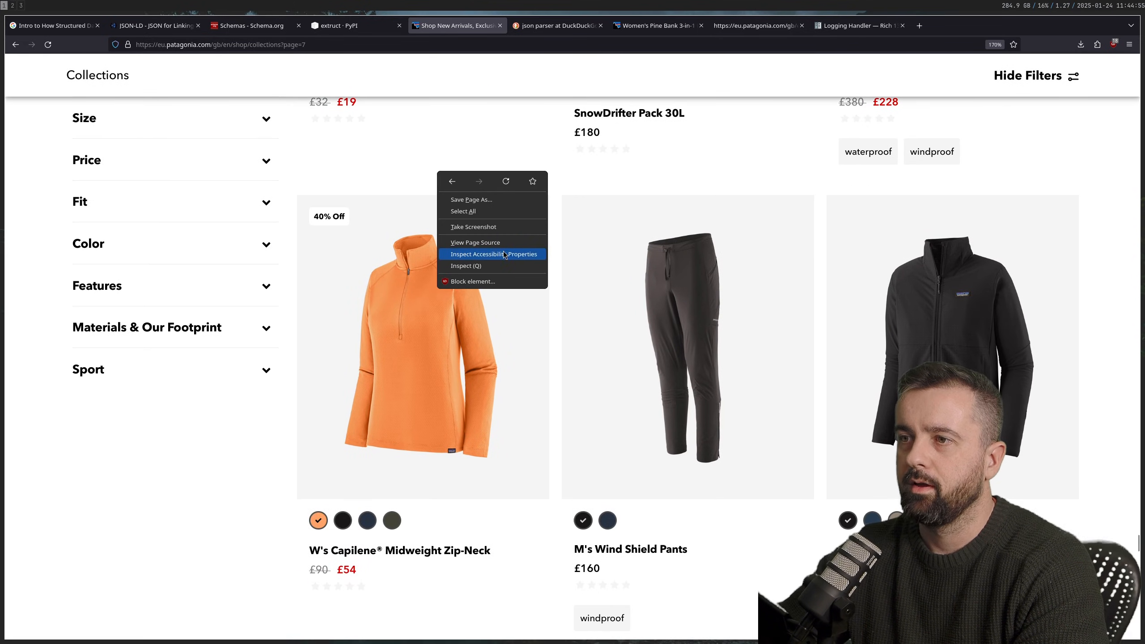
pyautogui.click(475, 241)
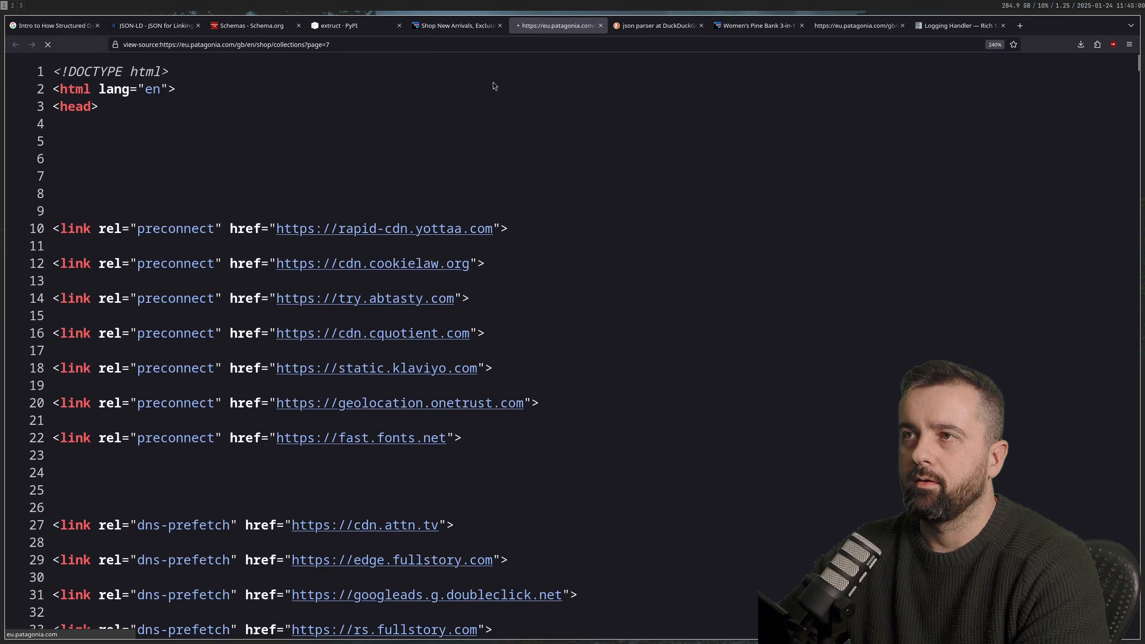
pyautogui.write('schema')
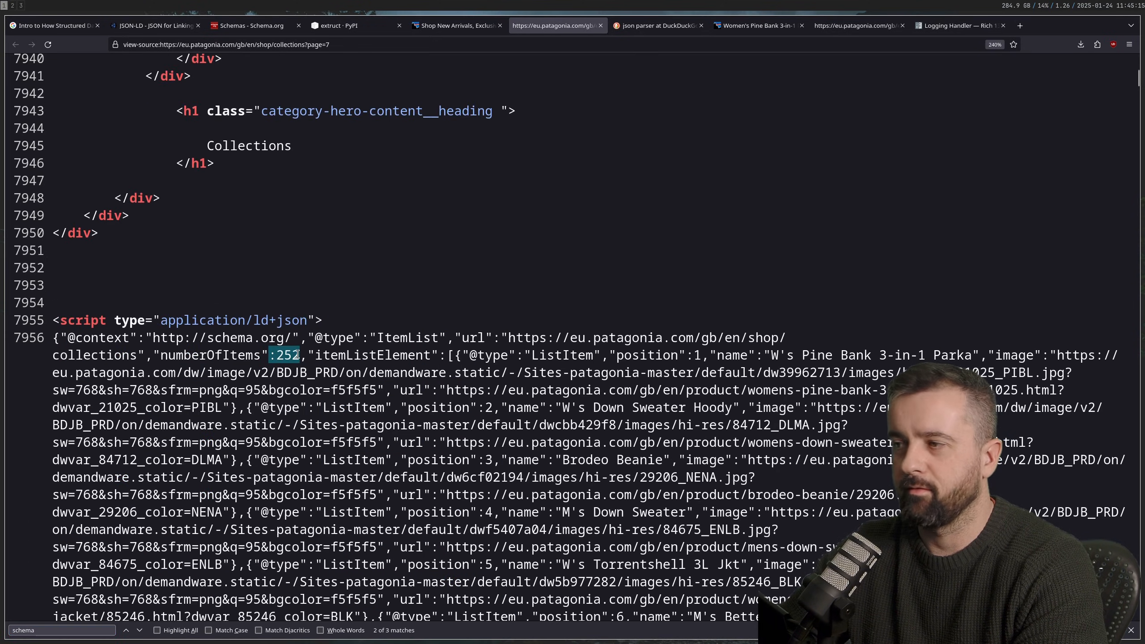
pyautogui.scroll(-3)
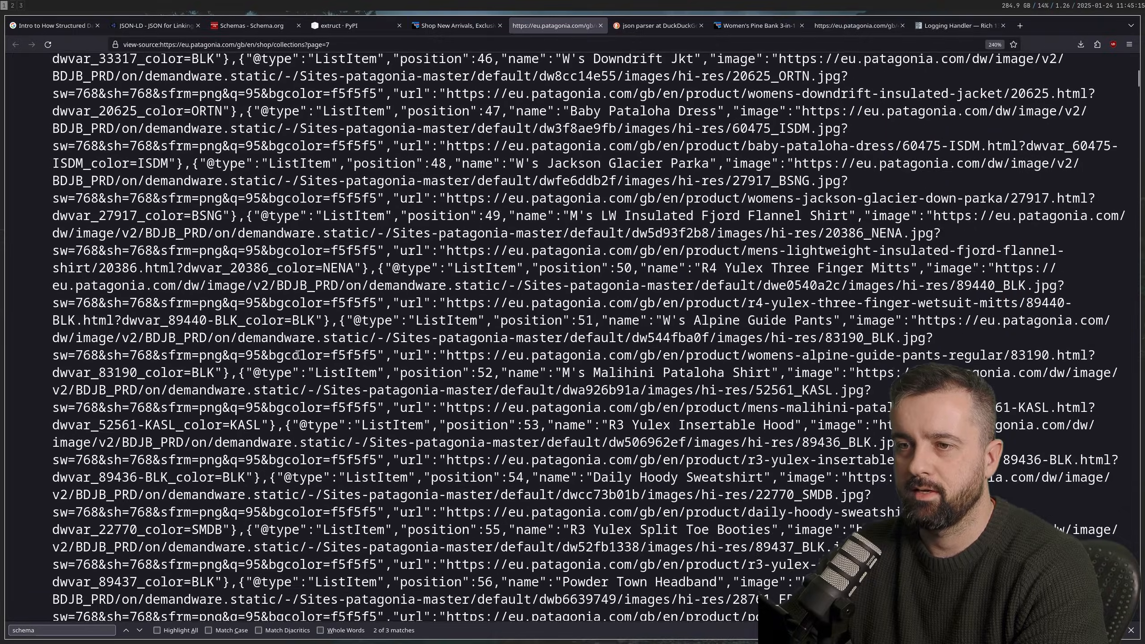
pyautogui.scroll(-3)
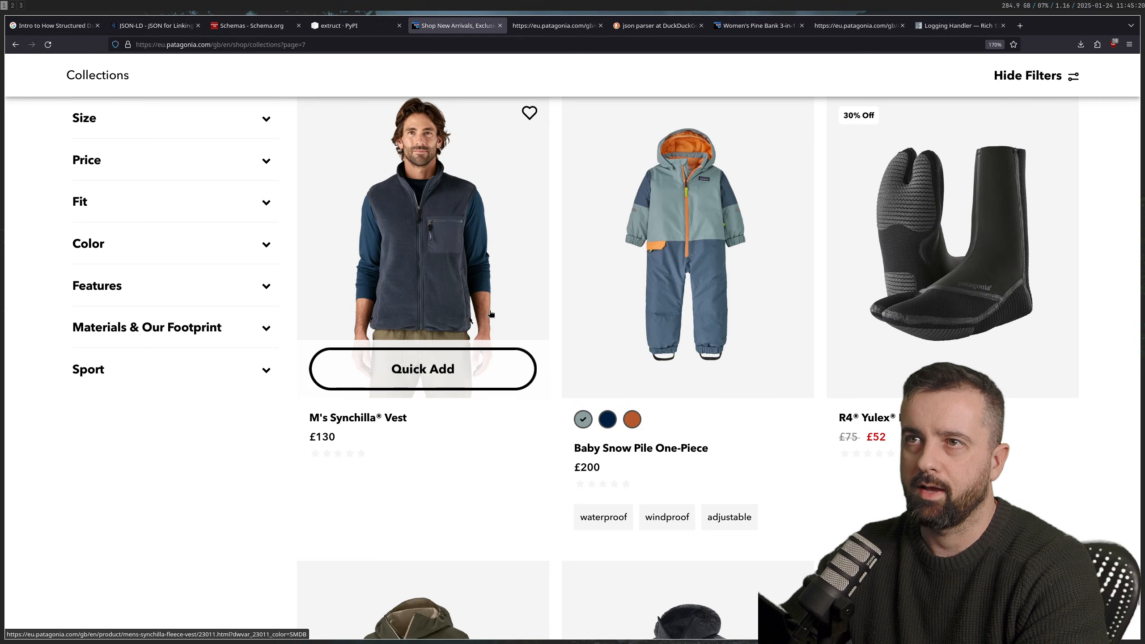
pyautogui.moveTo(484, 305)
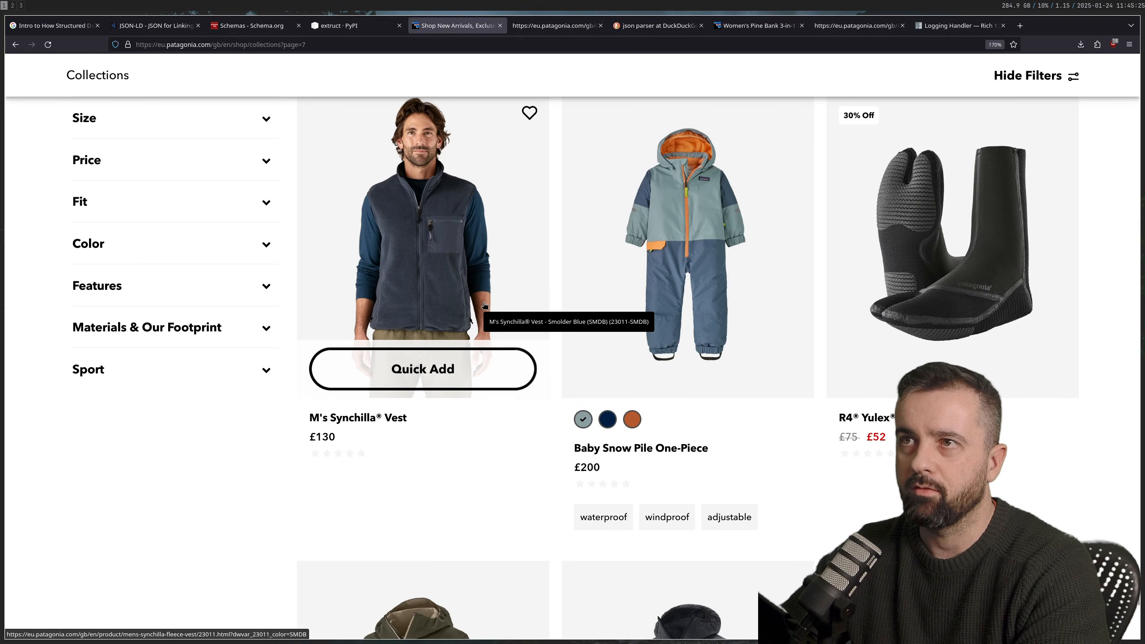
pyautogui.scroll(-3)
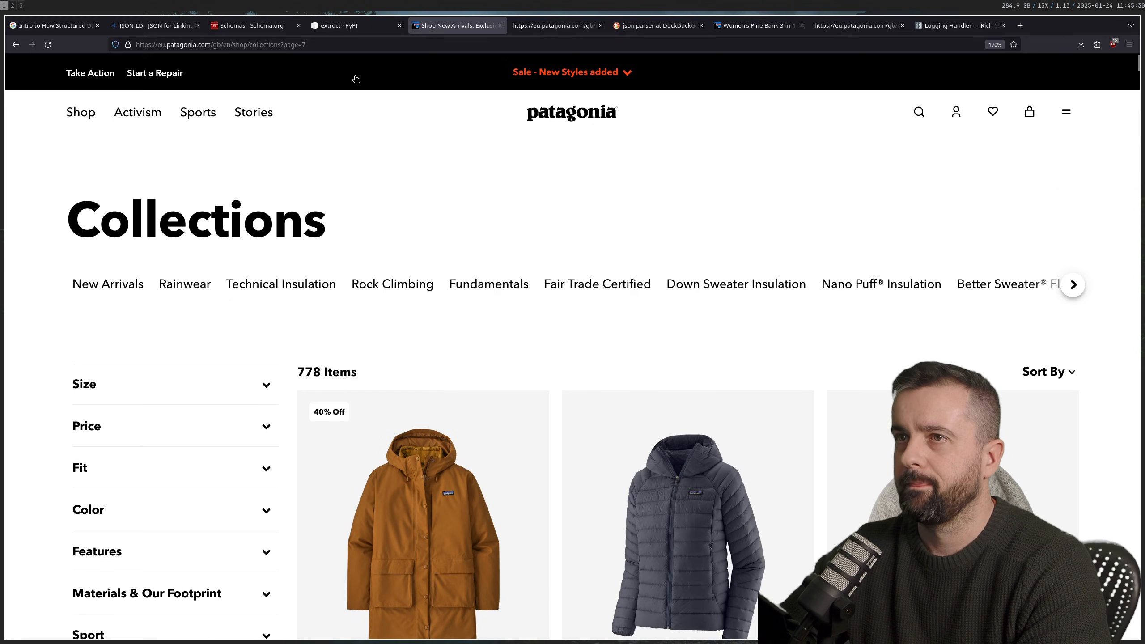
# Calculate 778/36 in a new tab to get the number of collection pages.
pyautogui.click(1113, 25)
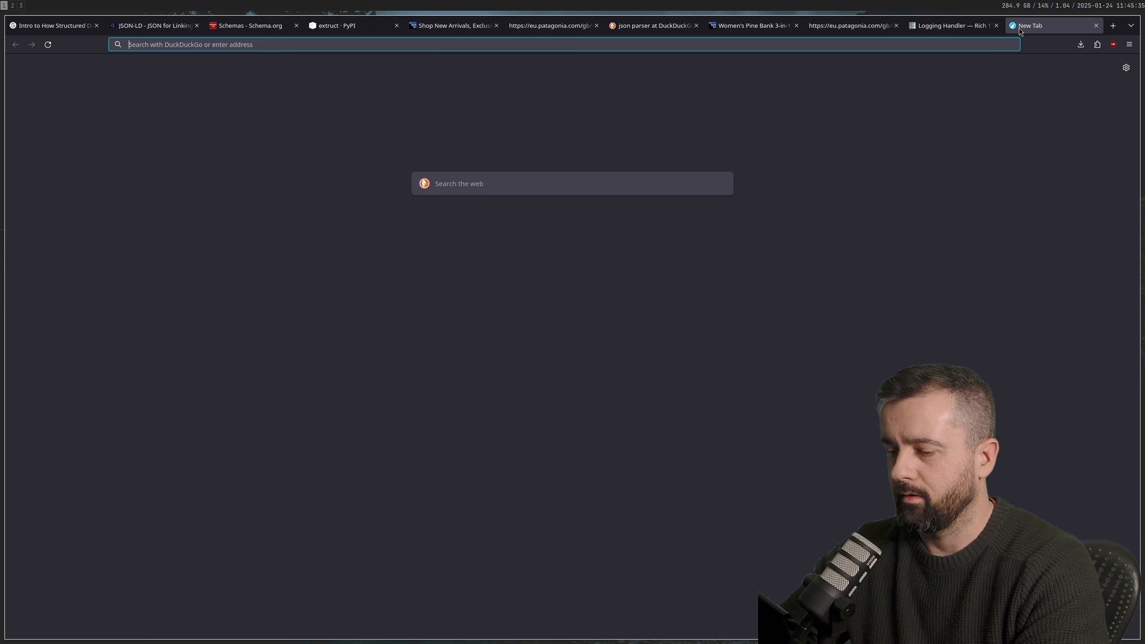
pyautogui.write('778/36')
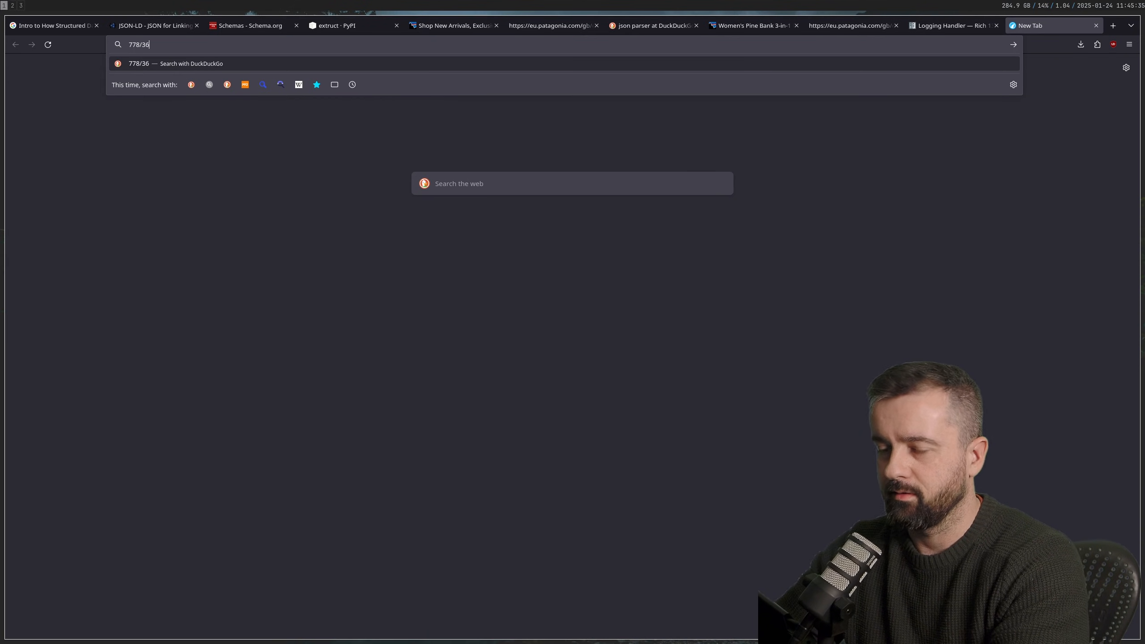
pyautogui.click(453, 25)
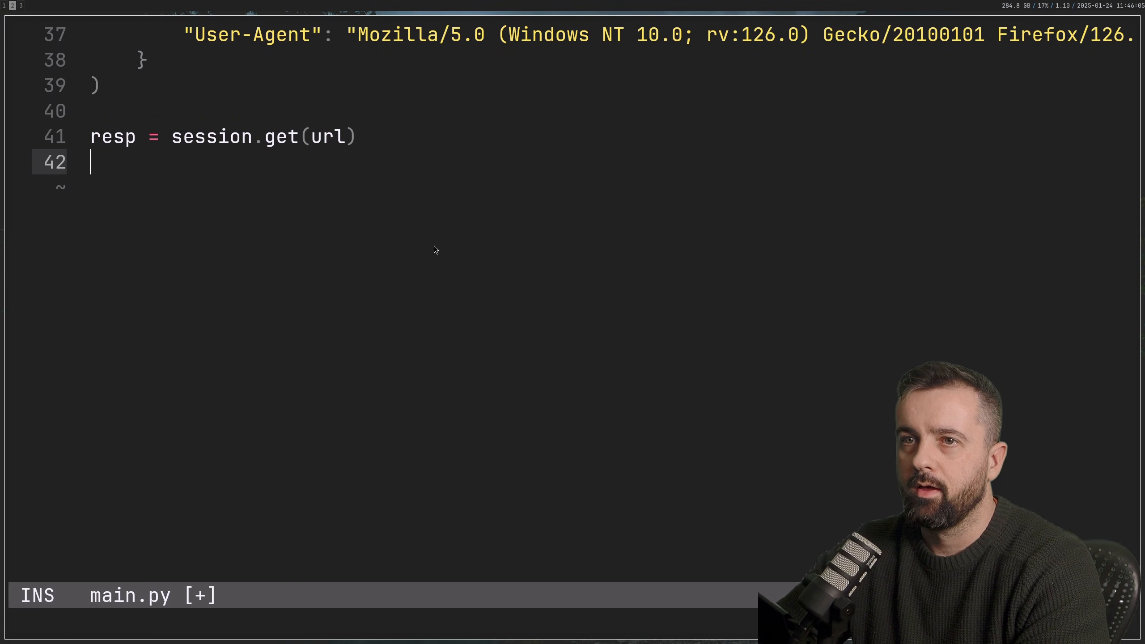
# Add data = jsde.extract(resp.text) and begin a log.info call below it.
pyautogui.write('data')
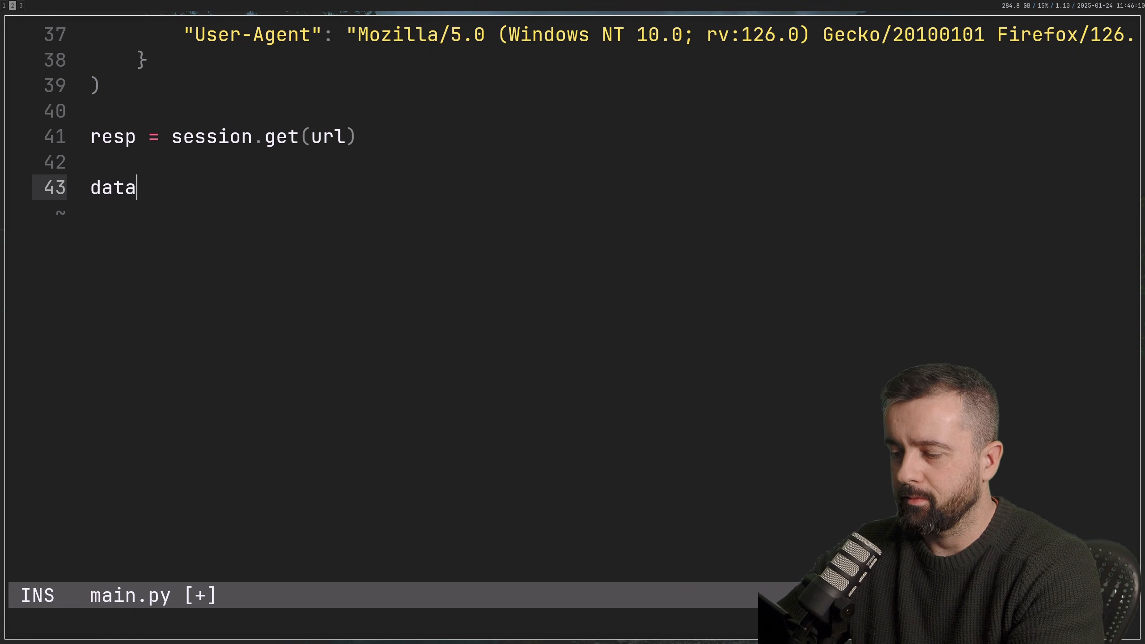
pyautogui.write('= jsde')
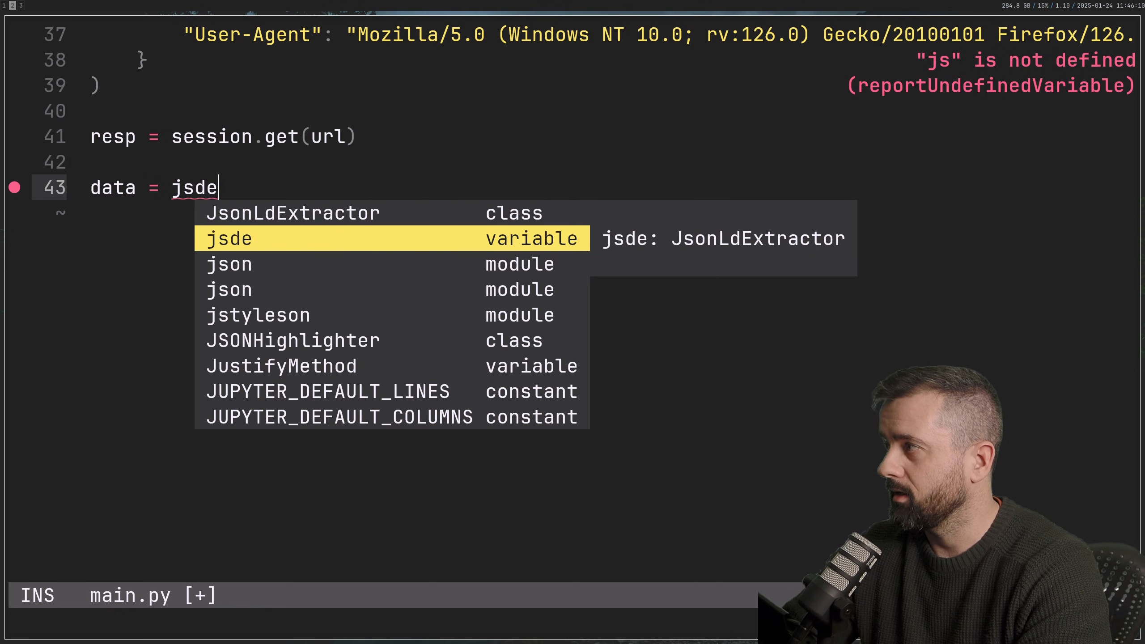
pyautogui.write('.extract')
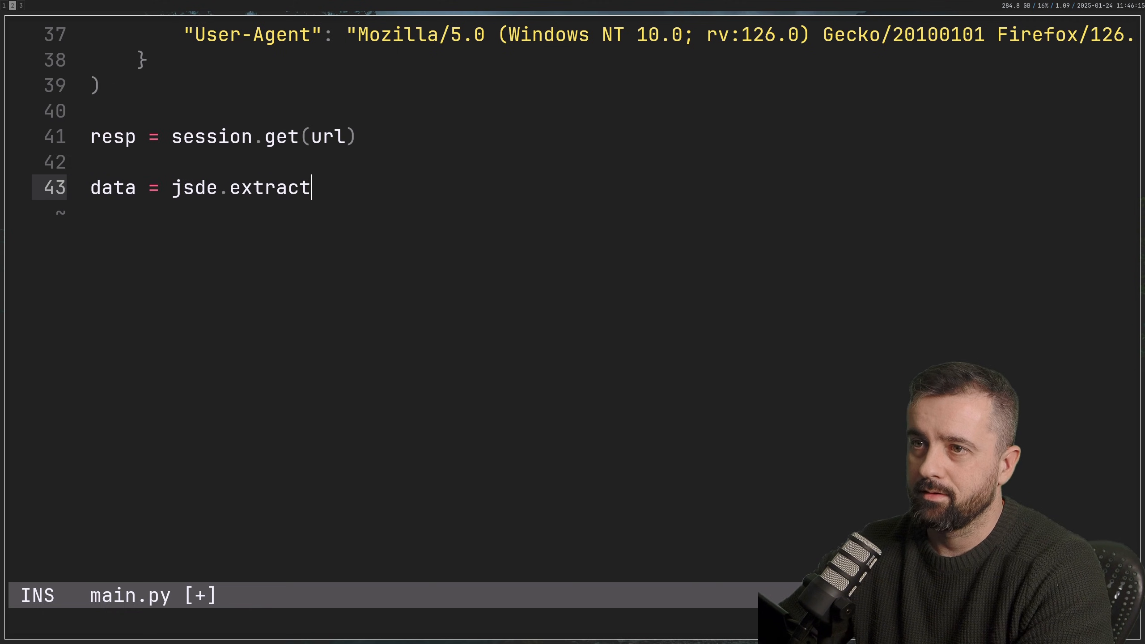
pyautogui.write('(resp.text')
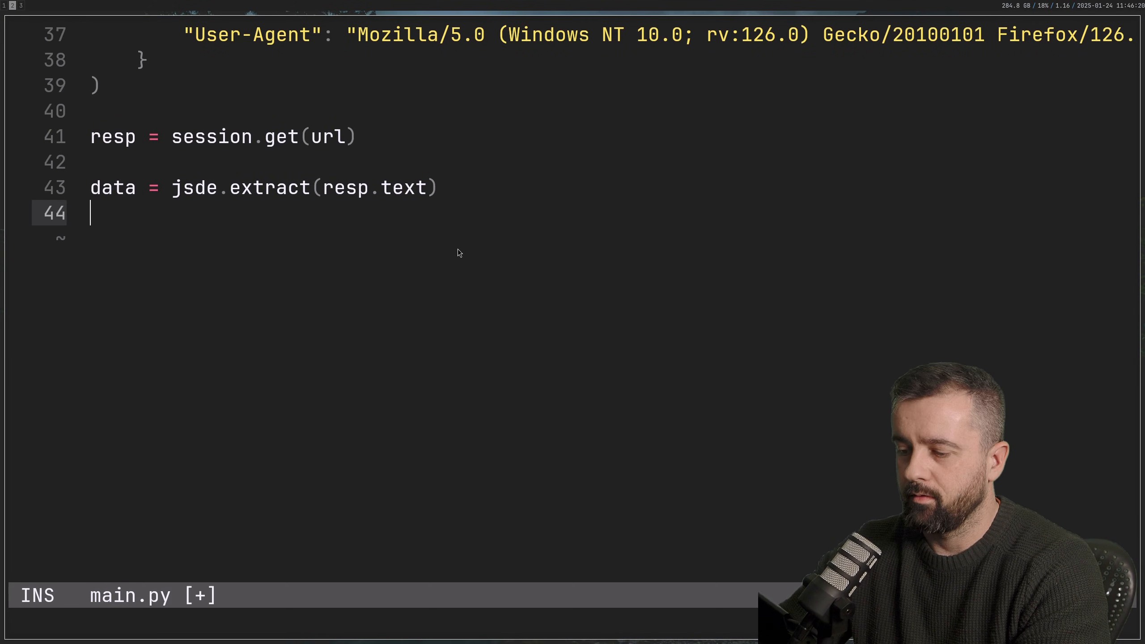
pyautogui.write('print9da')
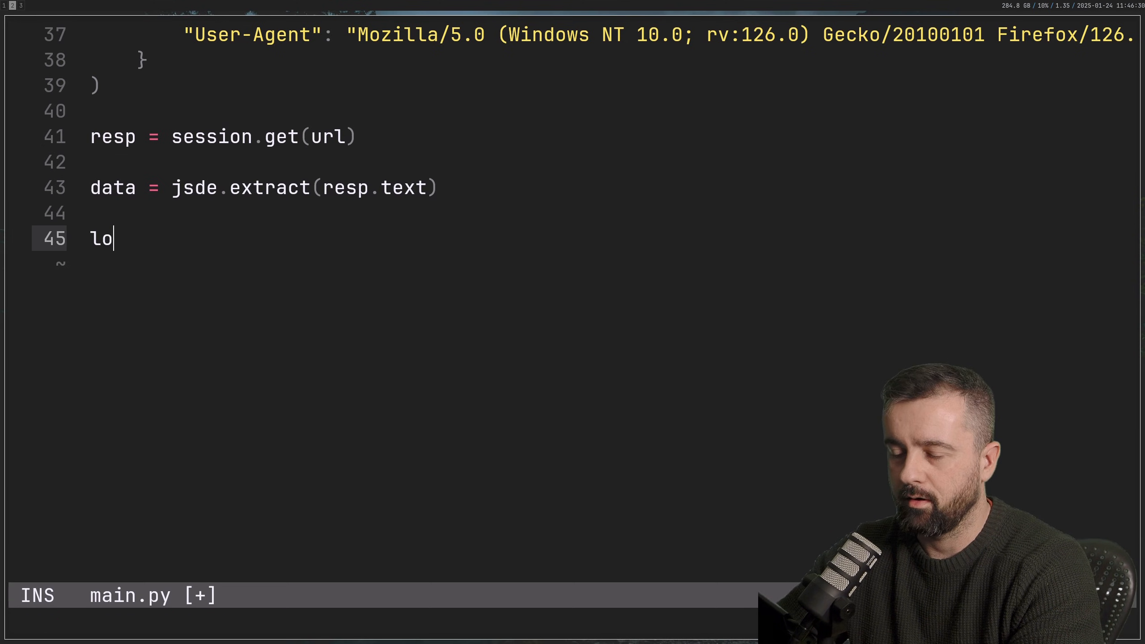
pyautogui.write('g')
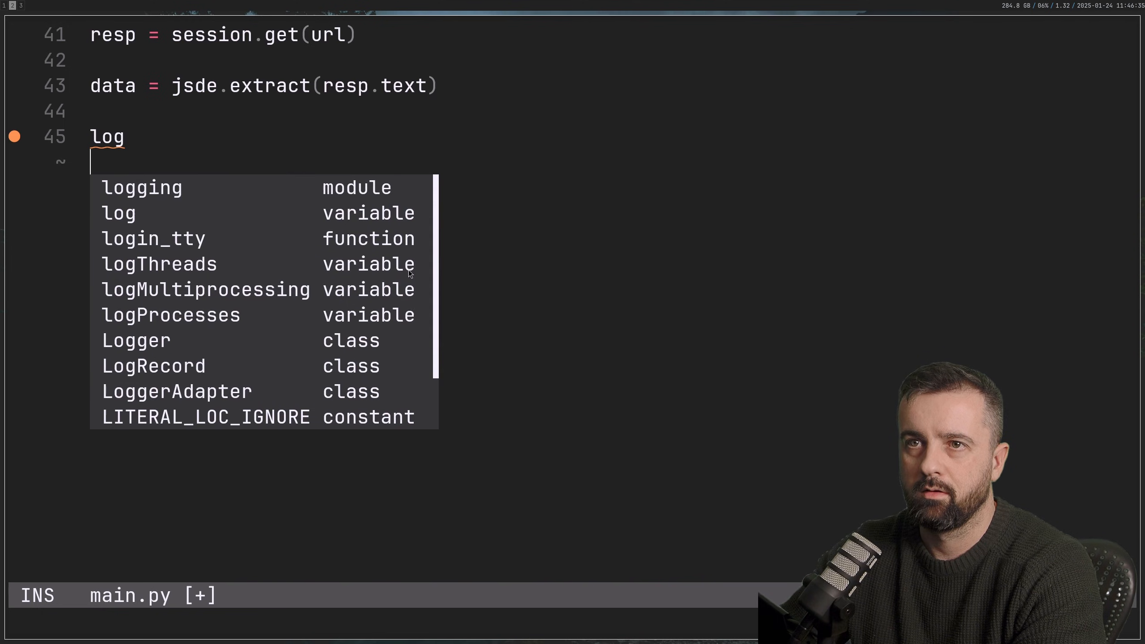
pyautogui.write('.info')
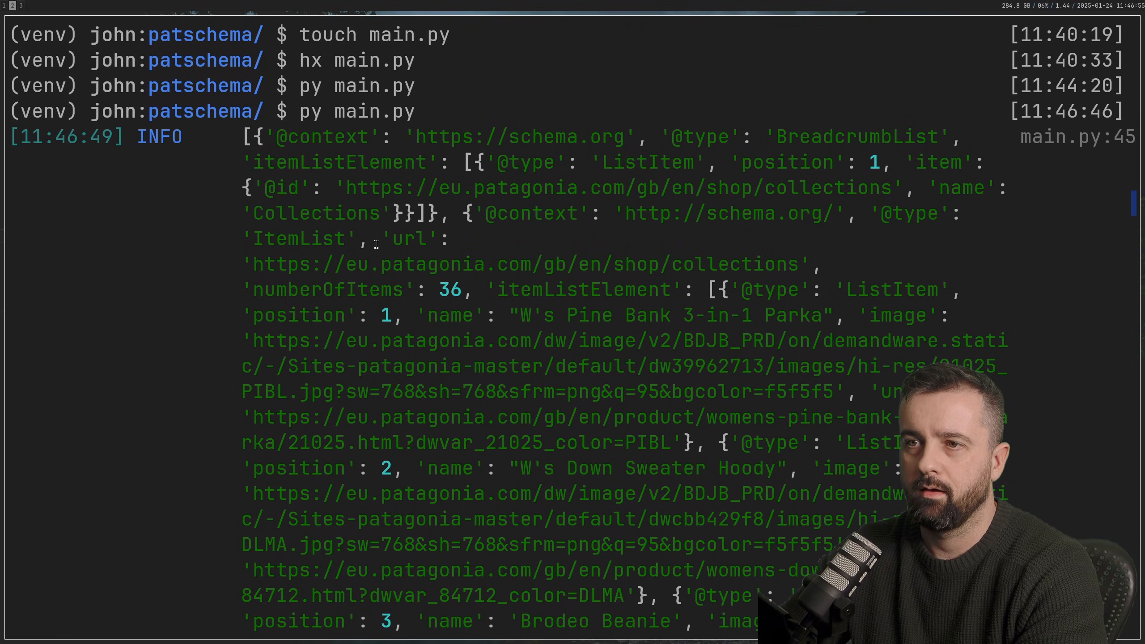
pyautogui.moveTo(166, 136)
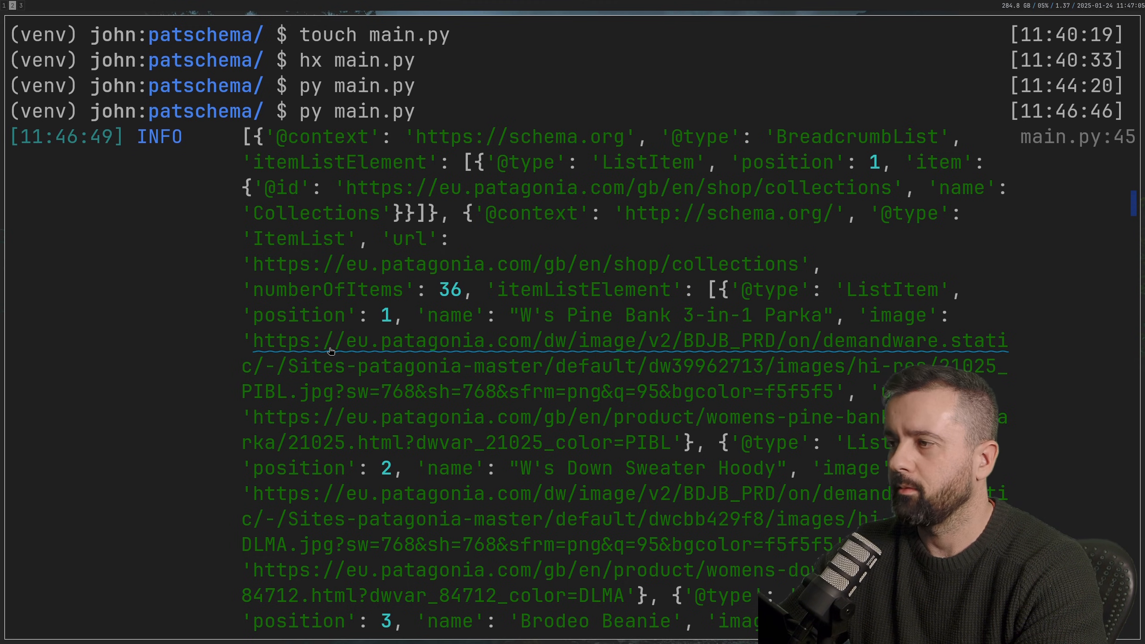
# Scroll through the output showing BreadcrumbList and the 36-item ItemList.
pyautogui.scroll(-3)
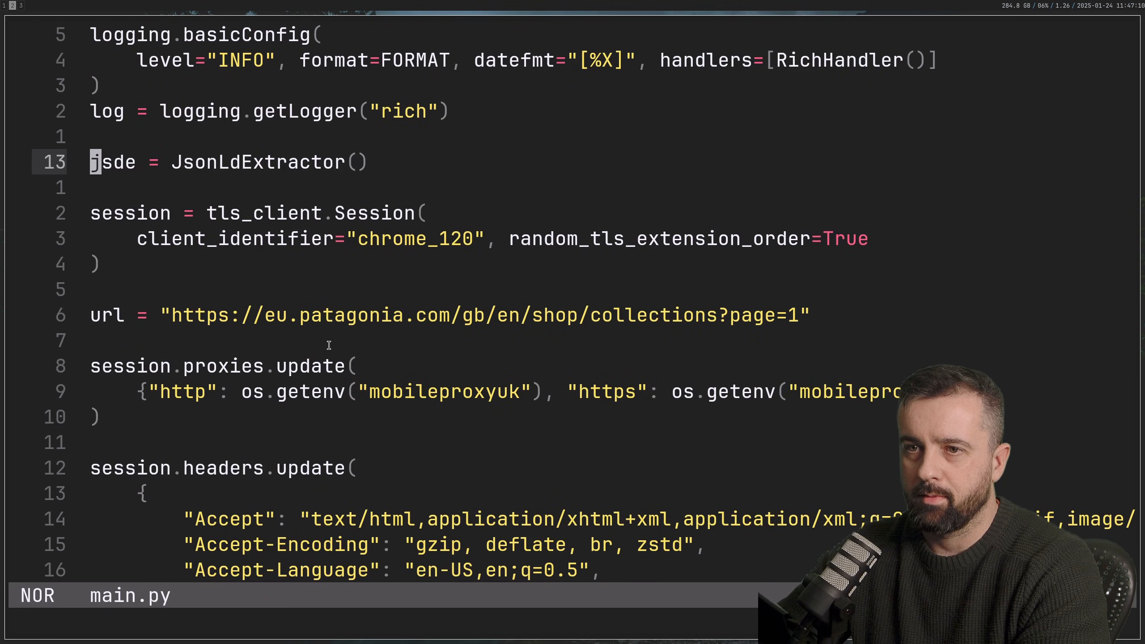
# Add products = [] and a for item in data loop printing each item, then run and reopen main.py.
pyautogui.scroll(-3)
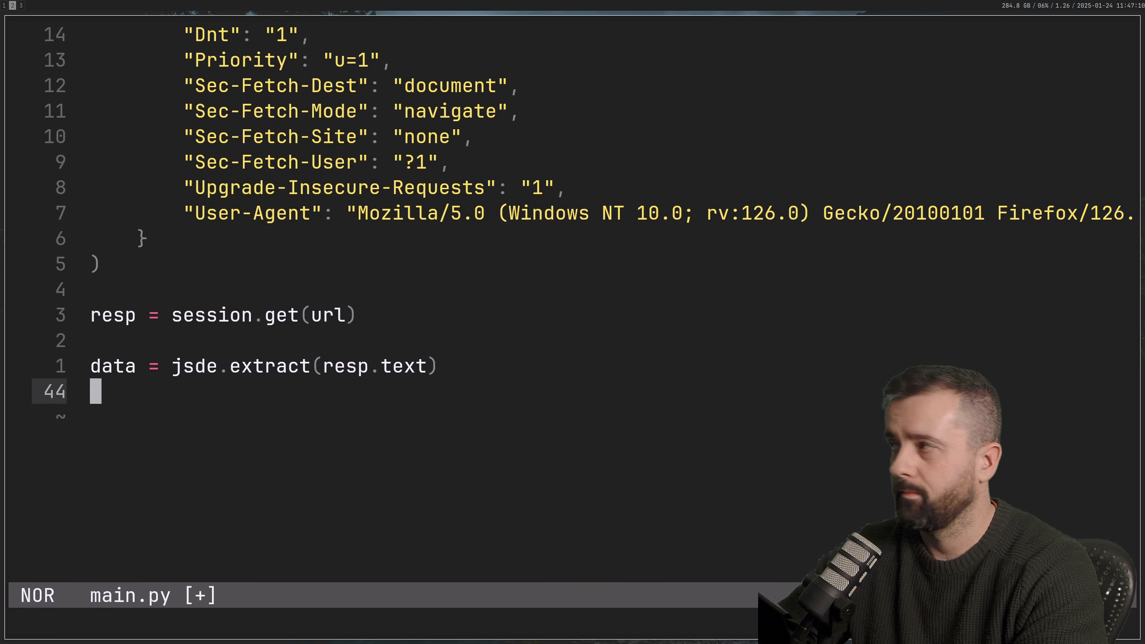
pyautogui.write('product')
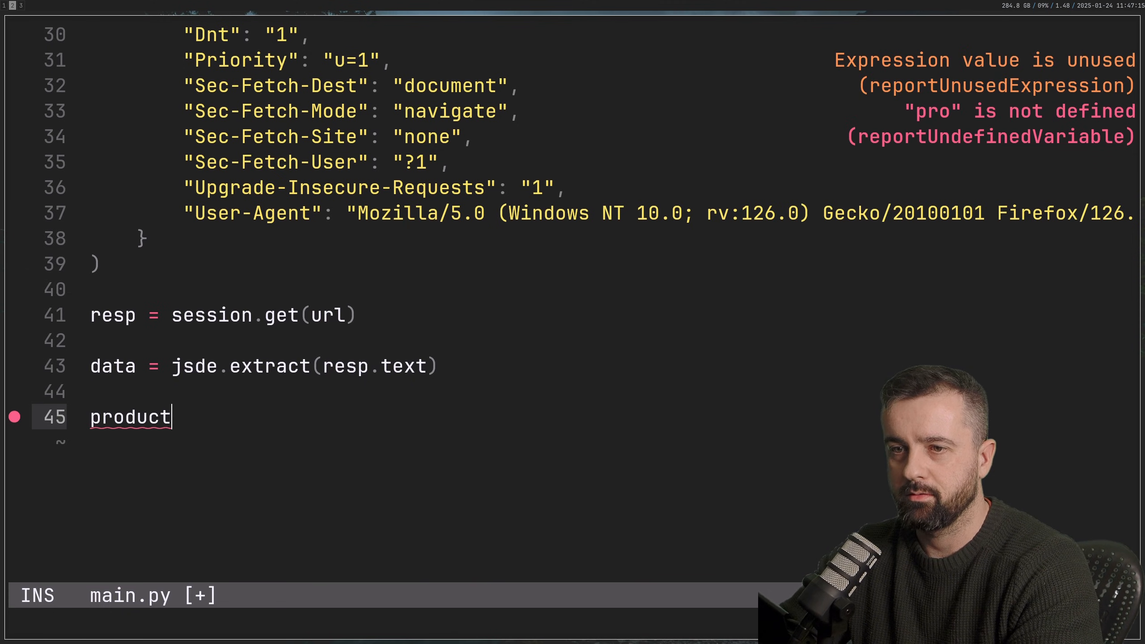
pyautogui.write('s = [')
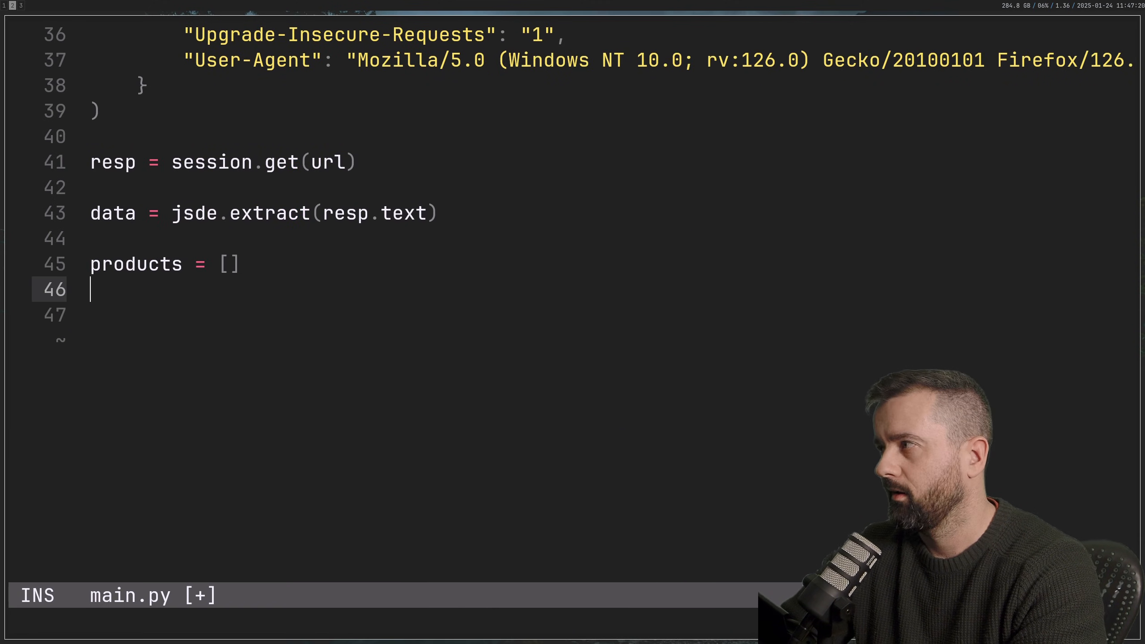
pyautogui.write('for item in data')
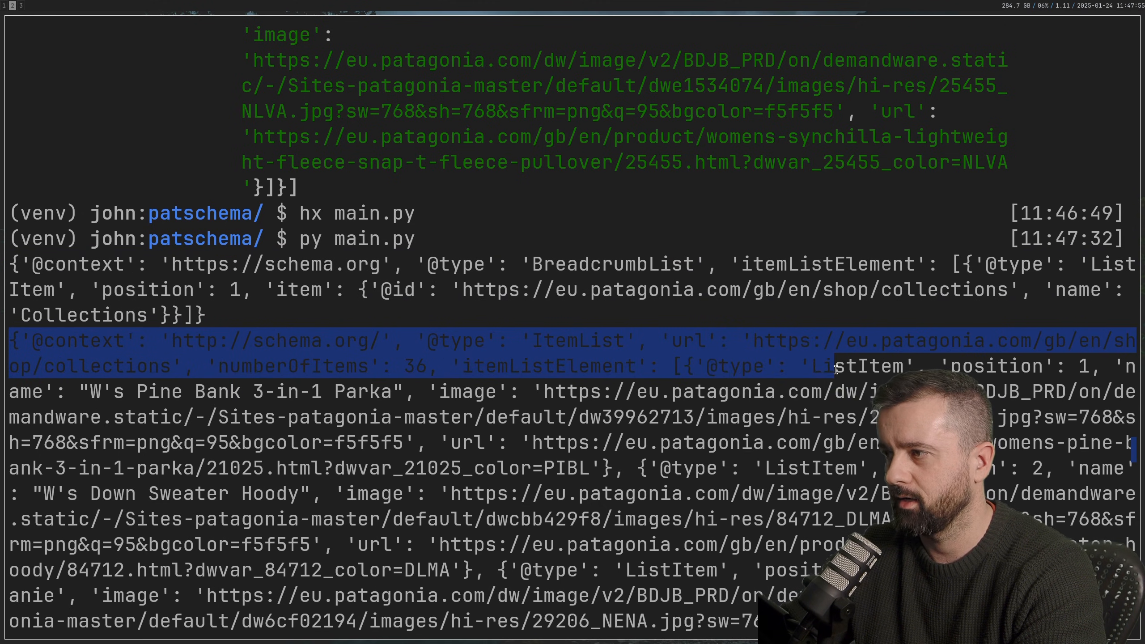
pyautogui.scroll(-3)
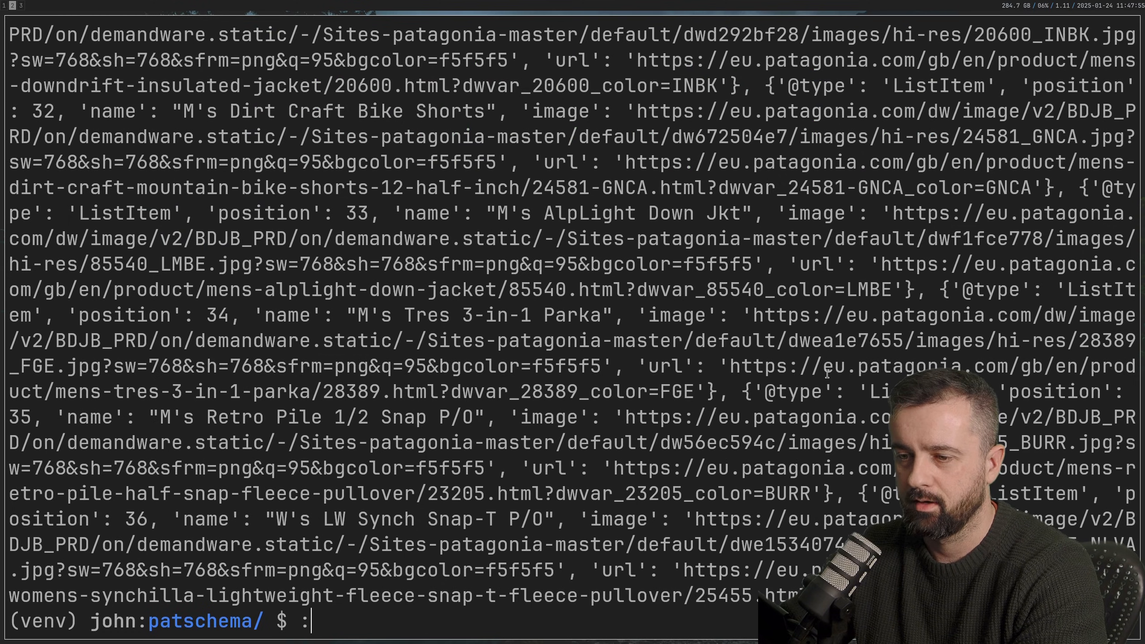
pyautogui.write('hx m')
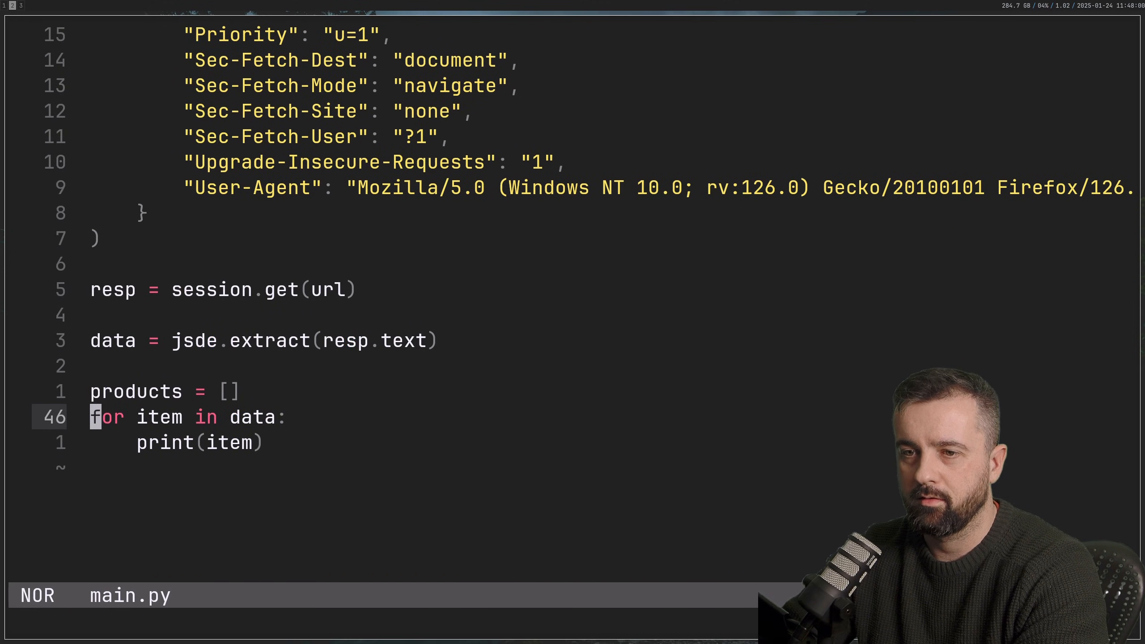
# Loop over data[1]["itemListElement"] and print each item["url"].
pyautogui.write('[1]')
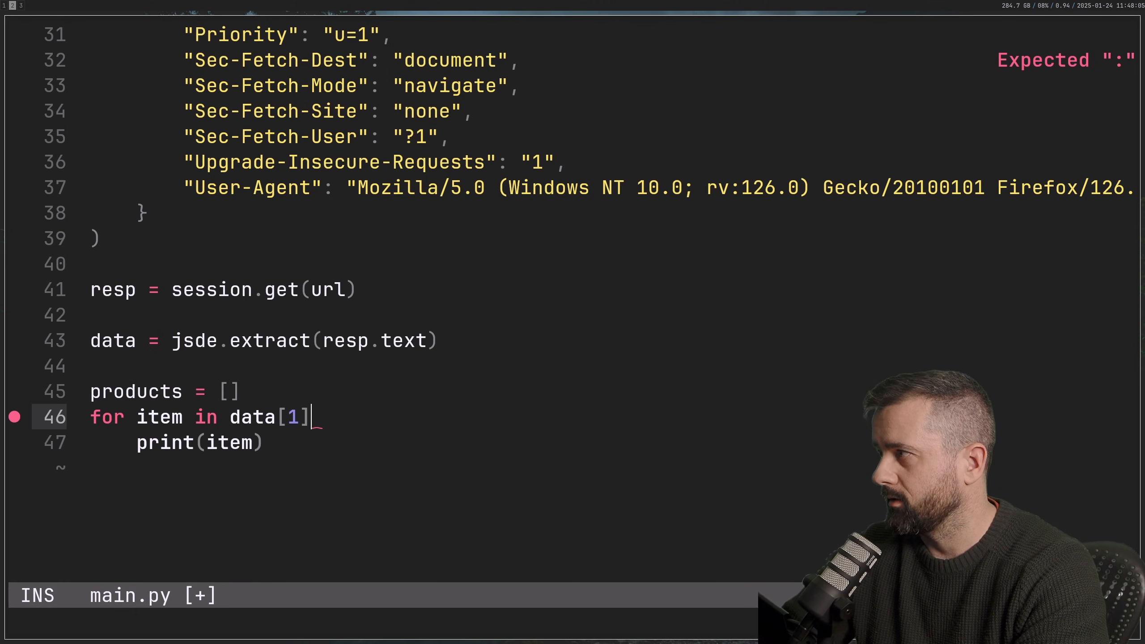
pyautogui.write('[""]')
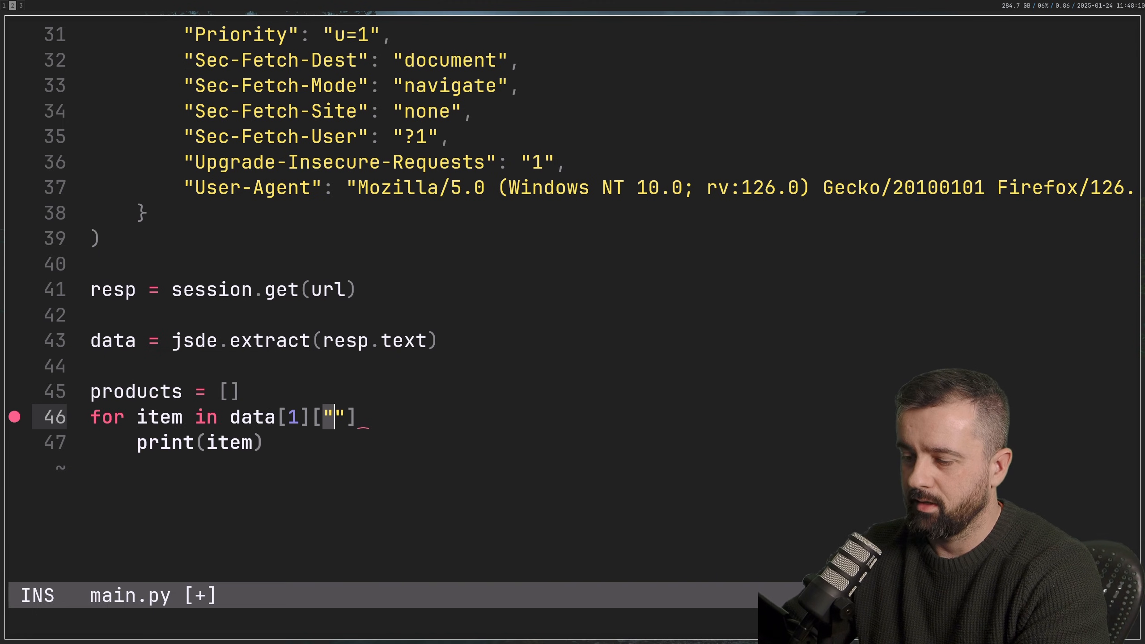
pyautogui.write('itemListElem')
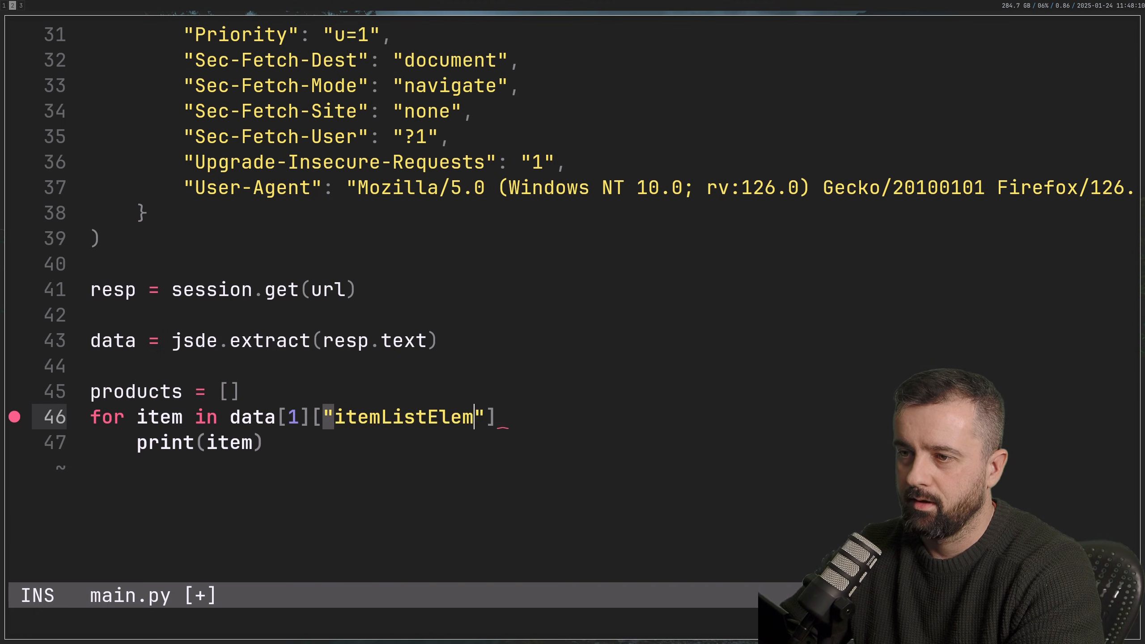
pyautogui.write('ent":')
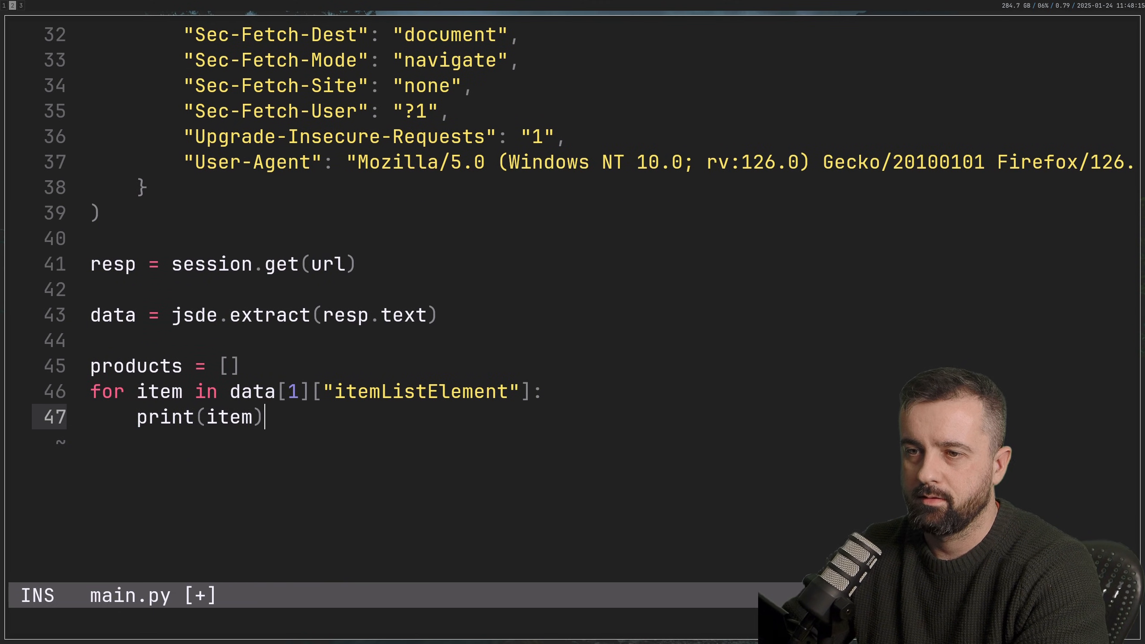
pyautogui.write('["url"]')
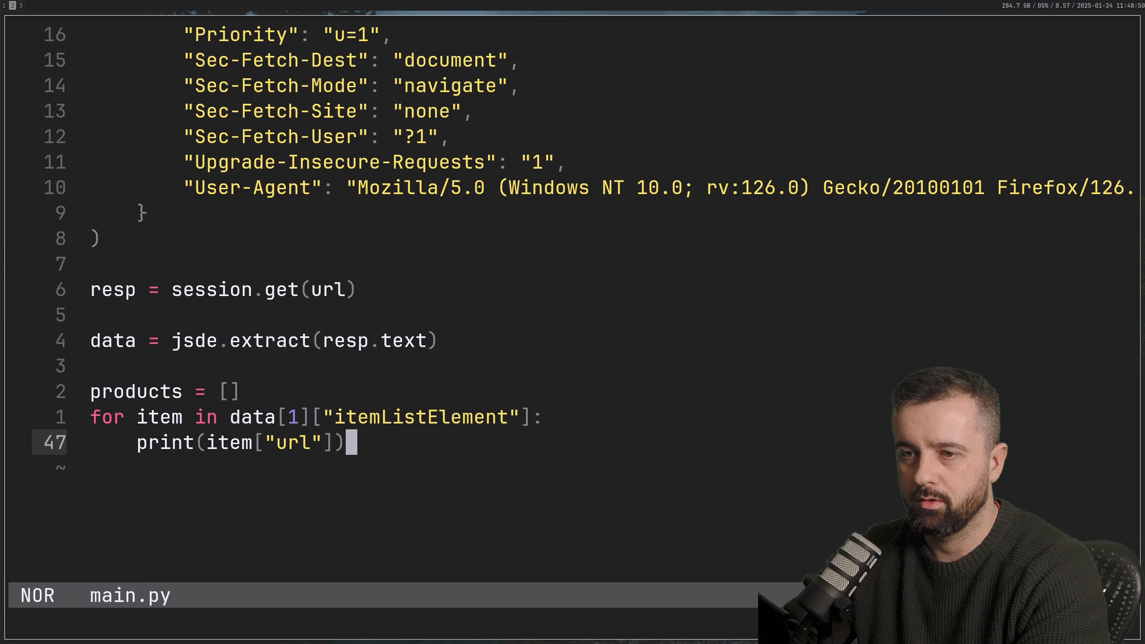
# Append each item to products and log "added to scrape list".
pyautogui.write('product')
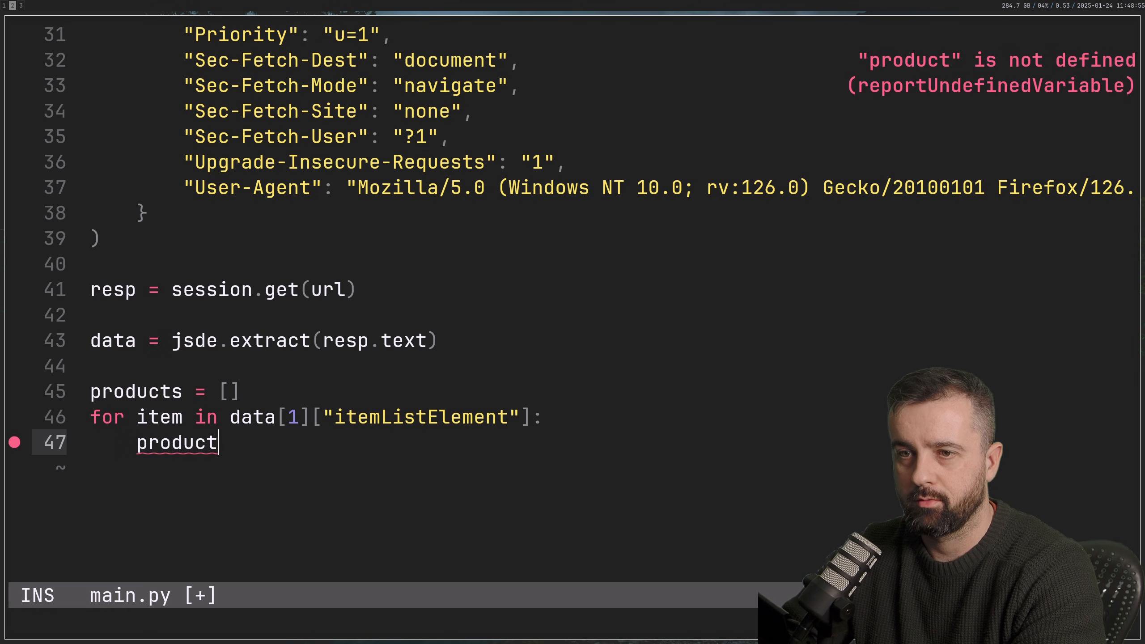
pyautogui.write('s.append(item)')
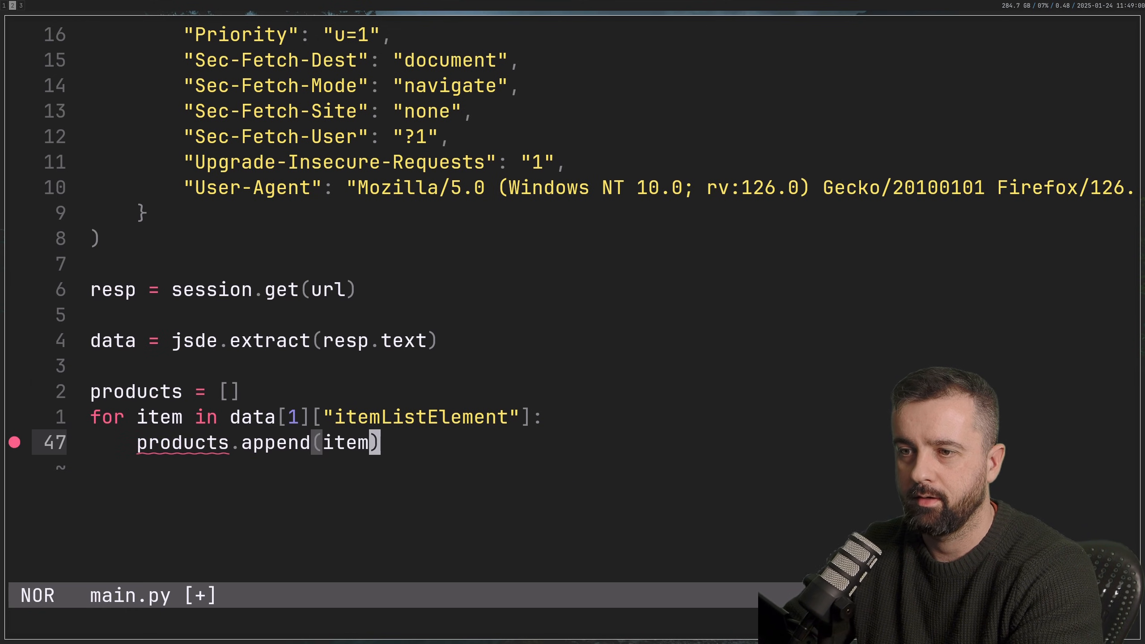
pyautogui.write('log')
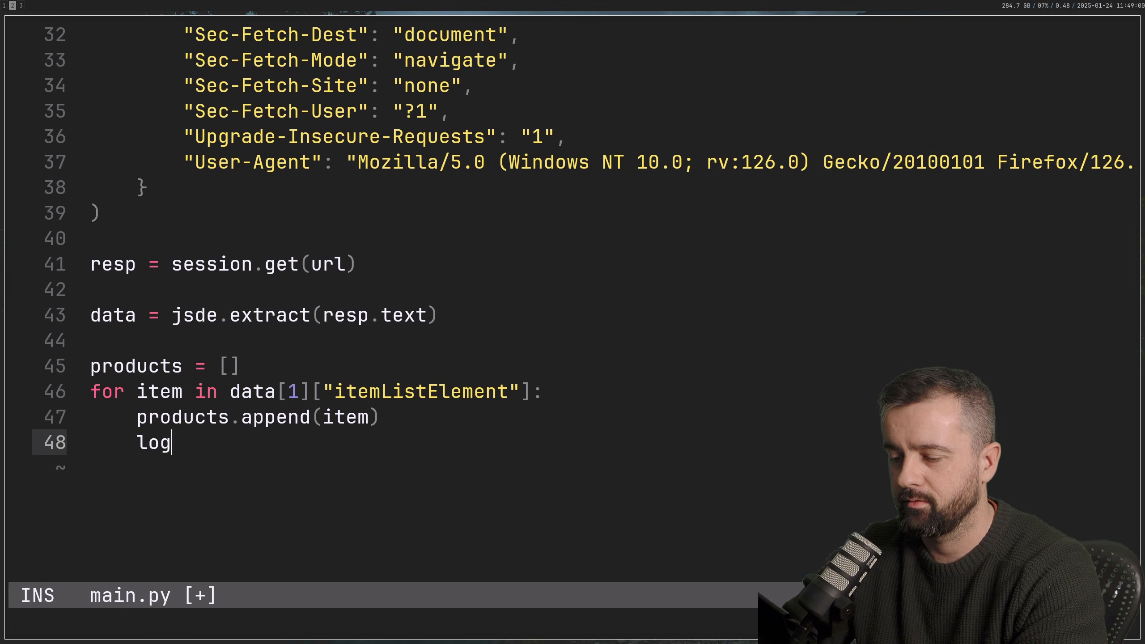
pyautogui.write('.info("")')
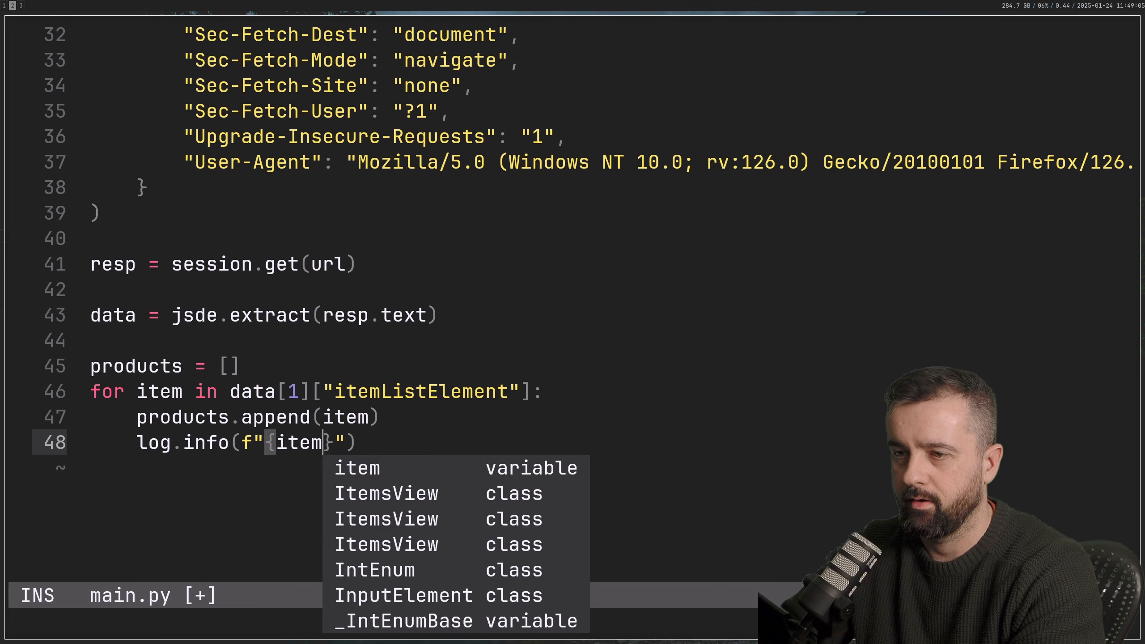
pyautogui.write('added to scrape')
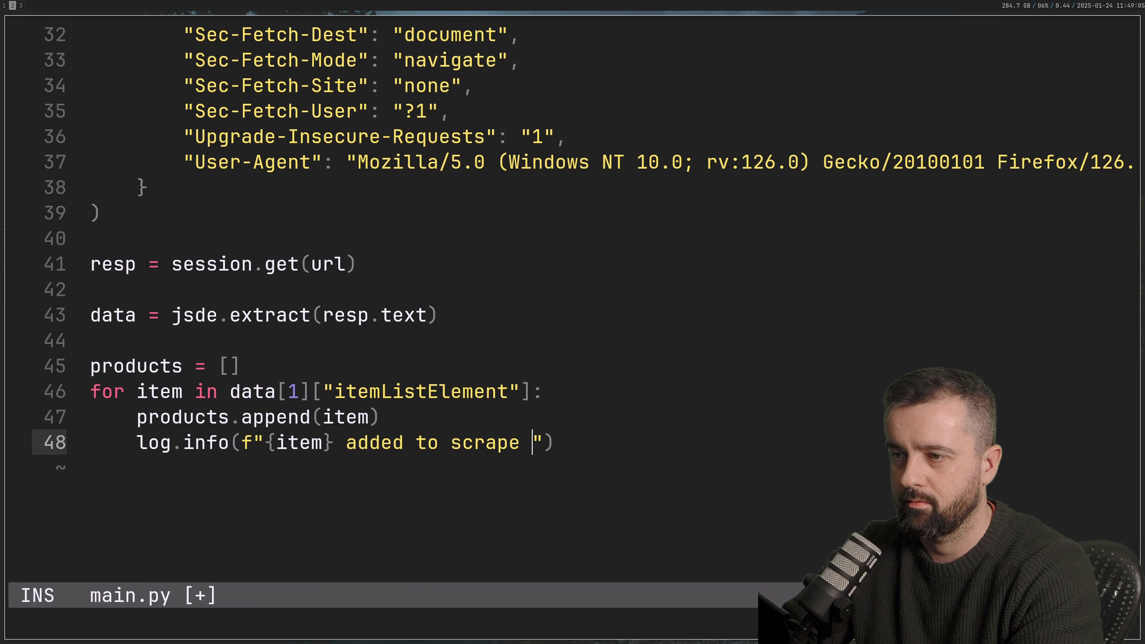
pyautogui.write('list')
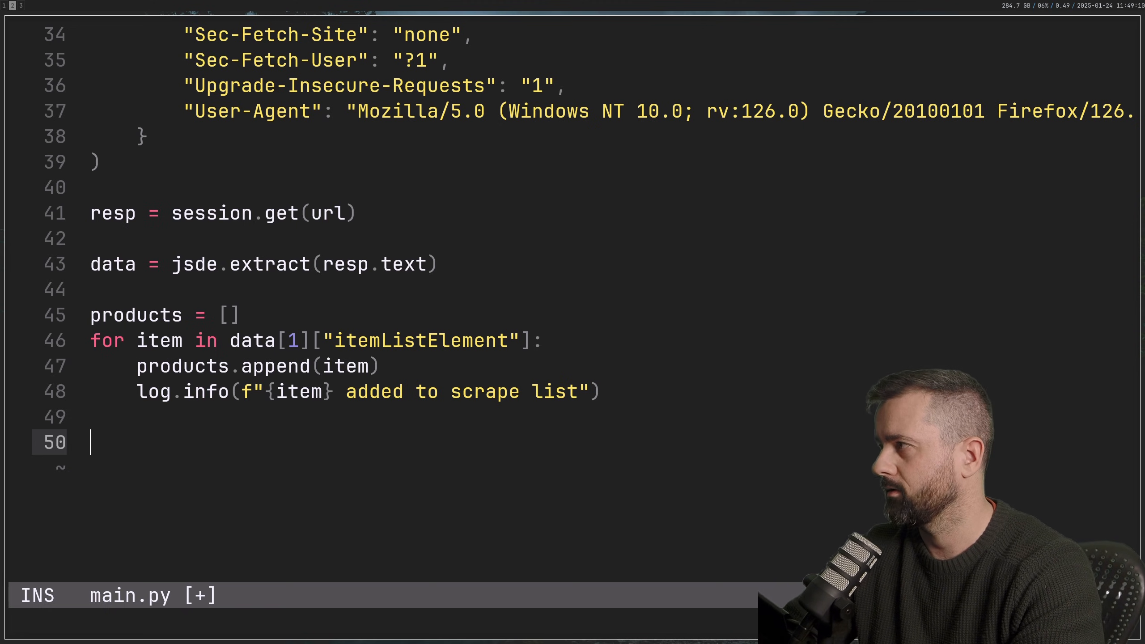
# Log "total items to scrape" with len(products) and run the script, reporting 36.
pyautogui.write('log.info')
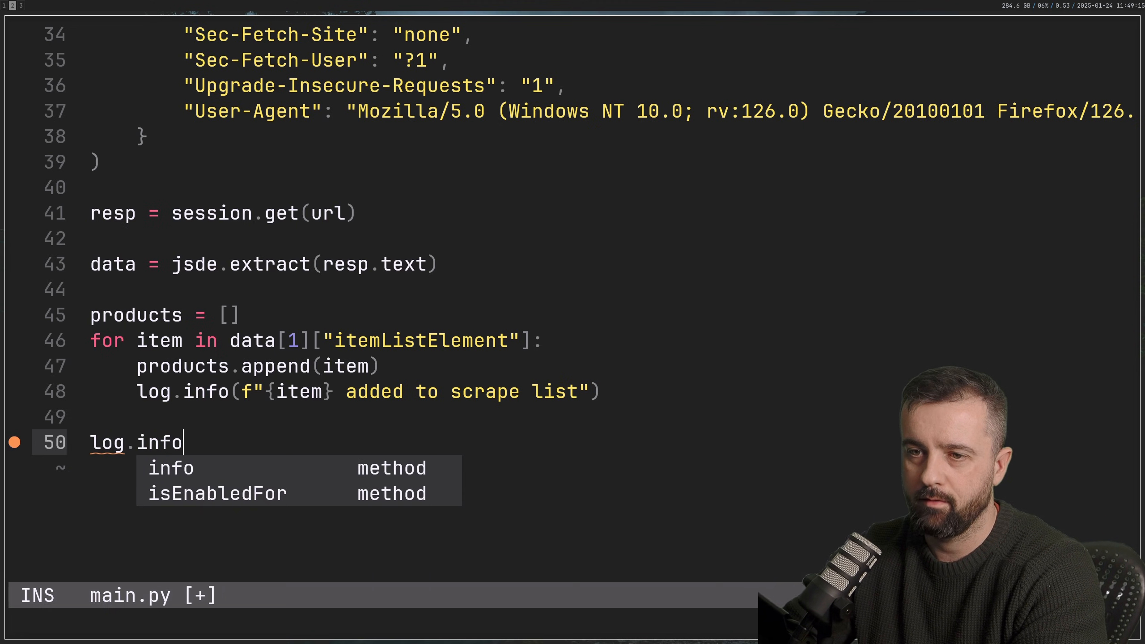
pyautogui.write('("")')
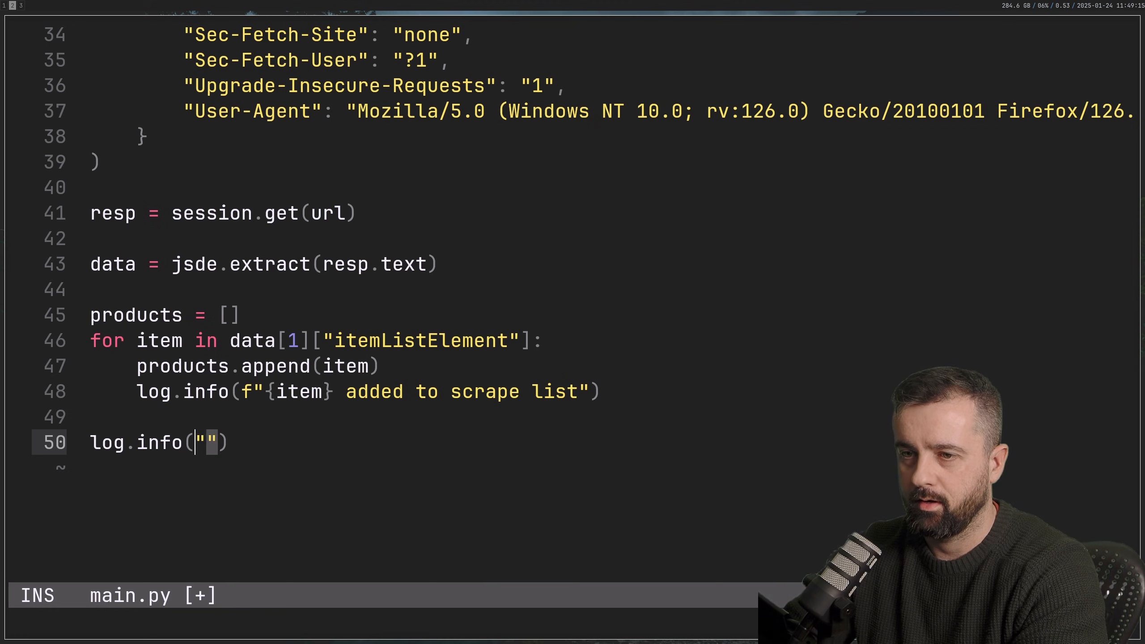
pyautogui.write('f"total items to scrape')
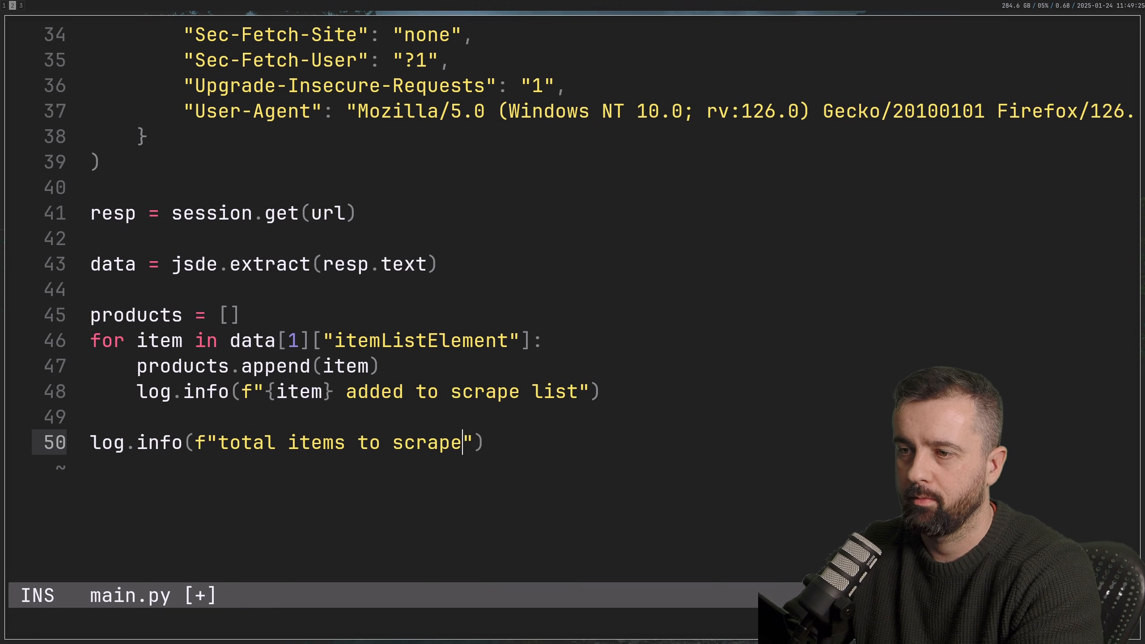
pyautogui.write('{}')
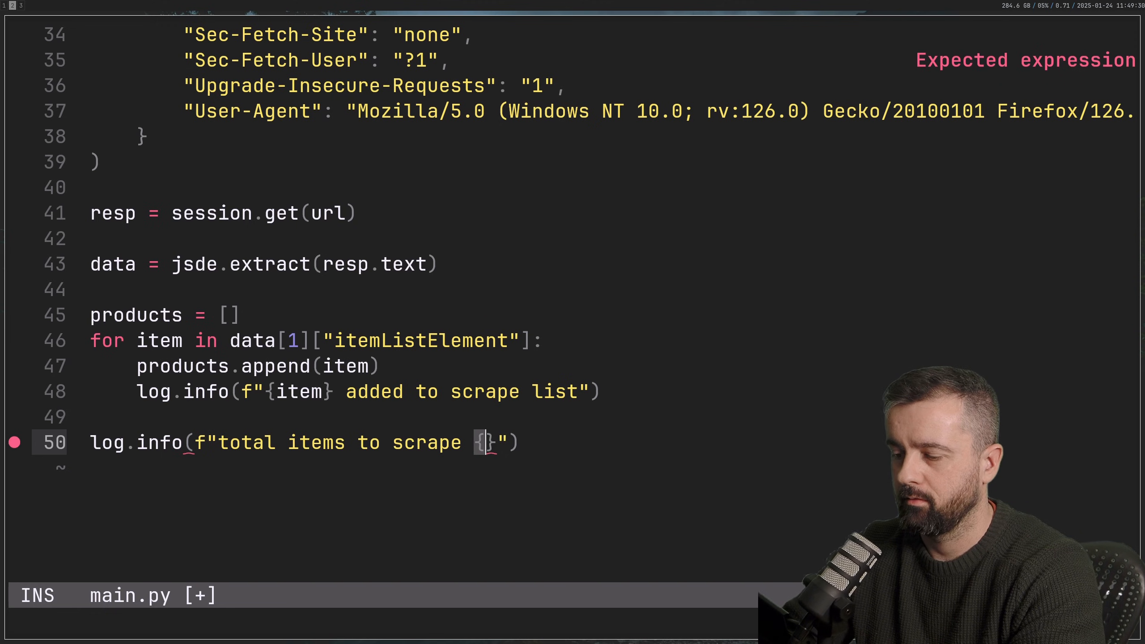
pyautogui.write('l;')
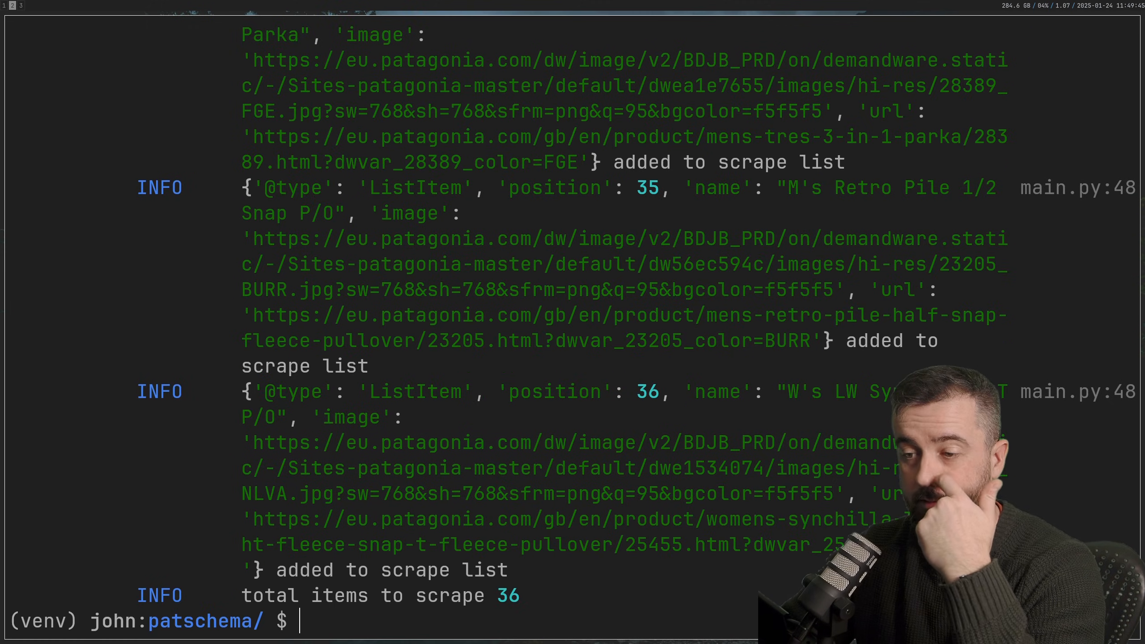
pyautogui.write('hx')
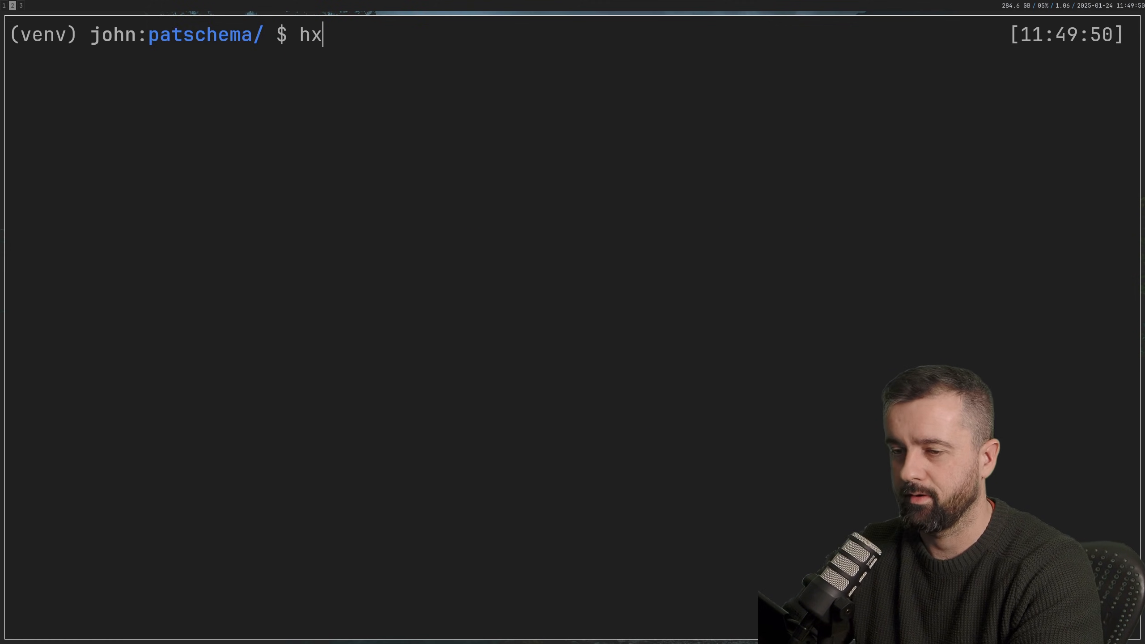
# Start a for product in products loop fetching product["url"] with session.get.
pyautogui.press('Enter')
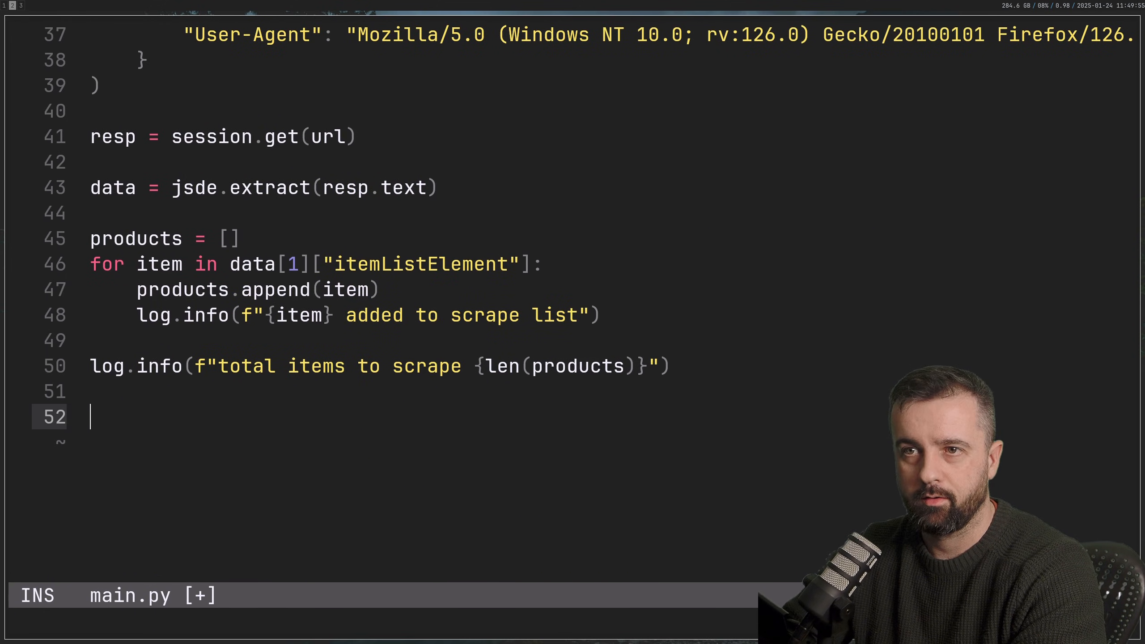
pyautogui.write('for prod')
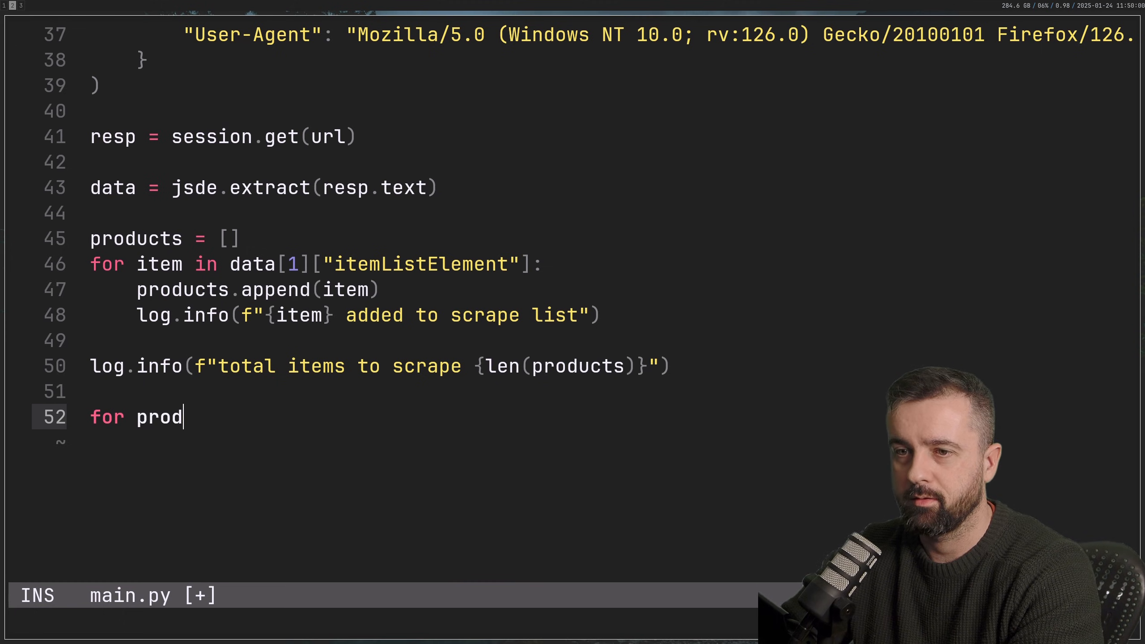
pyautogui.write('uct in prox')
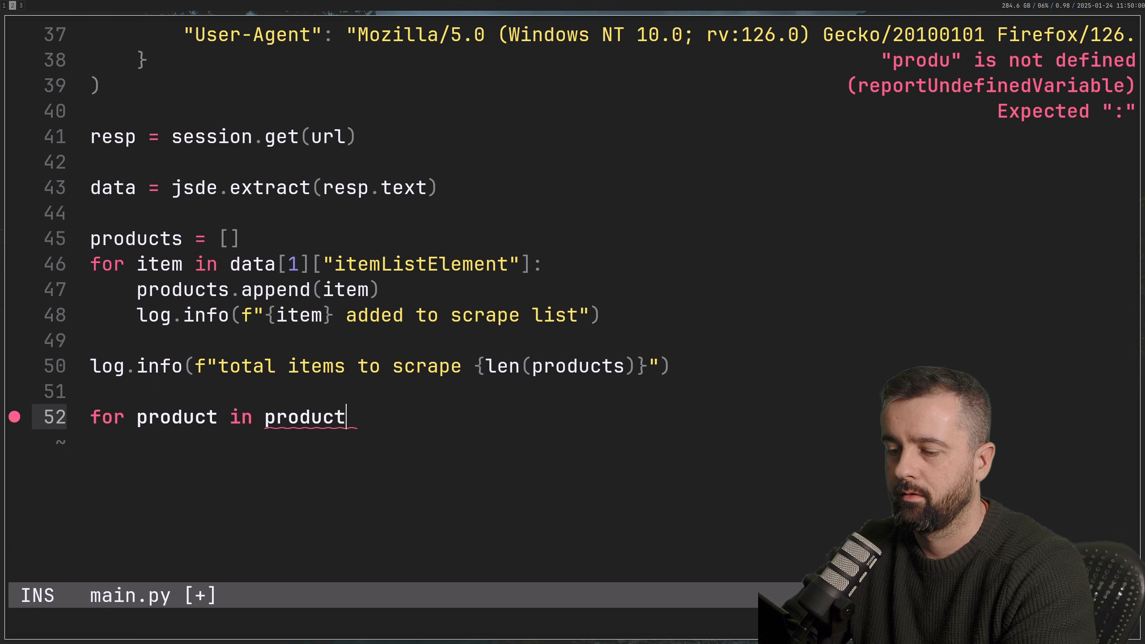
pyautogui.write('s:')
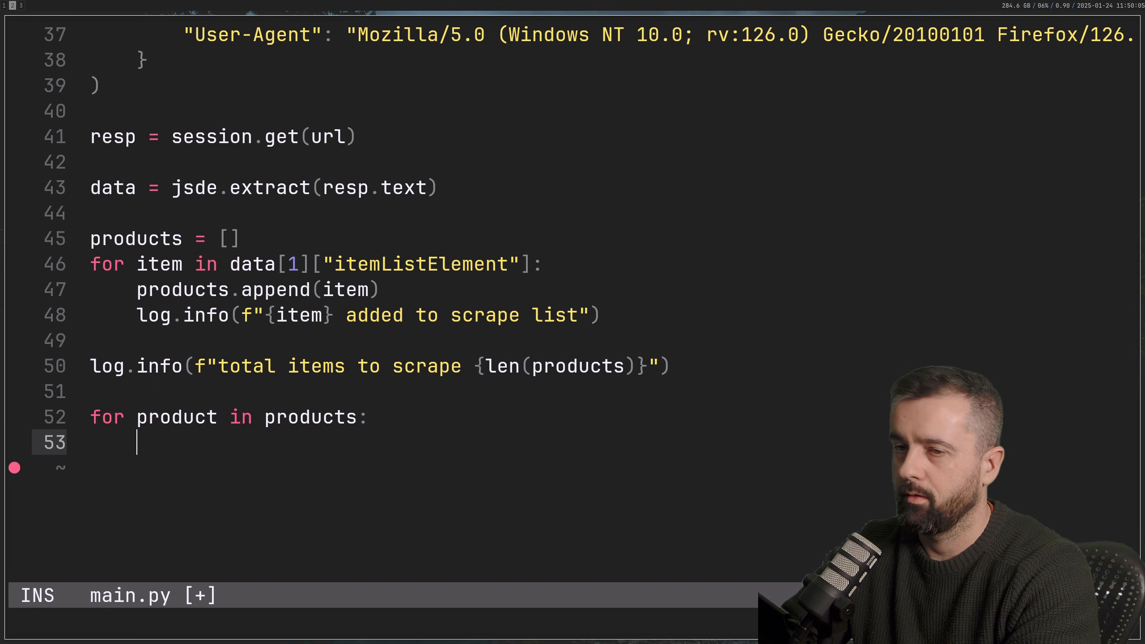
pyautogui.write('resp =')
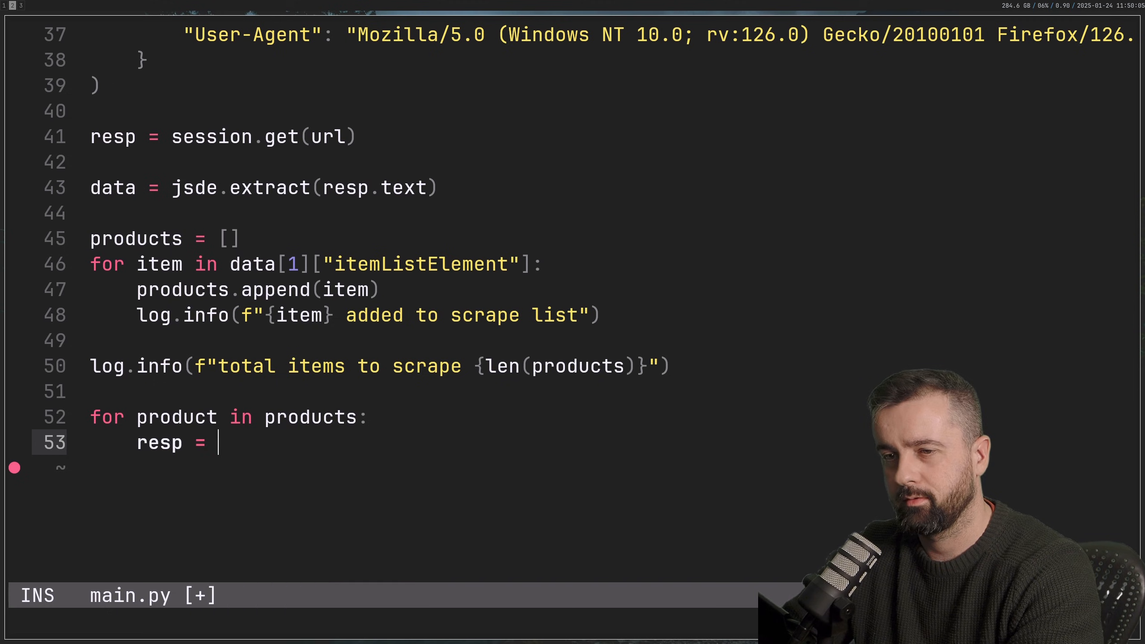
pyautogui.write('session.get9')
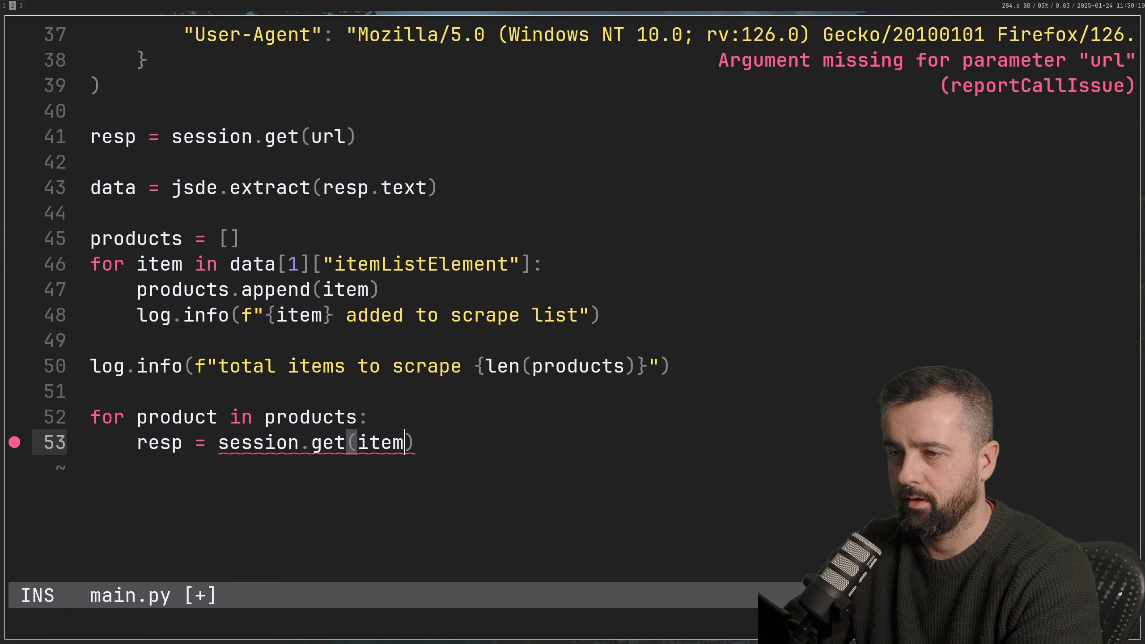
pyautogui.write('product["url')
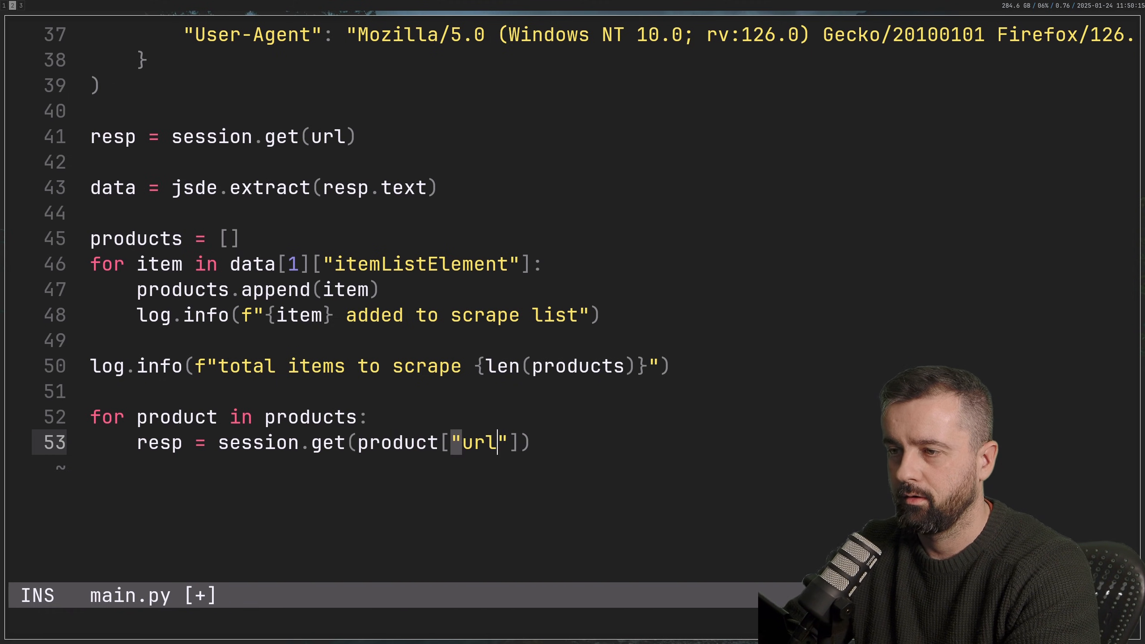
pyautogui.press('Enter')
pyautogui.write('data =')
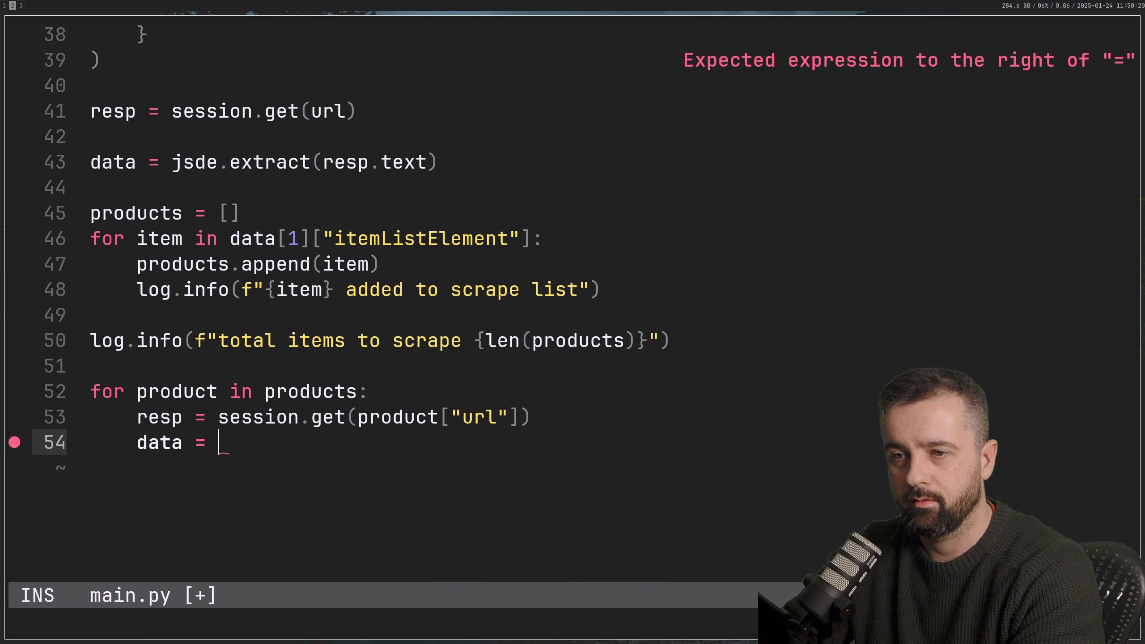
# Extract each response's JSON-LD, log "Data scraped" with data[0], and save.
pyautogui.write('jsde')
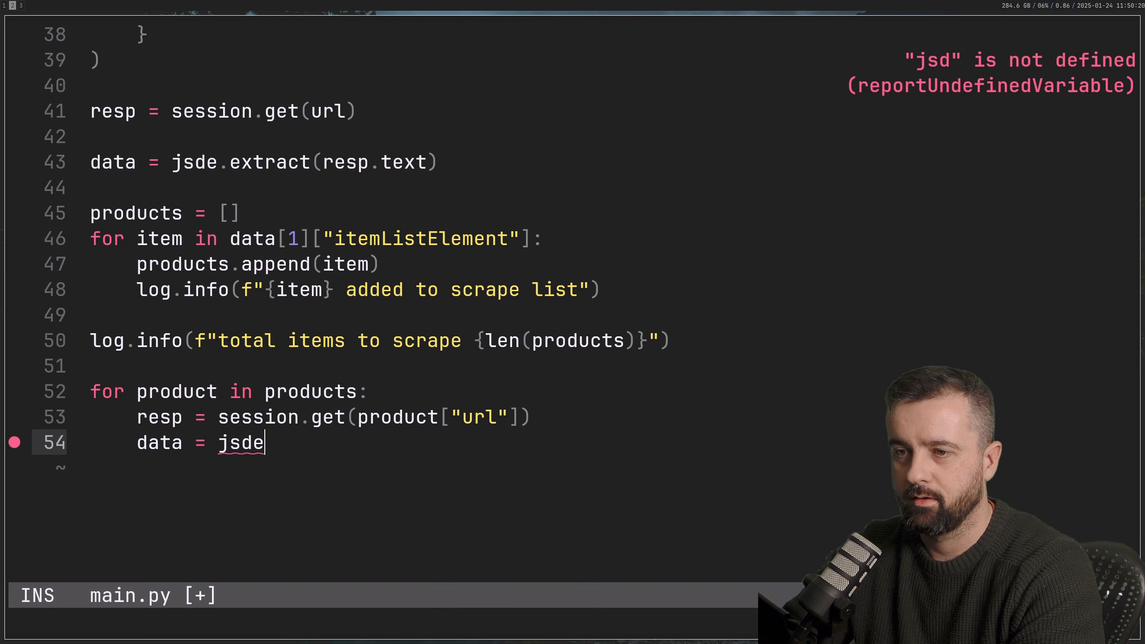
pyautogui.write('.extract')
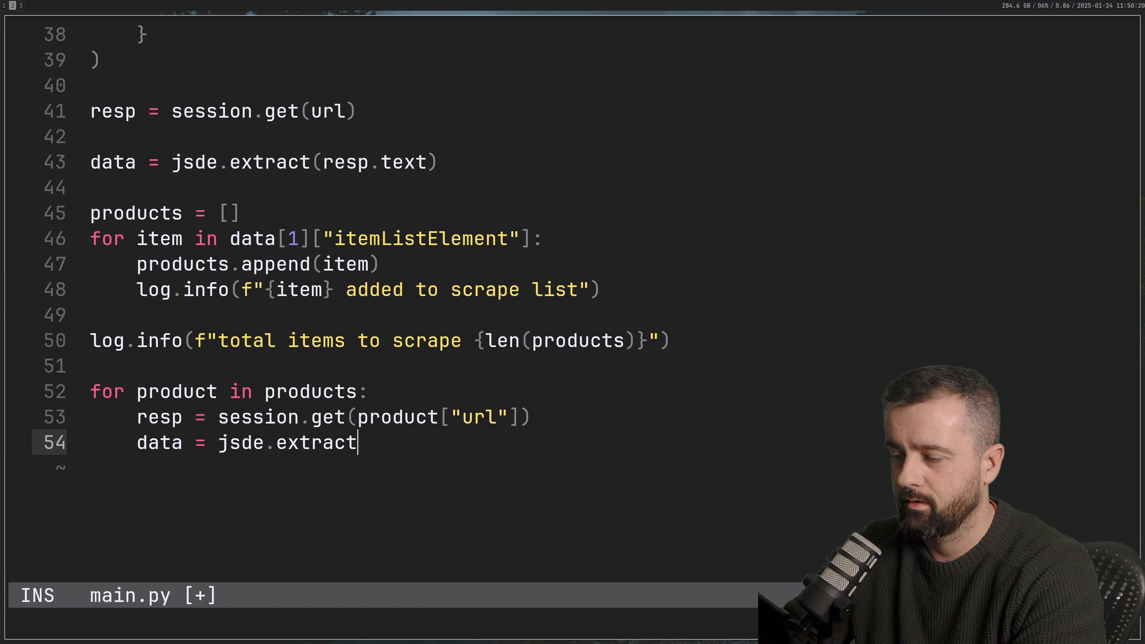
pyautogui.write('(resp.re')
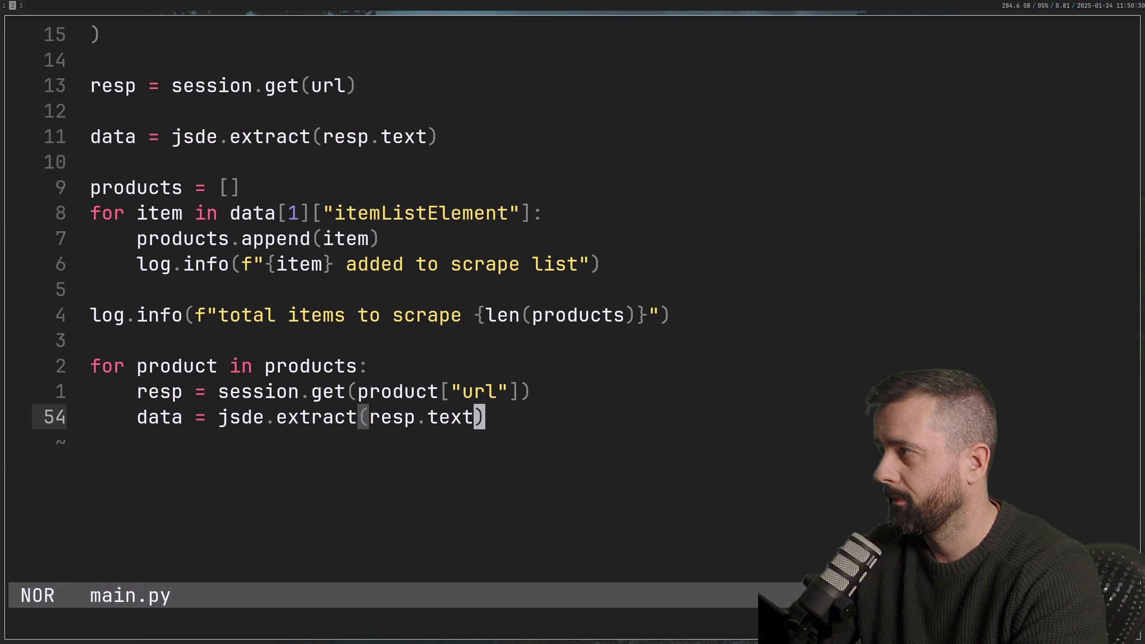
pyautogui.write('log.info')
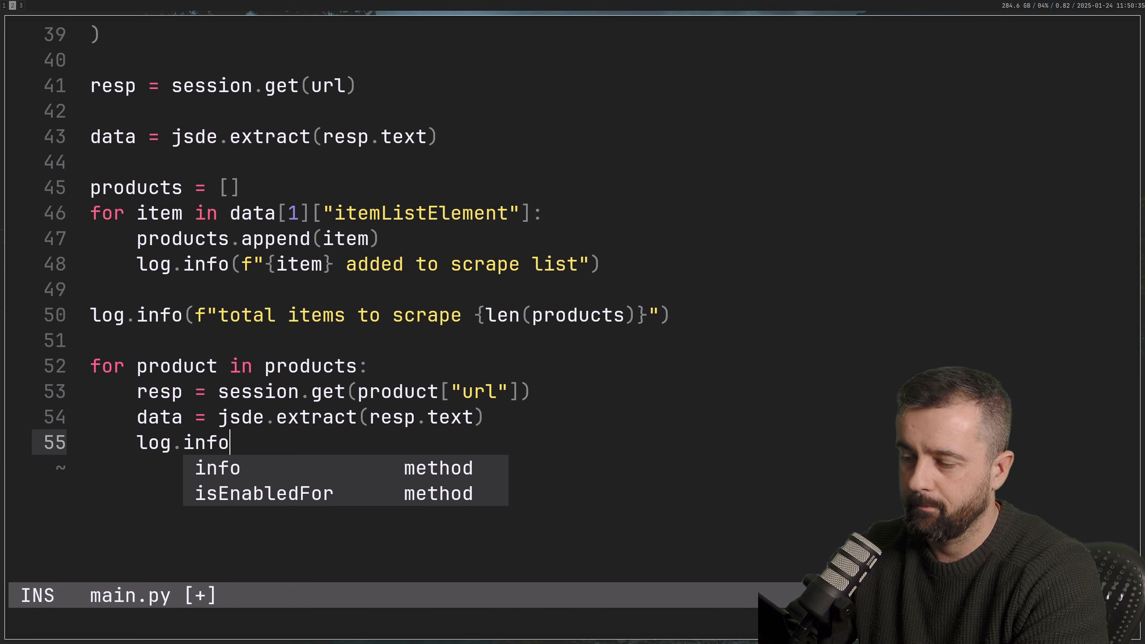
pyautogui.write('{""}')
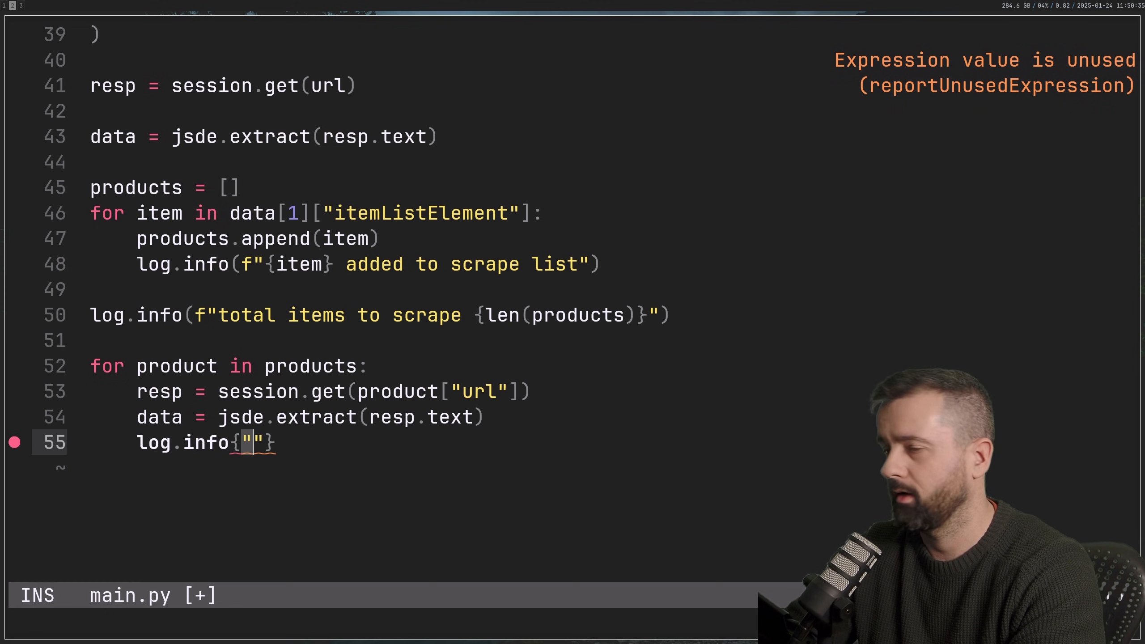
pyautogui.write('Data scrape')
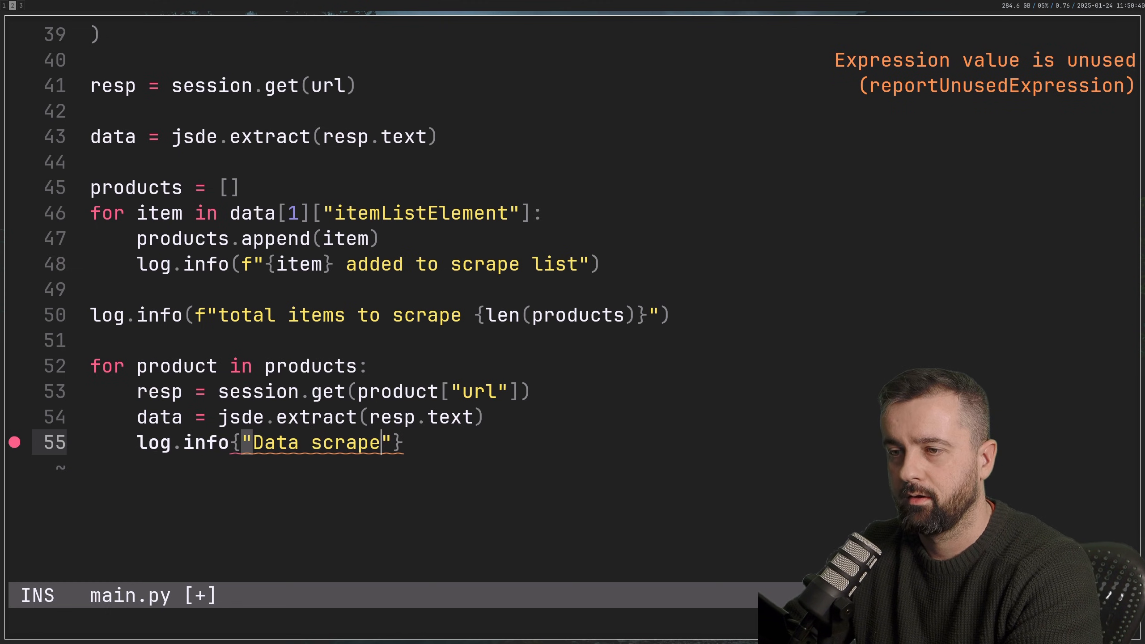
pyautogui.write('d')
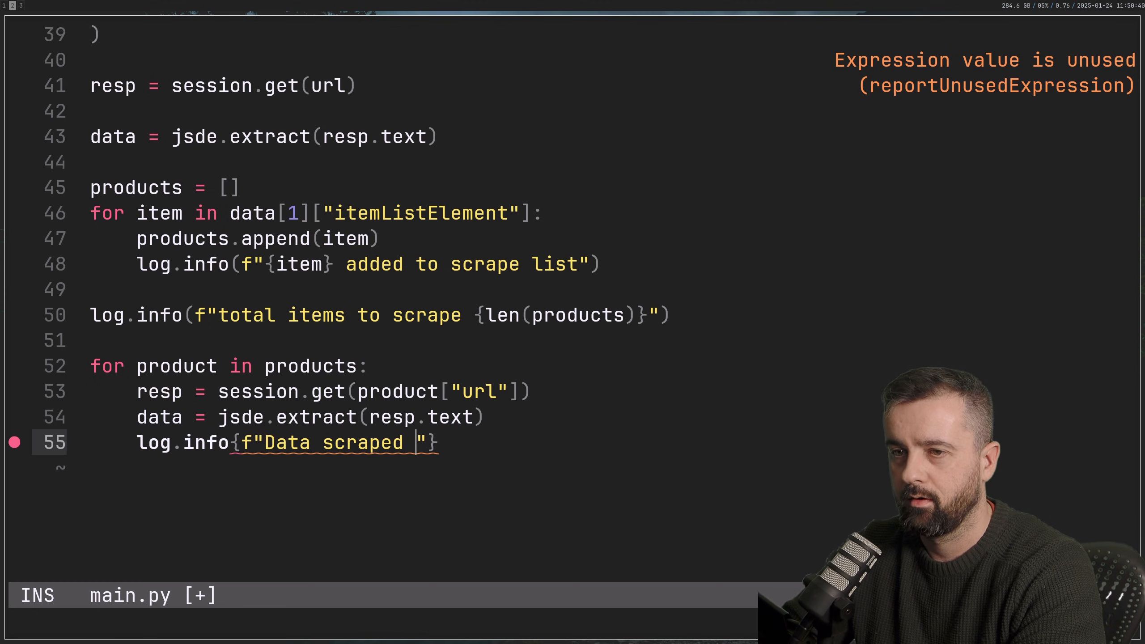
pyautogui.write('{data')
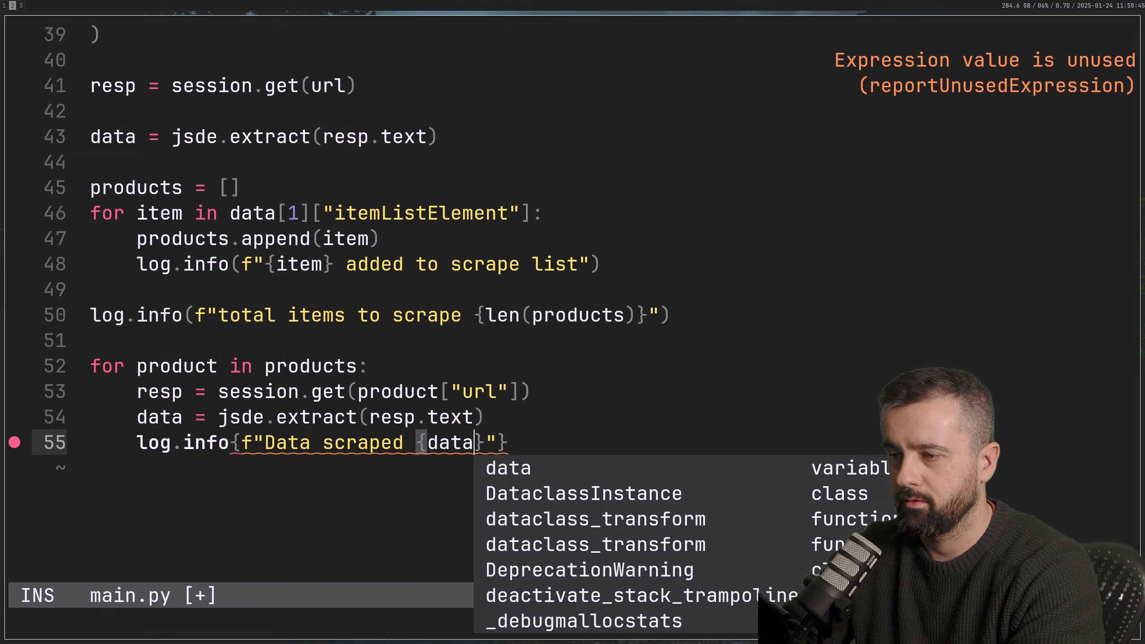
pyautogui.write('[0]["')
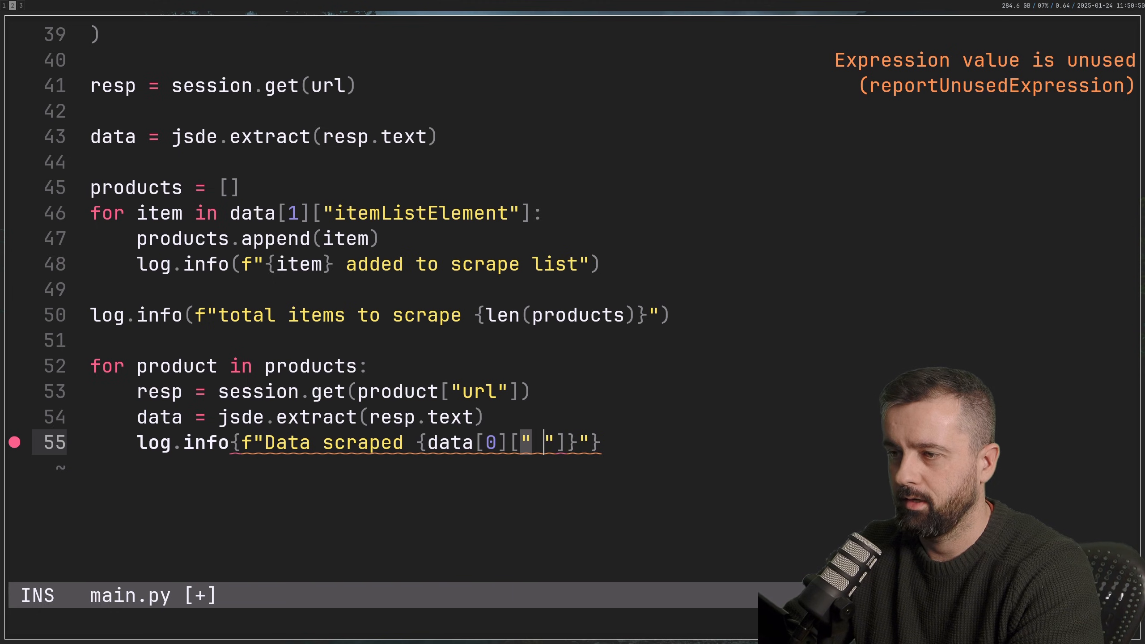
pyautogui.write(':w')
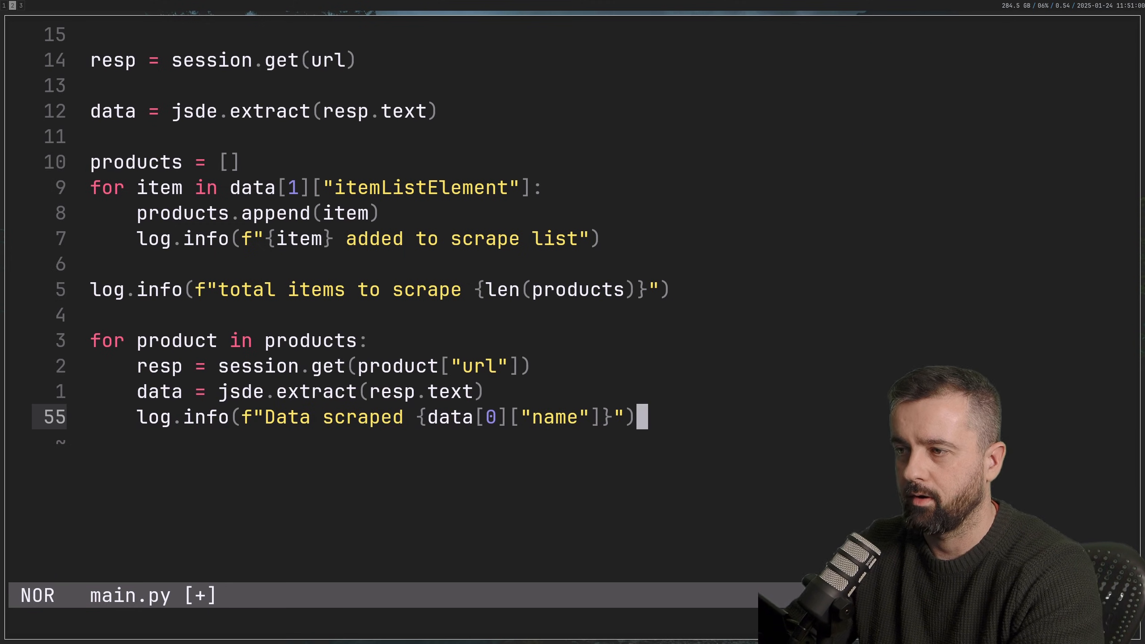
# Add time.sleep(0.2) after each product and import time.
pyautogui.write('time')
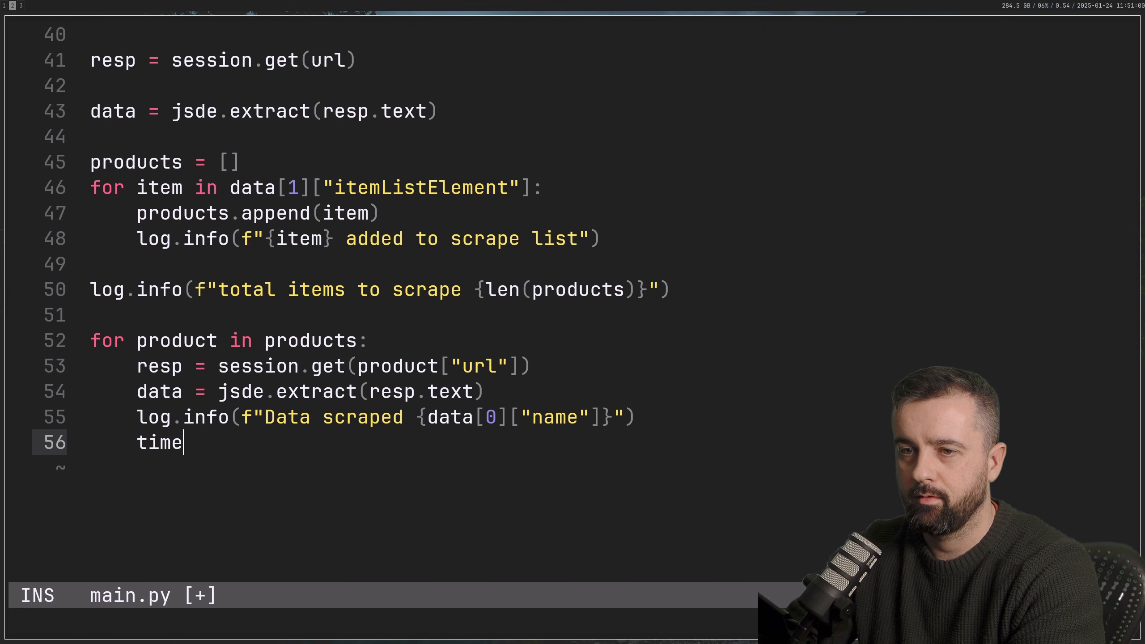
pyautogui.write('.sleep()')
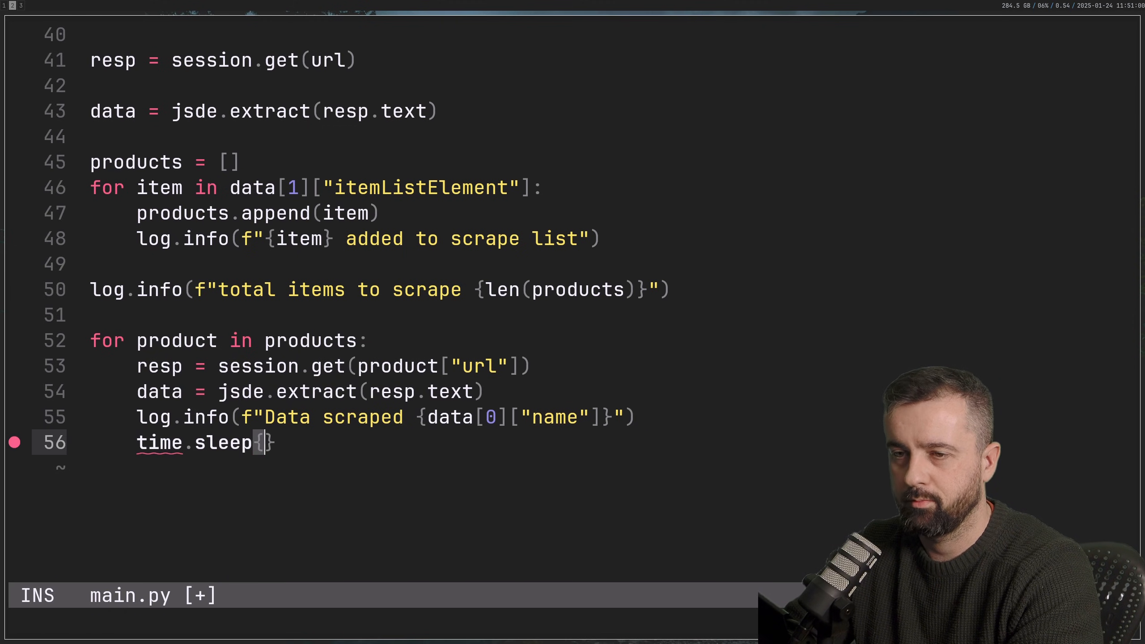
pyautogui.write('0.2)')
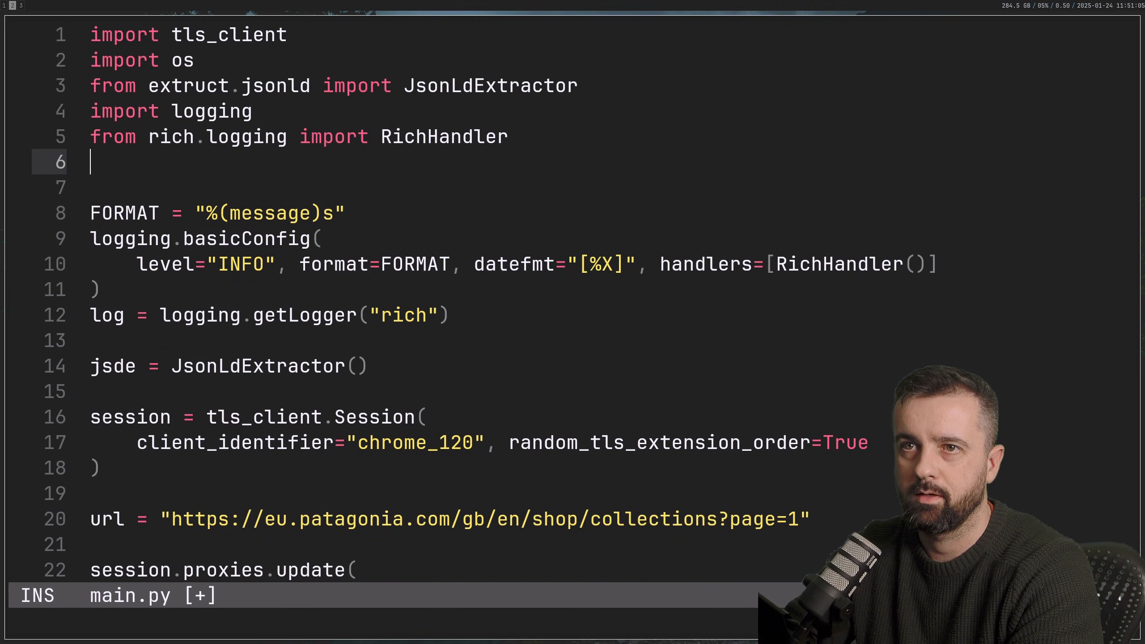
pyautogui.write('import time')
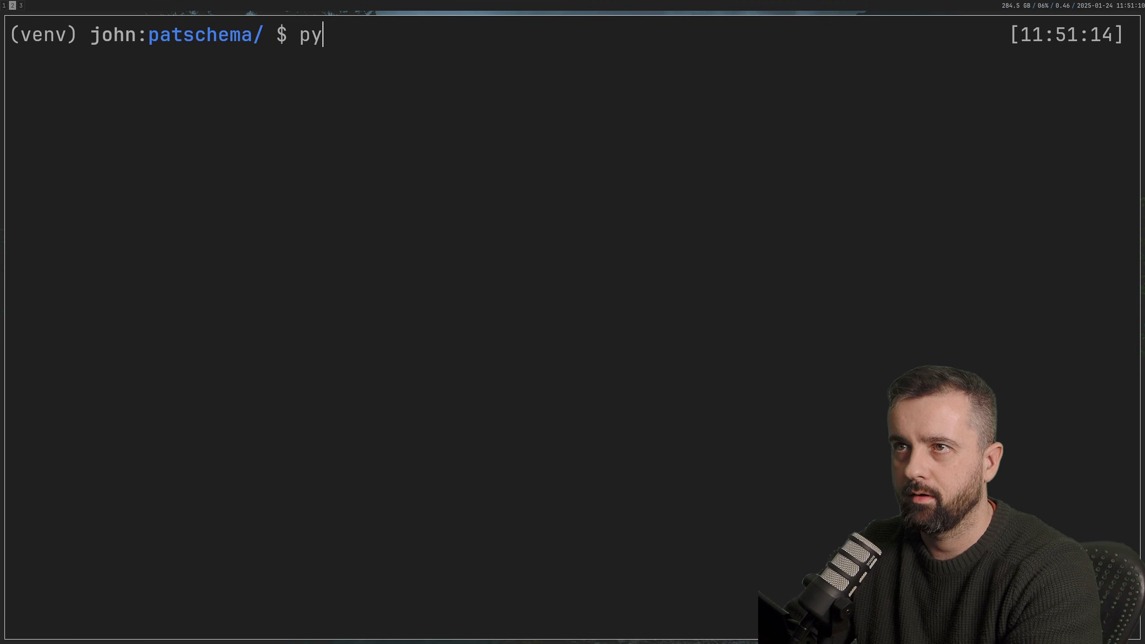
# Run main.py with Python in the terminal, then add a try: above the loop's request lines.
pyautogui.write('main.py')
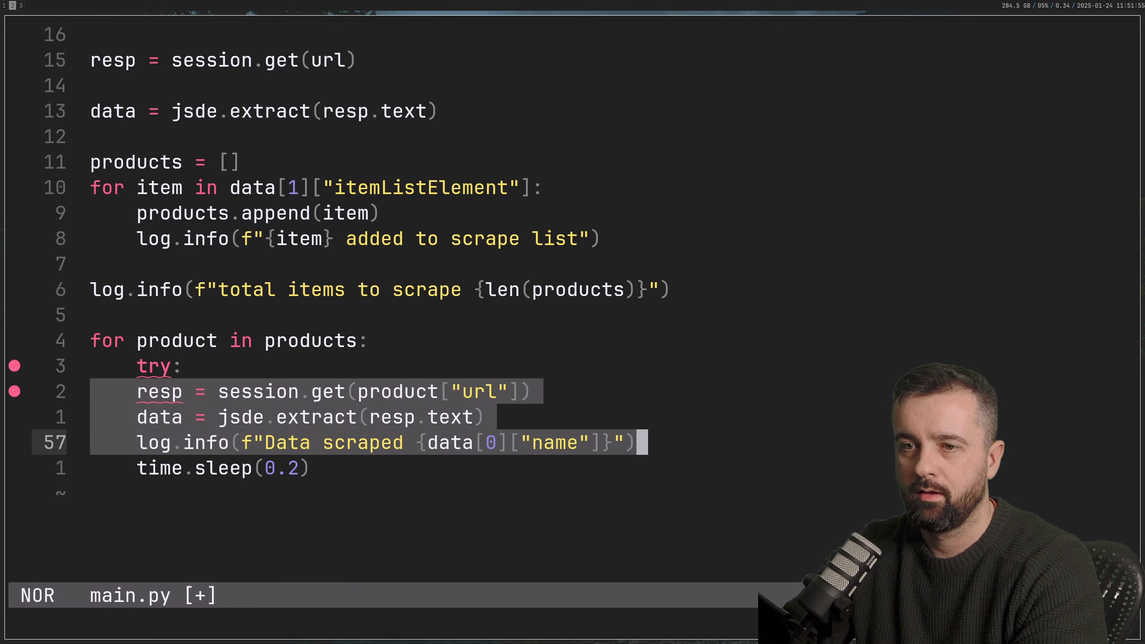
# Add an 'except TLSClientExeption as e:' clause after the try block.
pyautogui.write('e')
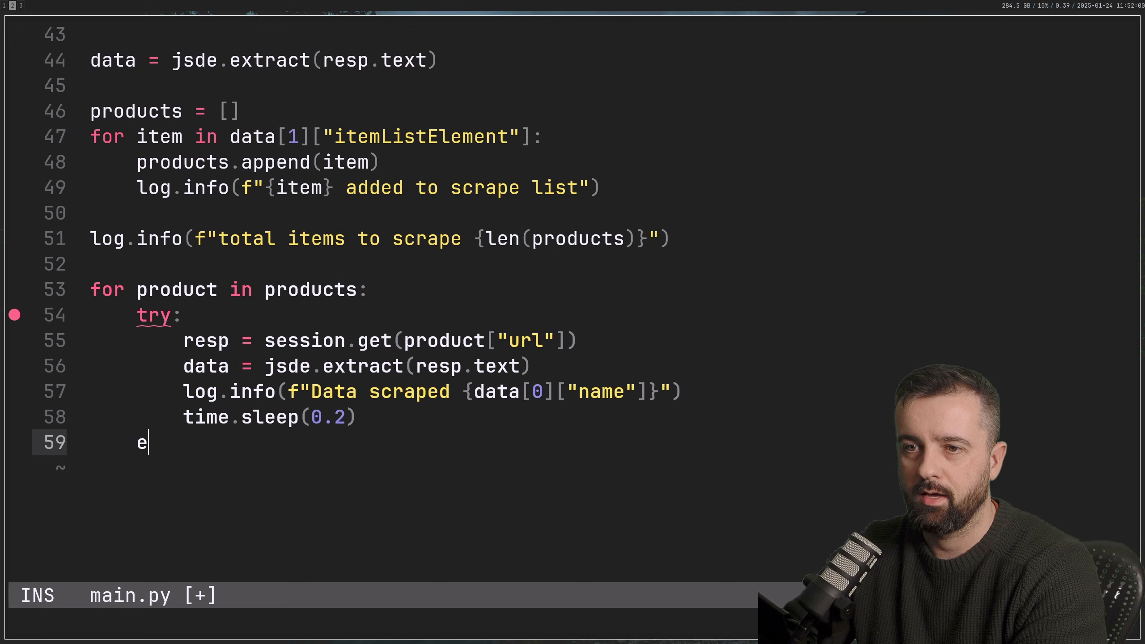
pyautogui.write('xcept TLS')
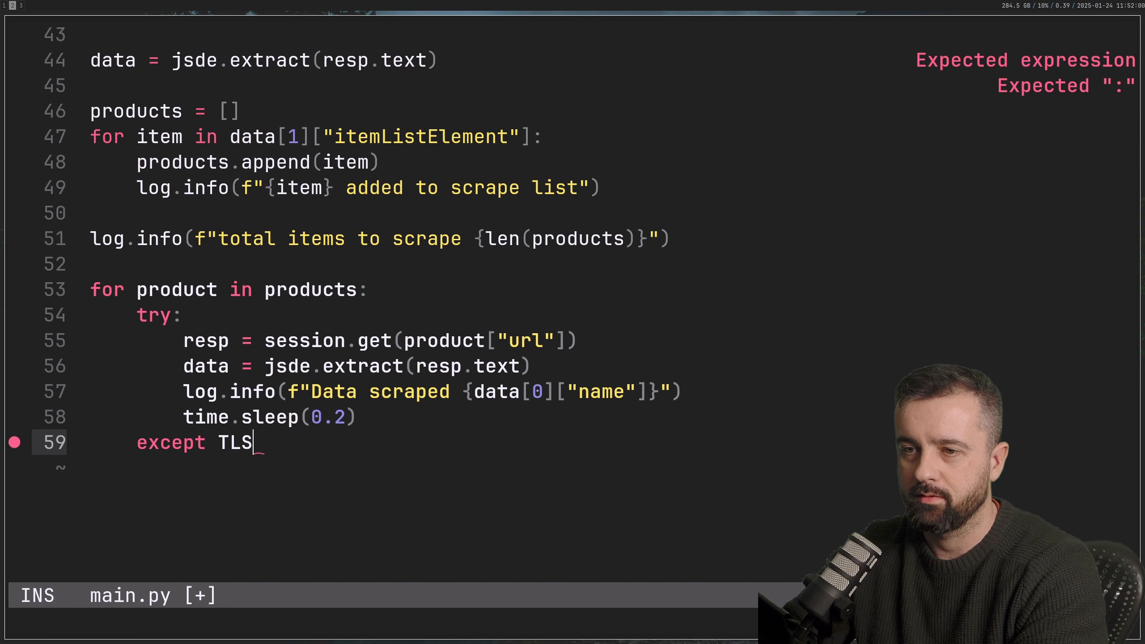
pyautogui.write('ClientExeption as')
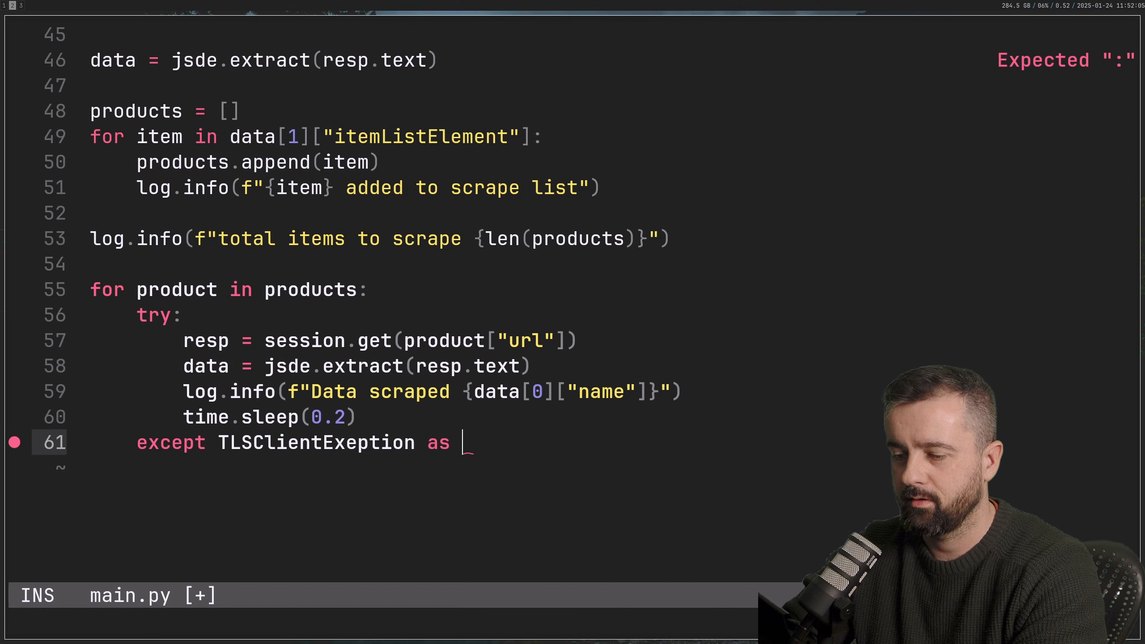
pyautogui.write('e:')
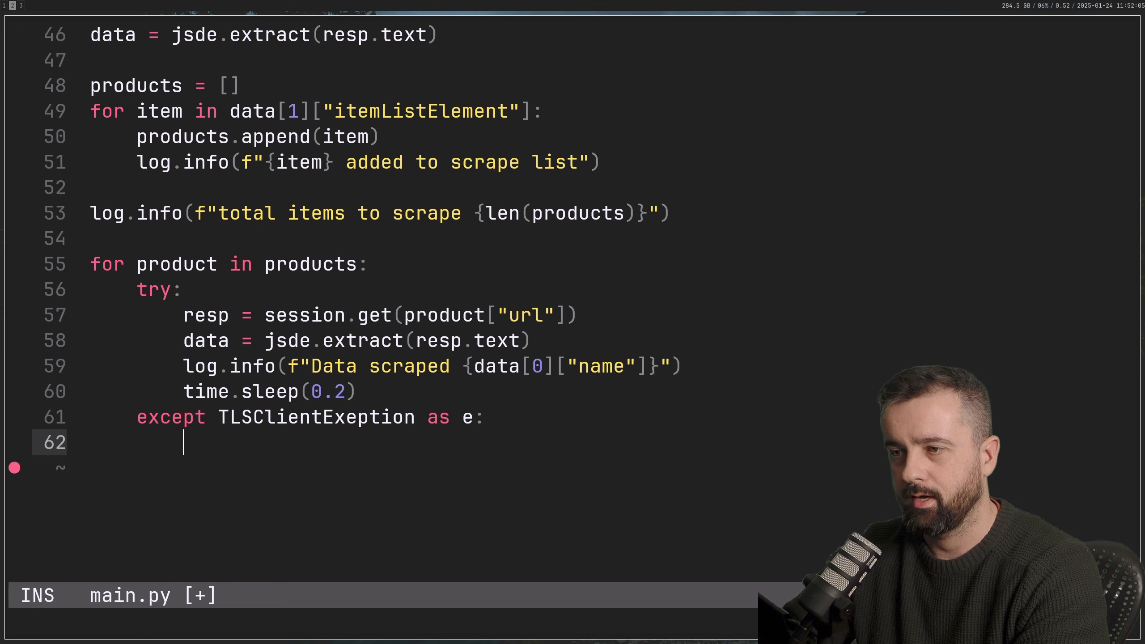
# Log a warning f"failed on {product["url"]} for reason {e}" and leave insert mode.
pyautogui.write('log.w')
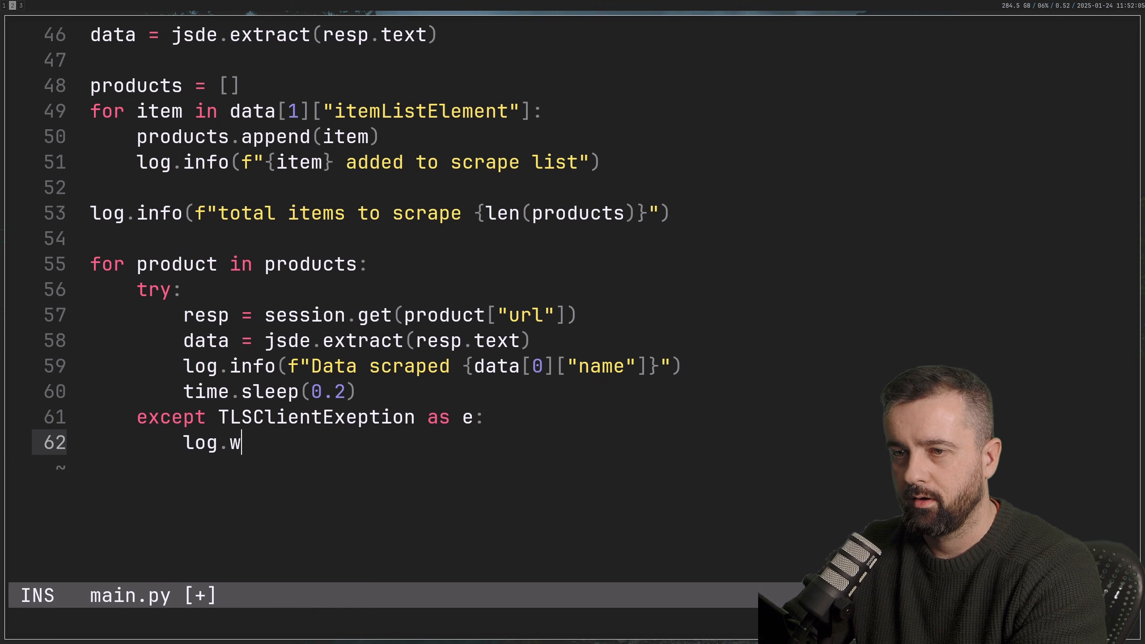
pyautogui.write('arnin')
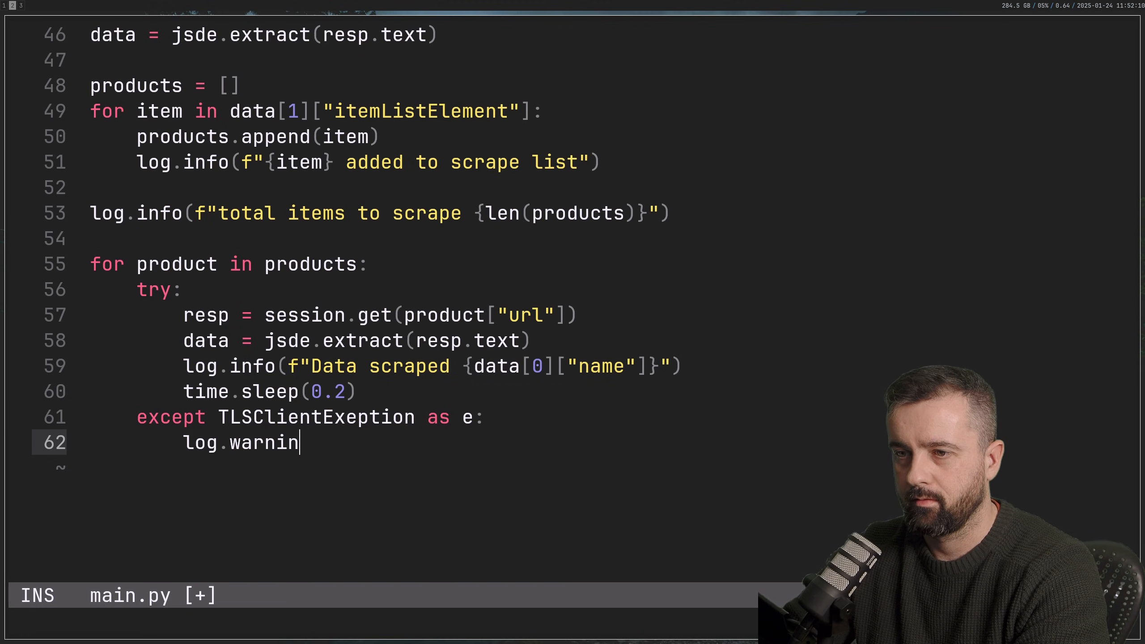
pyautogui.write('g()')
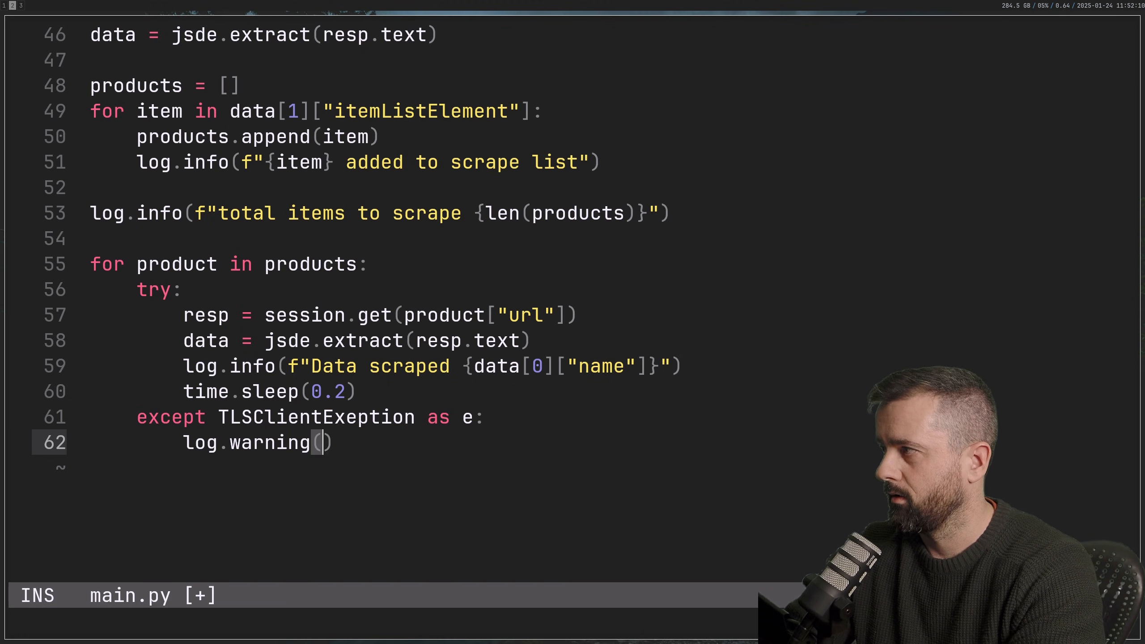
pyautogui.write('f"failed on')
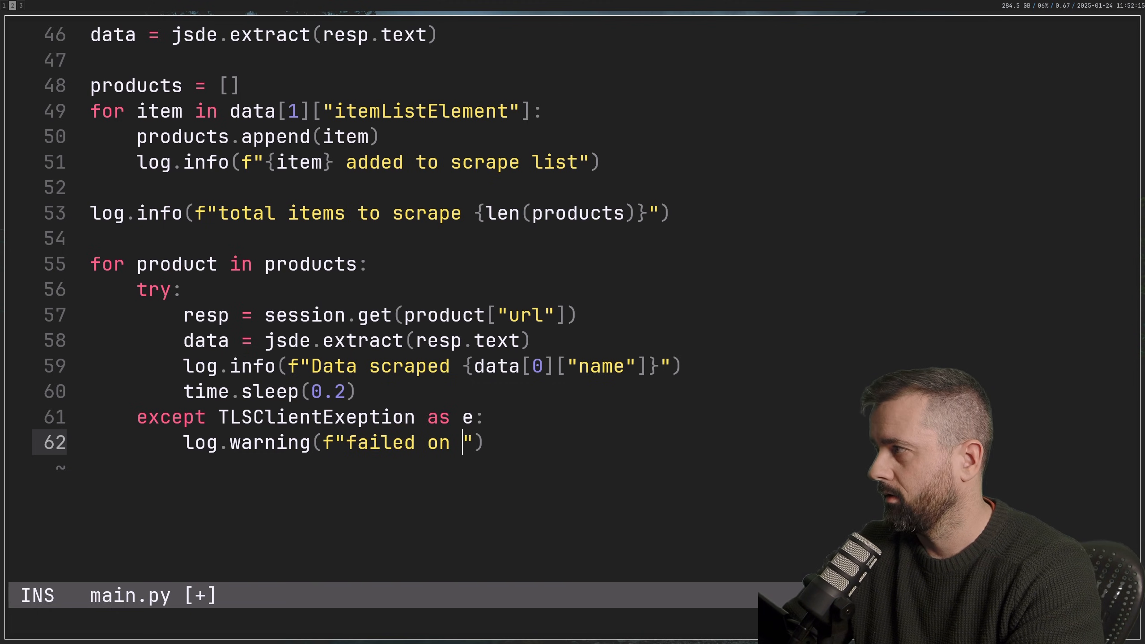
pyautogui.write('{pr}')
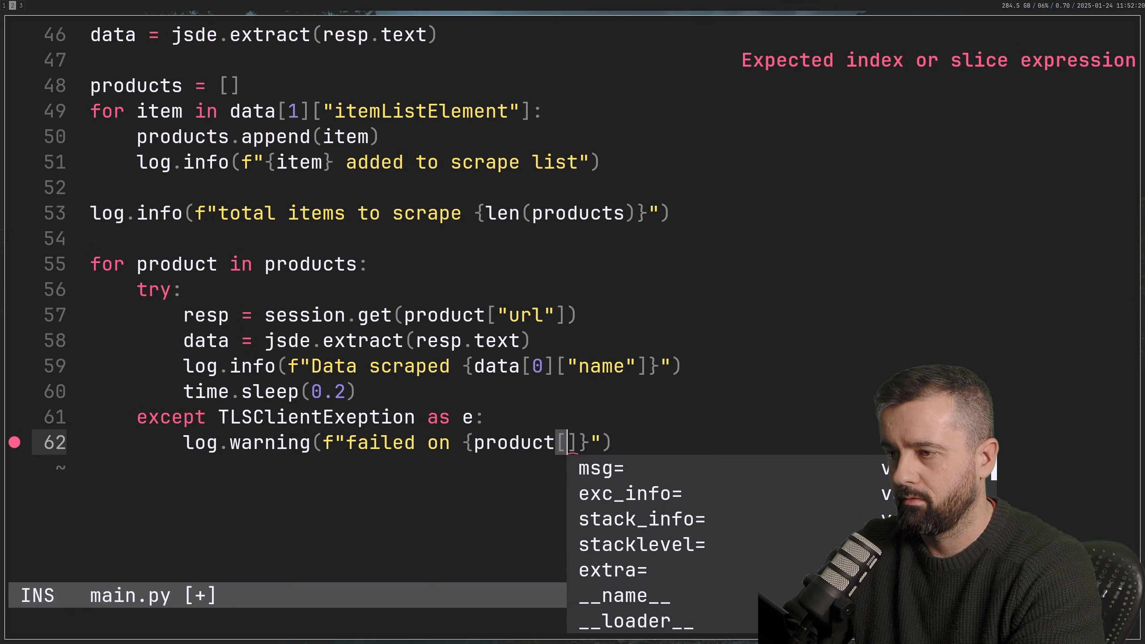
pyautogui.write('"url"')
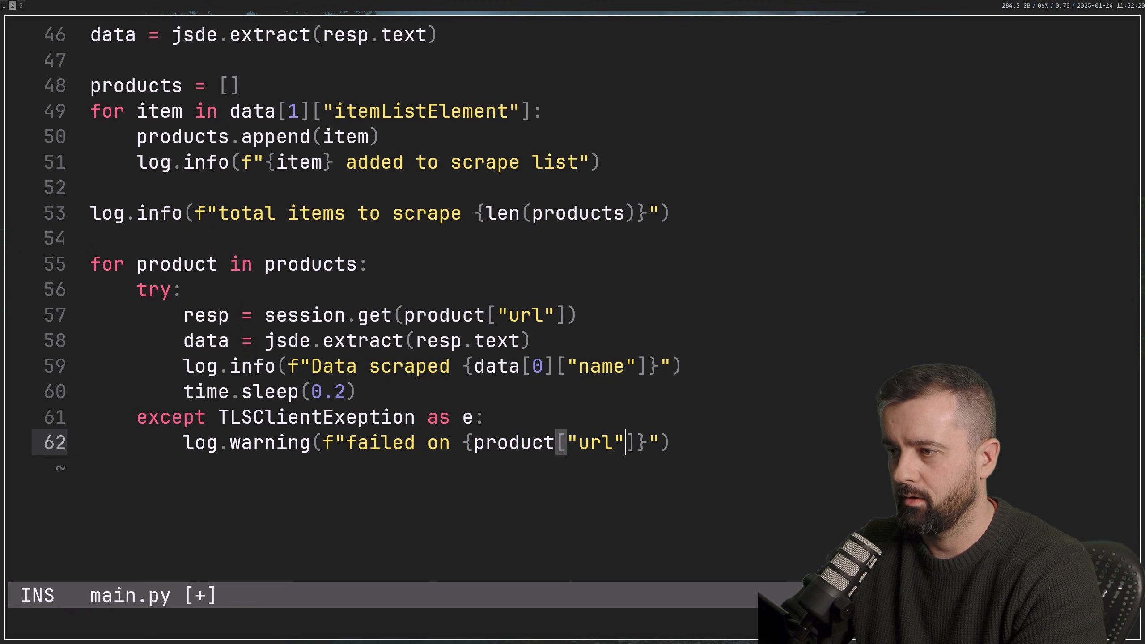
pyautogui.write('for')
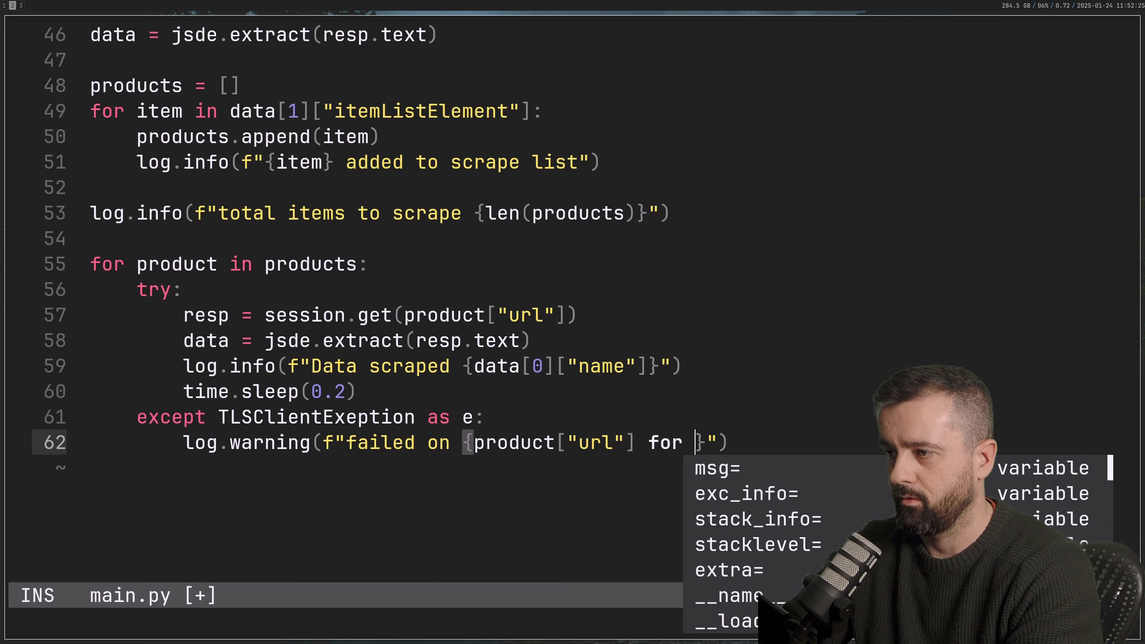
pyautogui.write('fo')
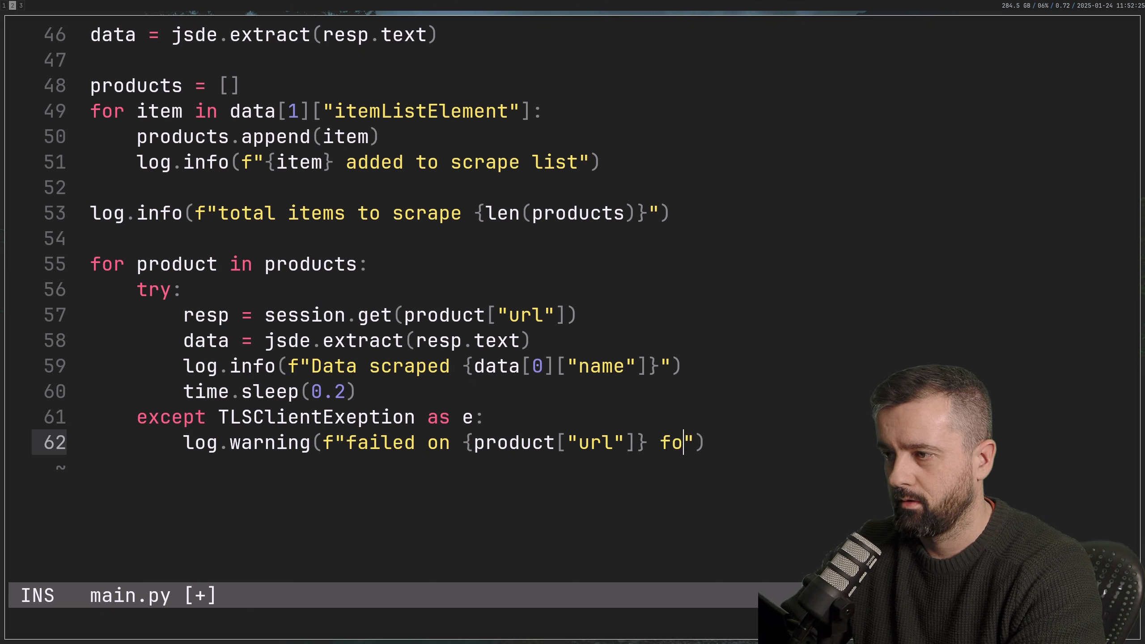
pyautogui.write('r reason {e}')
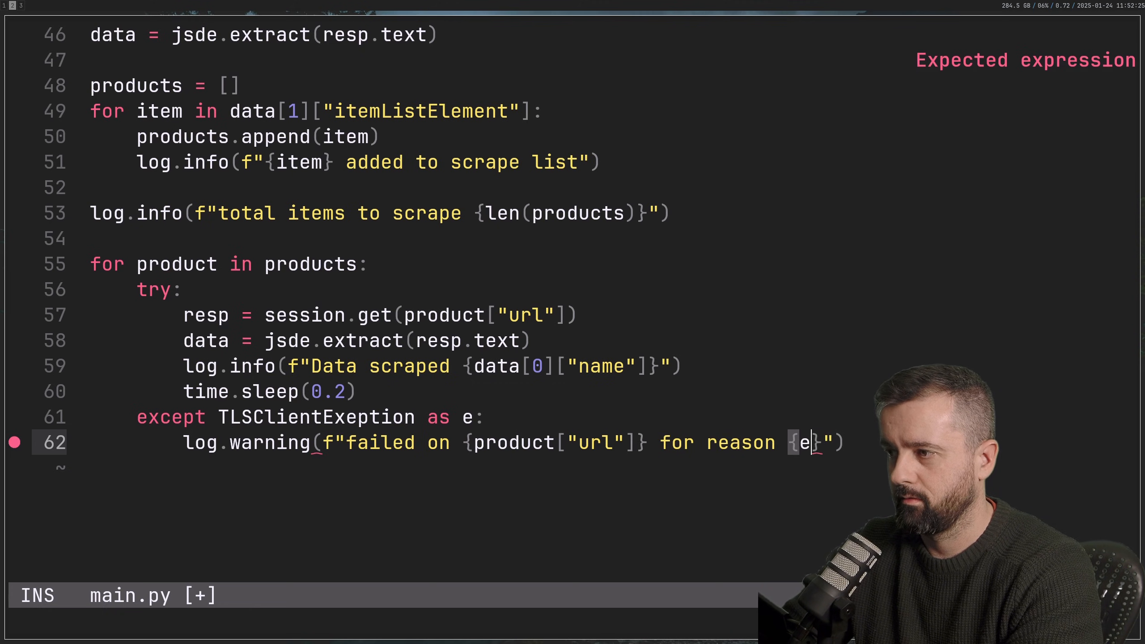
pyautogui.press('Escape')
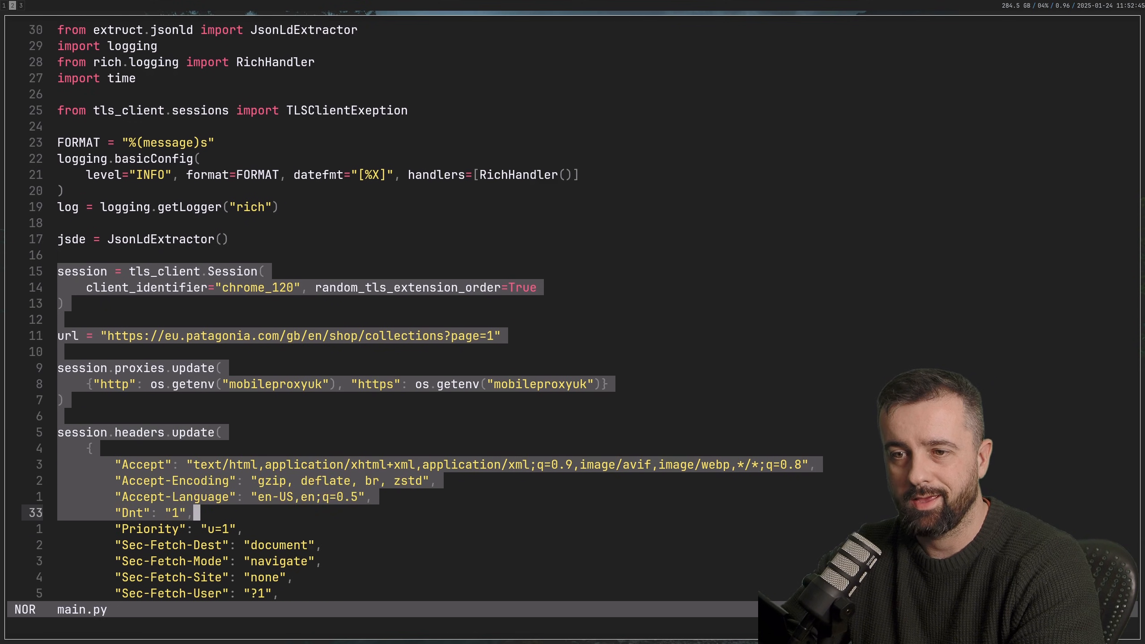
pyautogui.scroll(-3)
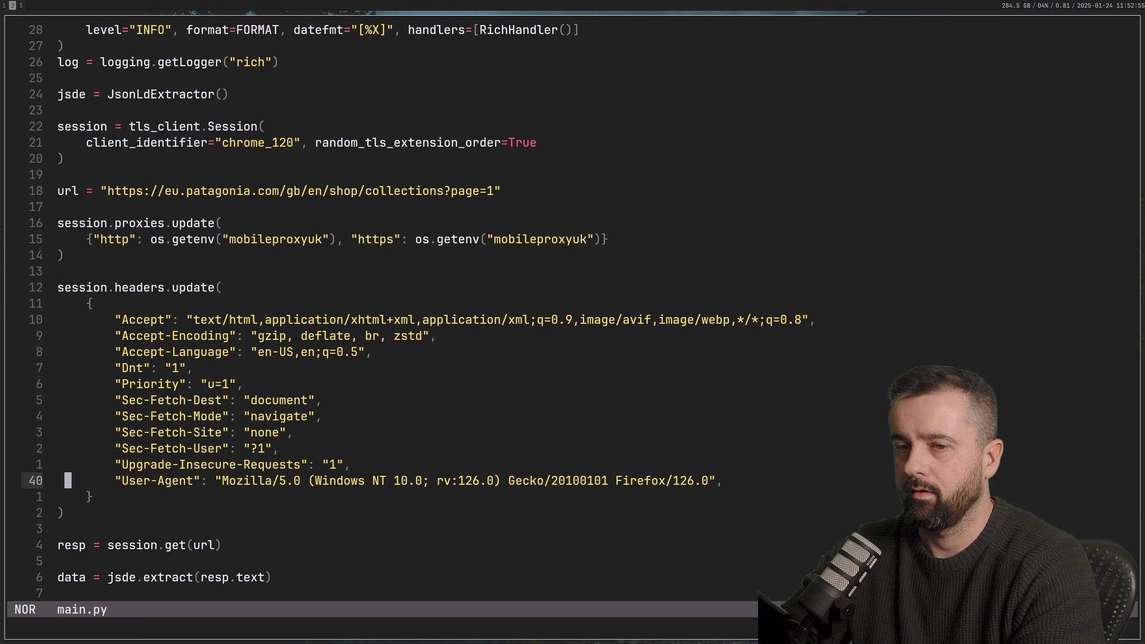
pyautogui.scroll(-3)
pyautogui.write('log.info(f"Data scraped ')
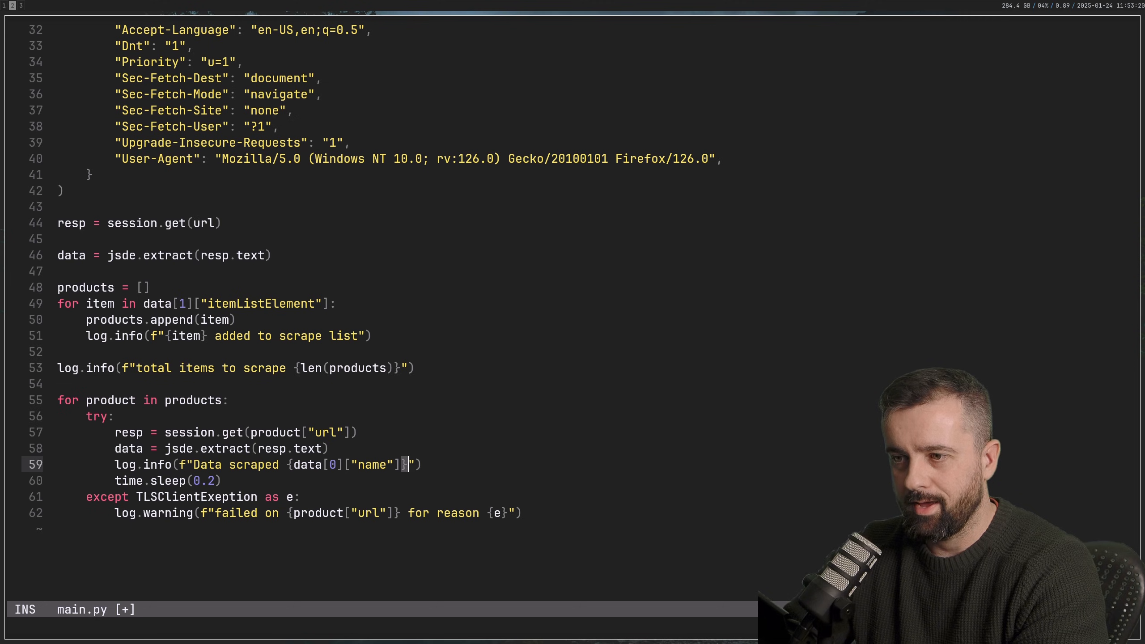
# Append {data[0][" after the product name in the 'Data scraped' log line.
pyautogui.write('{data[0]')
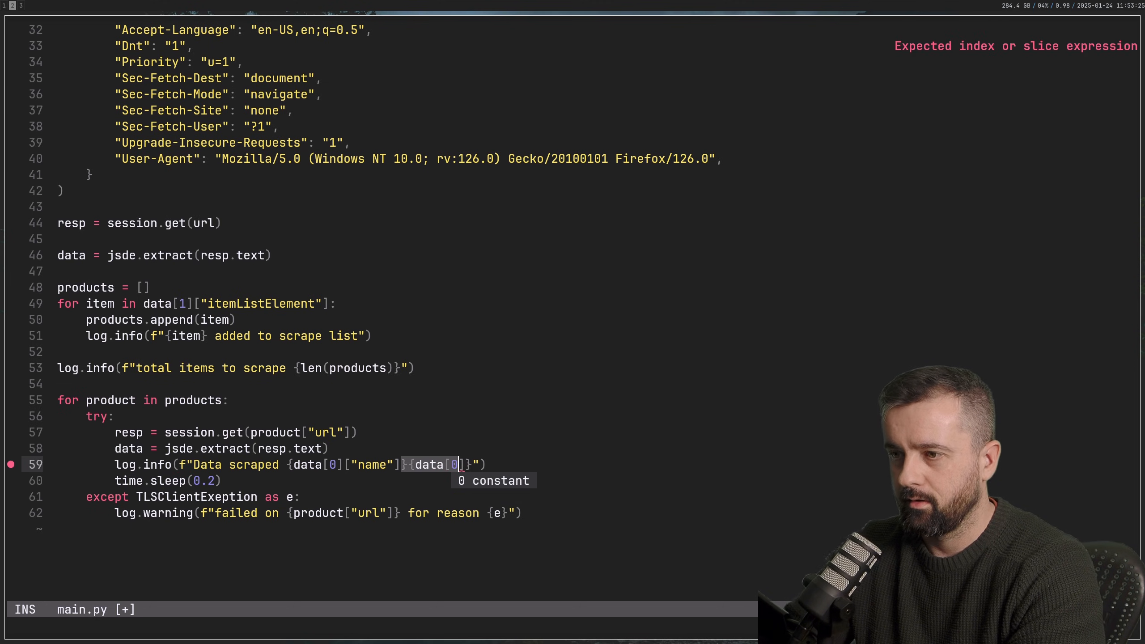
pyautogui.write('["')
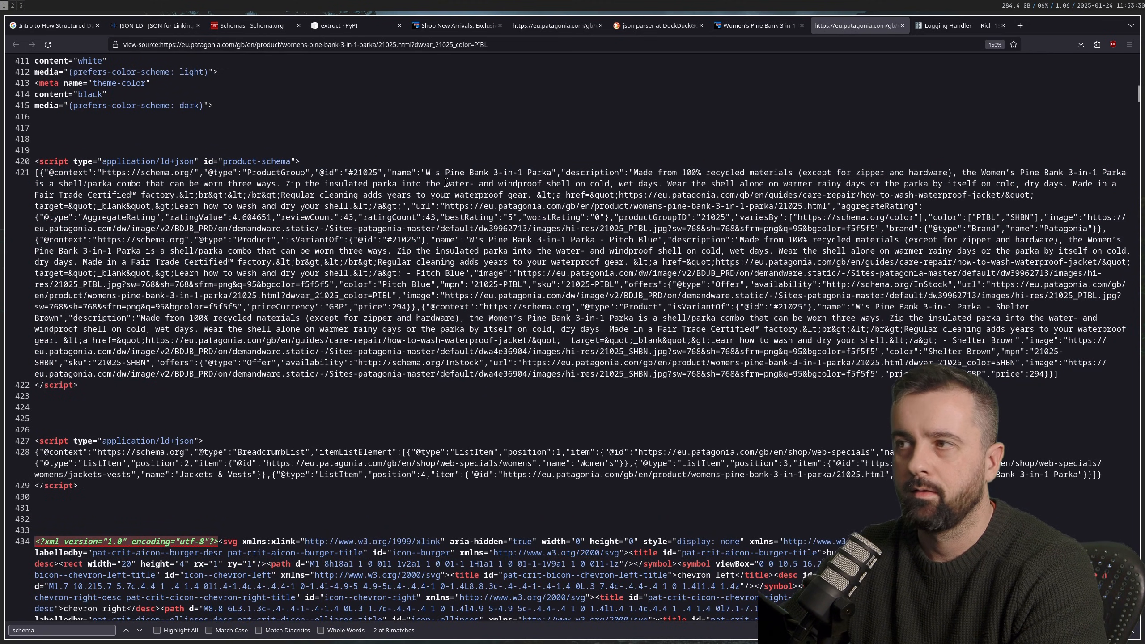
# Check the Rich Logging Handler documentation tab in Firefox, then leave the browser.
pyautogui.click(959, 25)
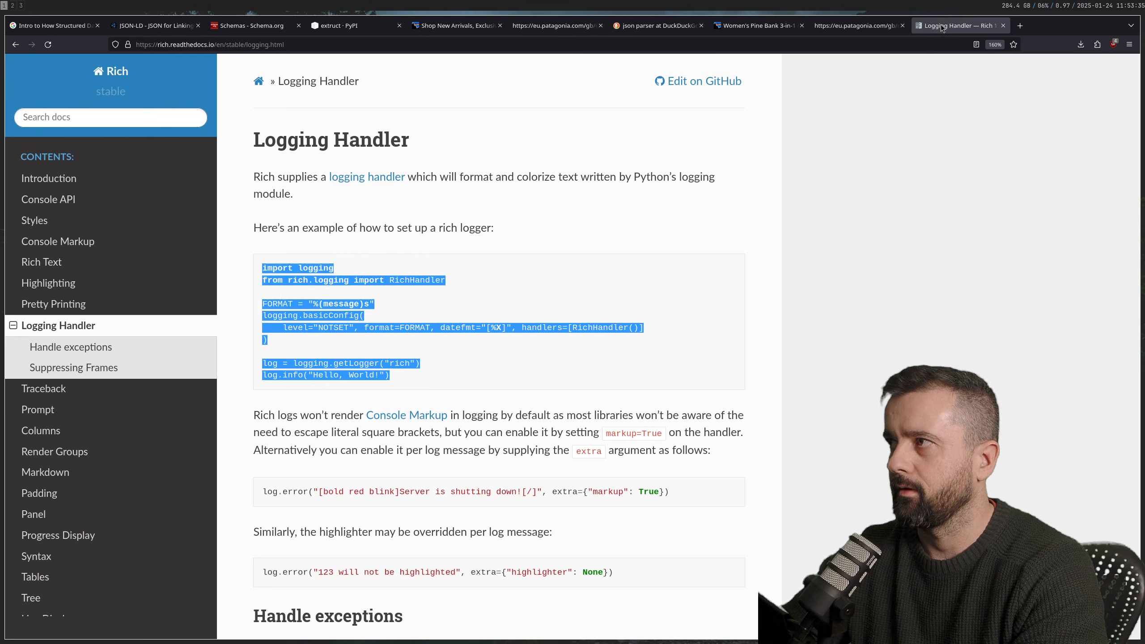
pyautogui.click(657, 25)
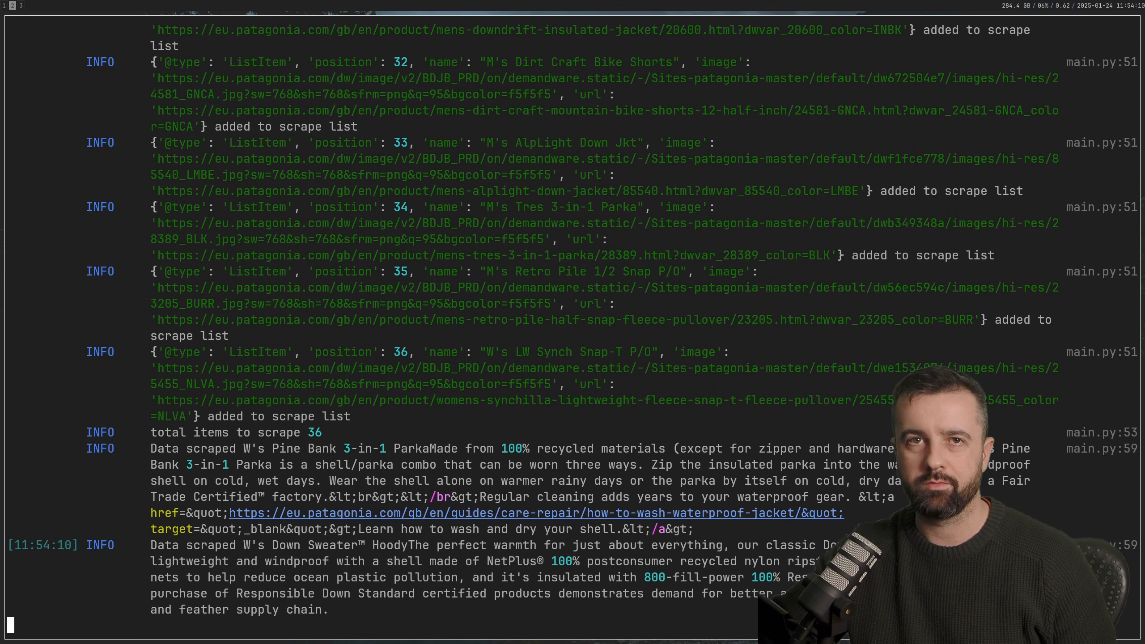
# Scroll through the scraper's INFO product descriptions and the failed-page WARNING output.
pyautogui.scroll(-3)
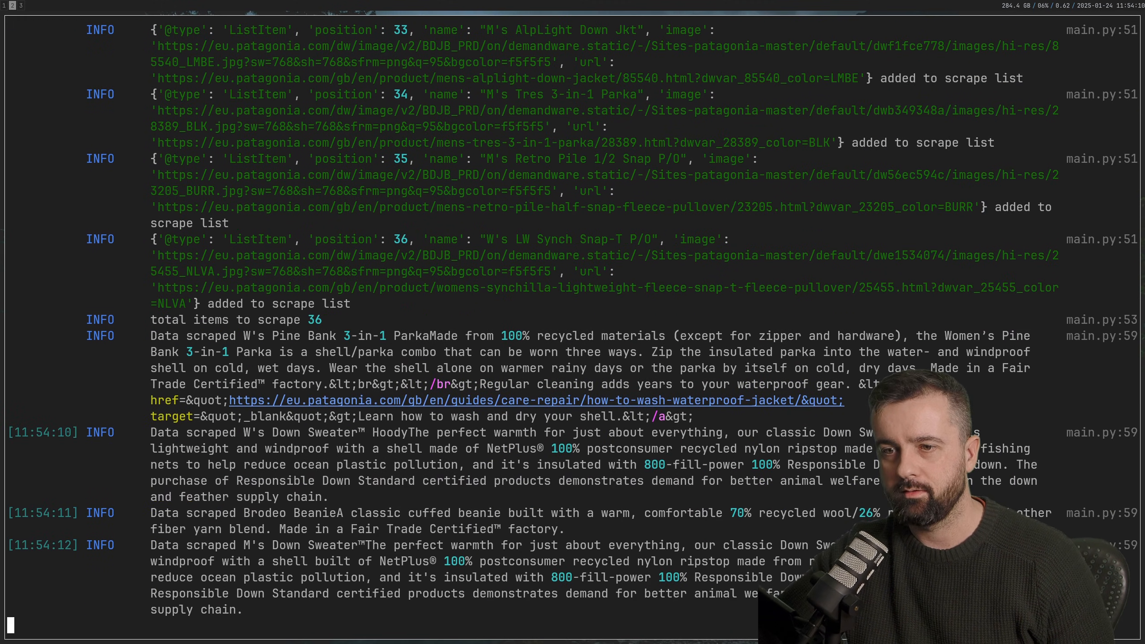
pyautogui.scroll(-3)
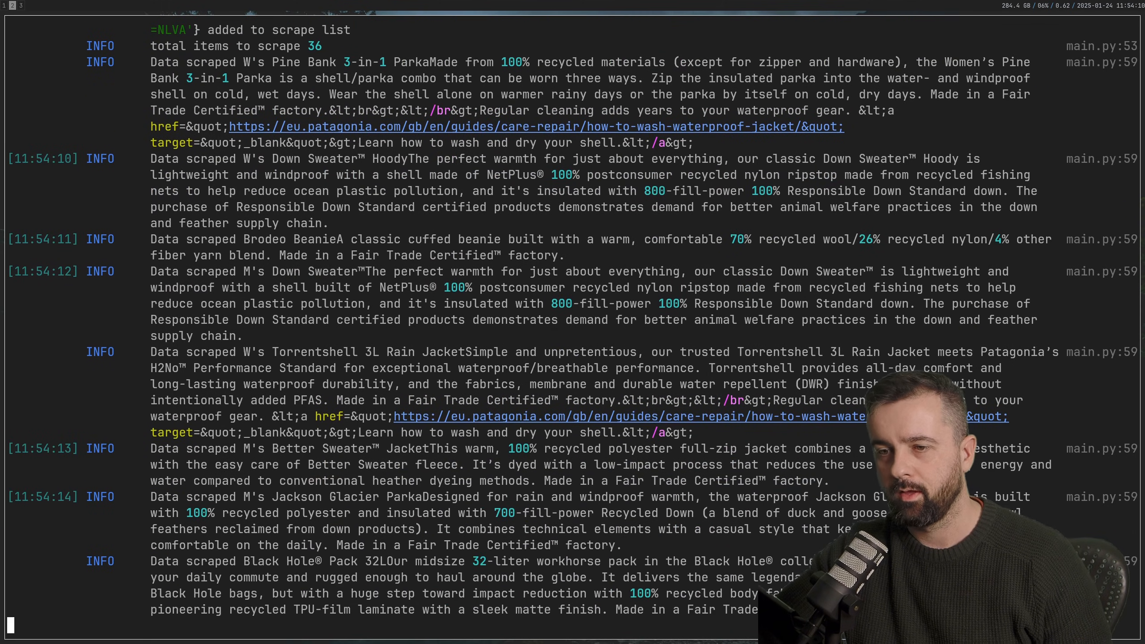
pyautogui.scroll(-3)
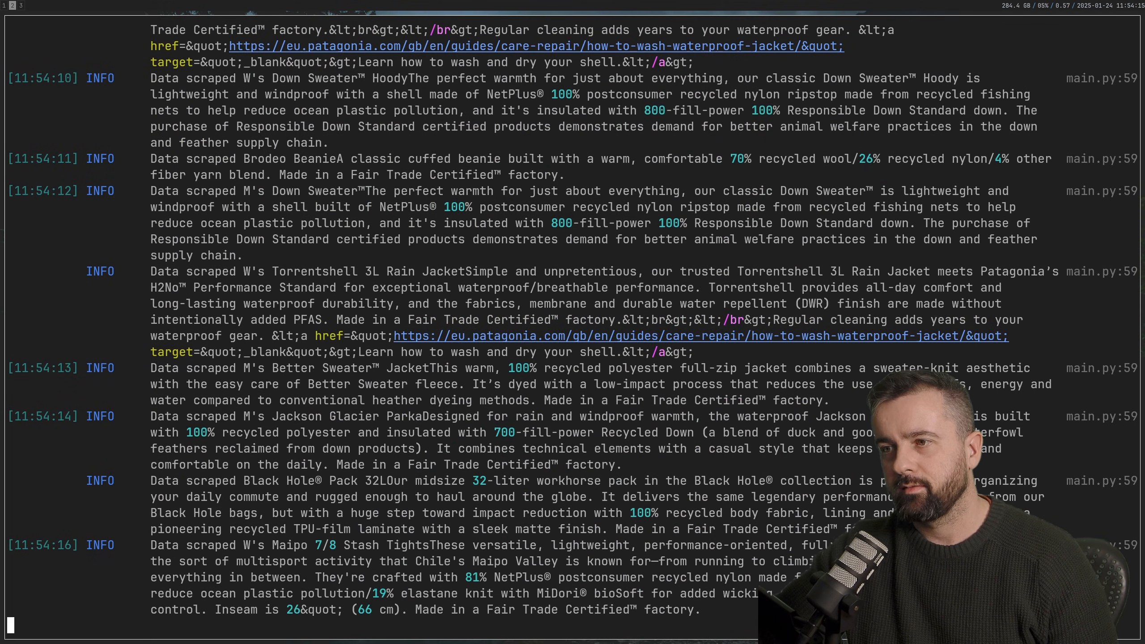
pyautogui.scroll(-3)
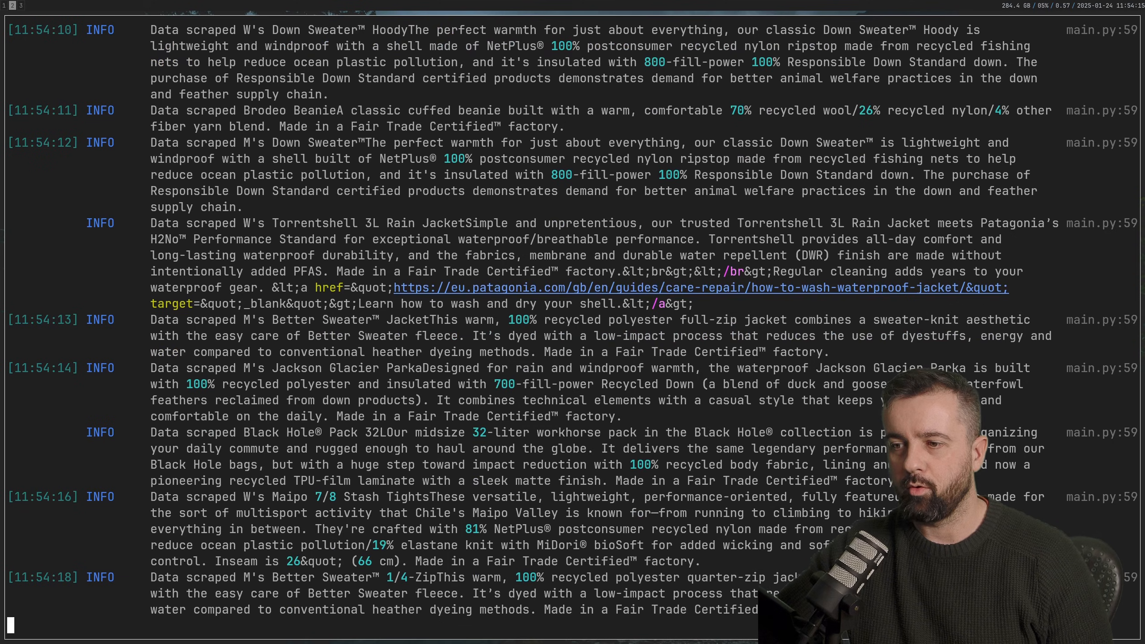
pyautogui.scroll(-3)
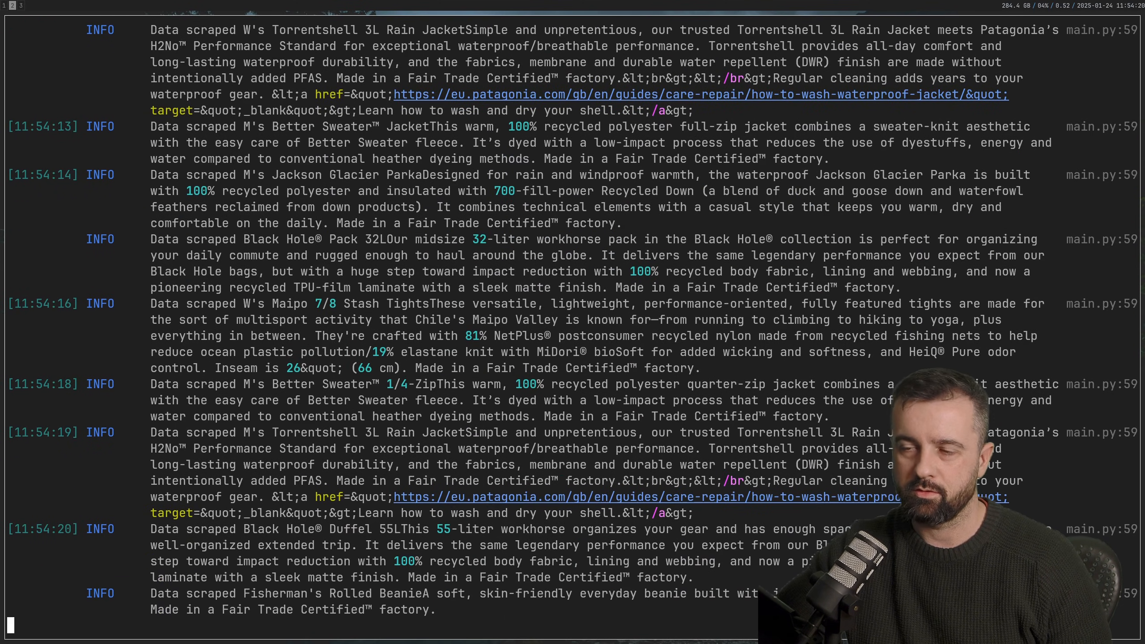
pyautogui.scroll(-3)
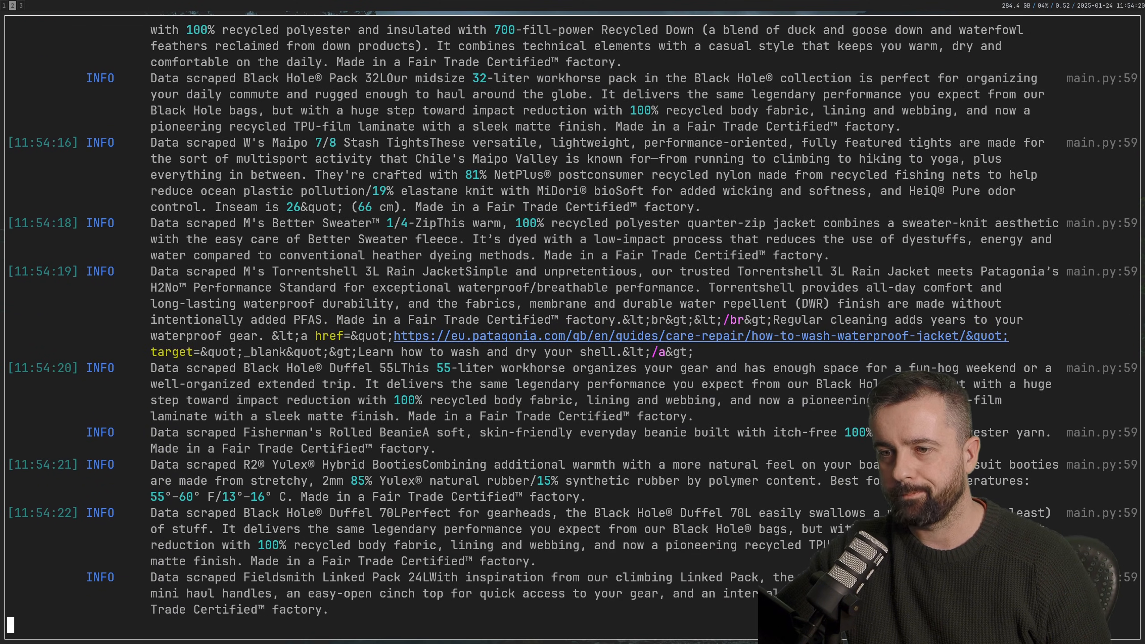
pyautogui.scroll(-3)
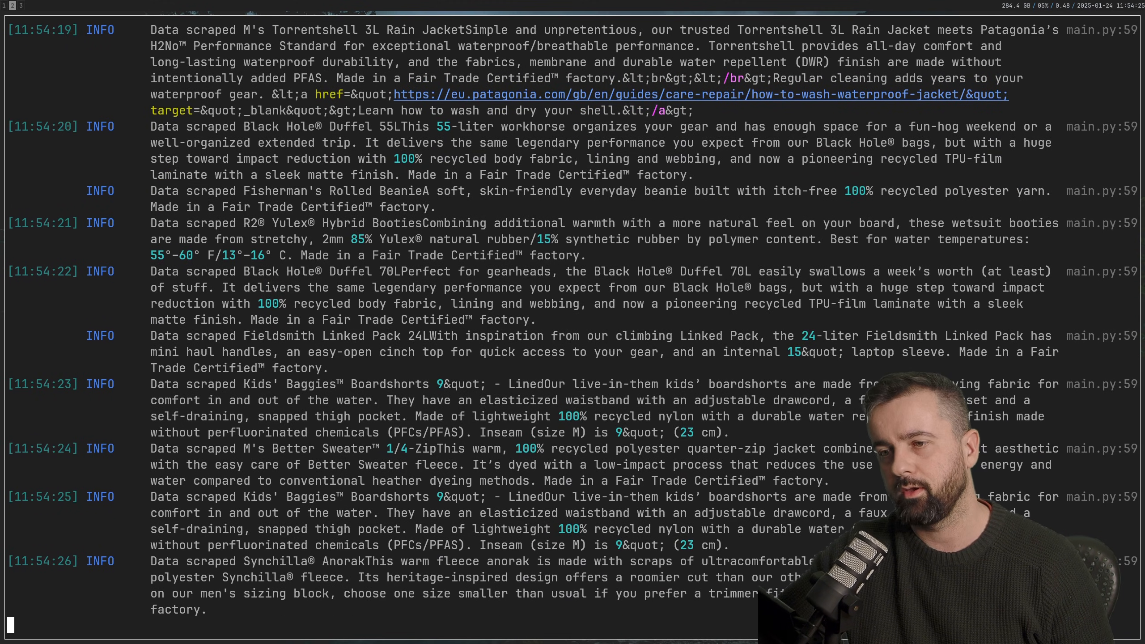
pyautogui.scroll(-3)
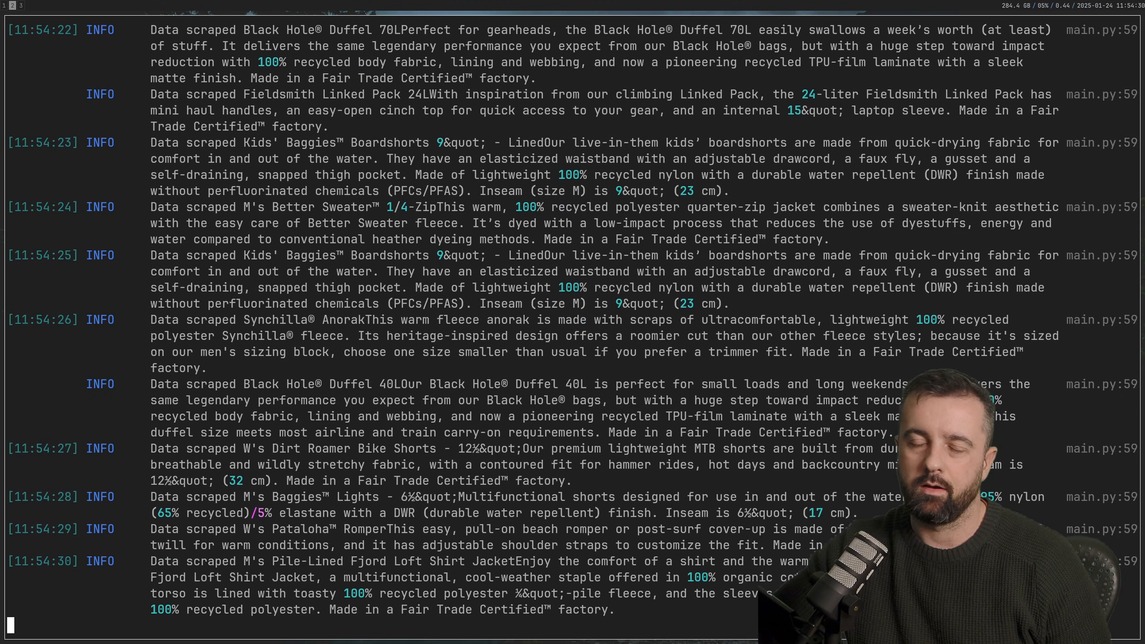
pyautogui.scroll(-3)
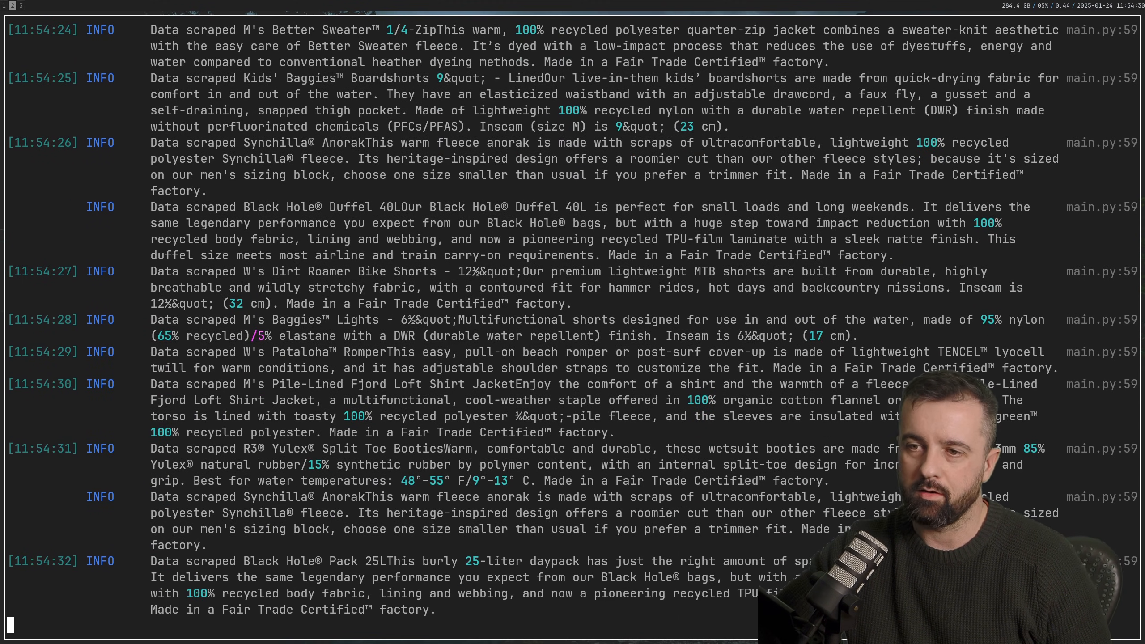
pyautogui.scroll(-3)
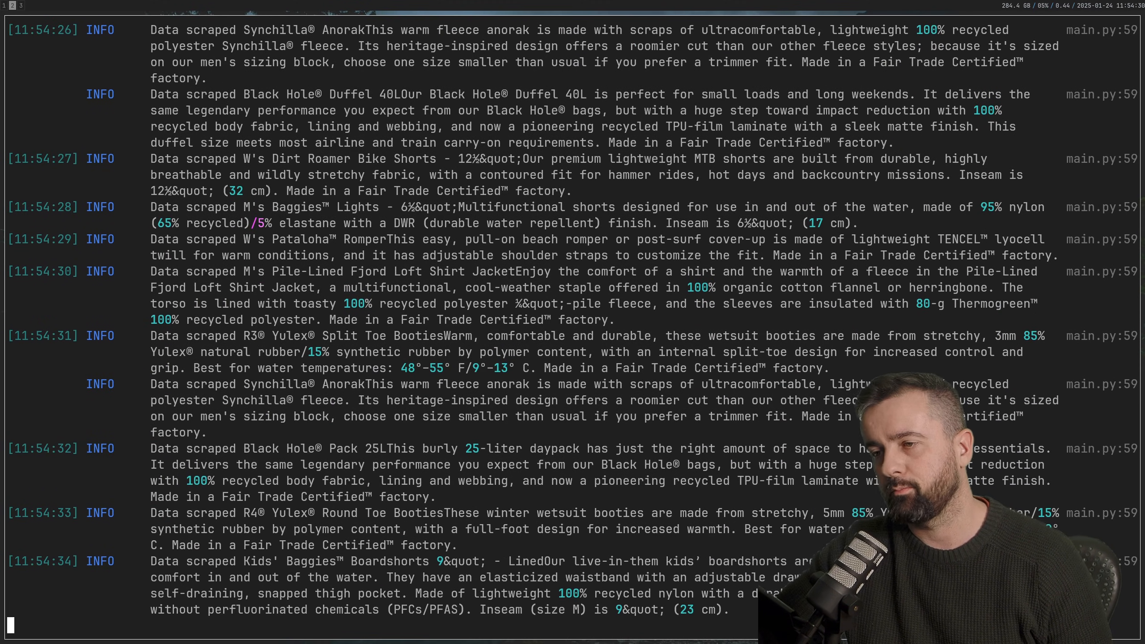
pyautogui.scroll(-3)
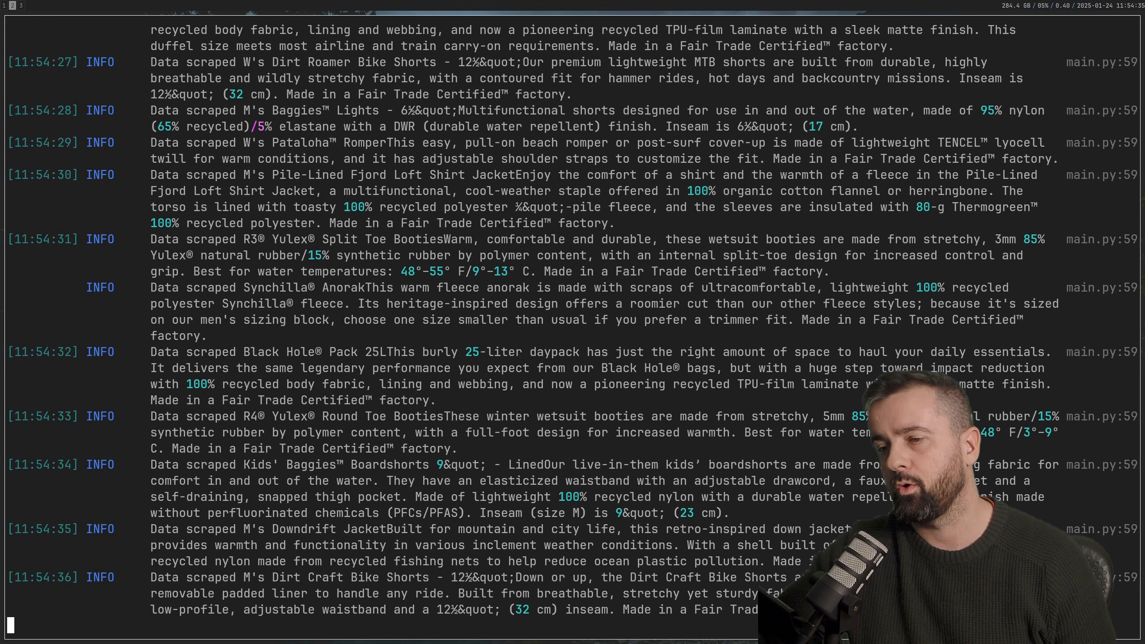
pyautogui.scroll(-3)
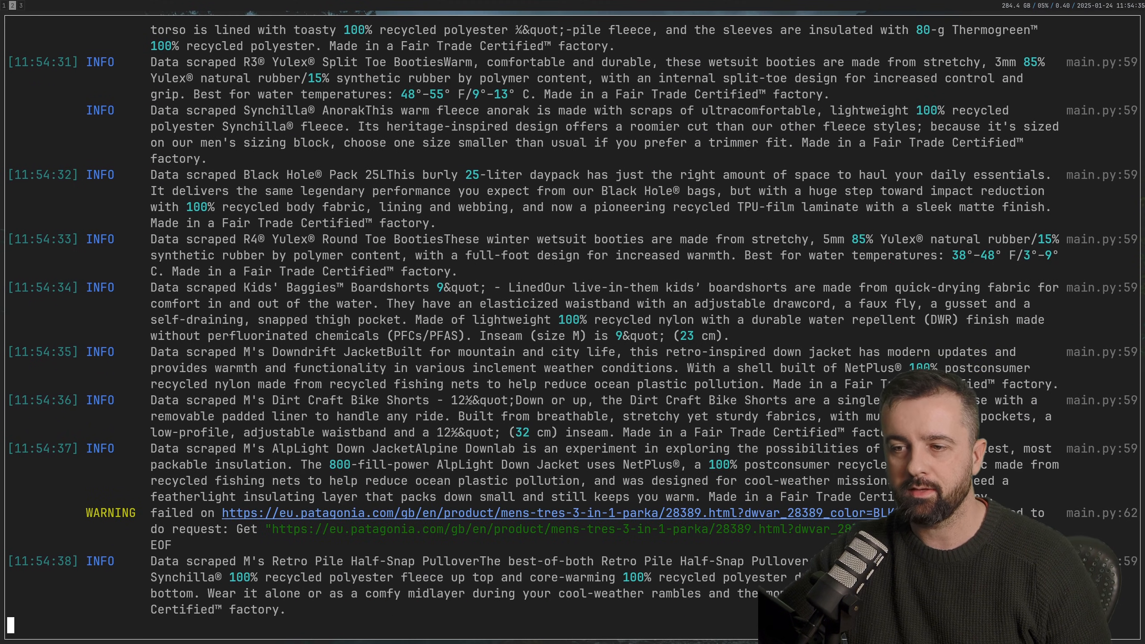